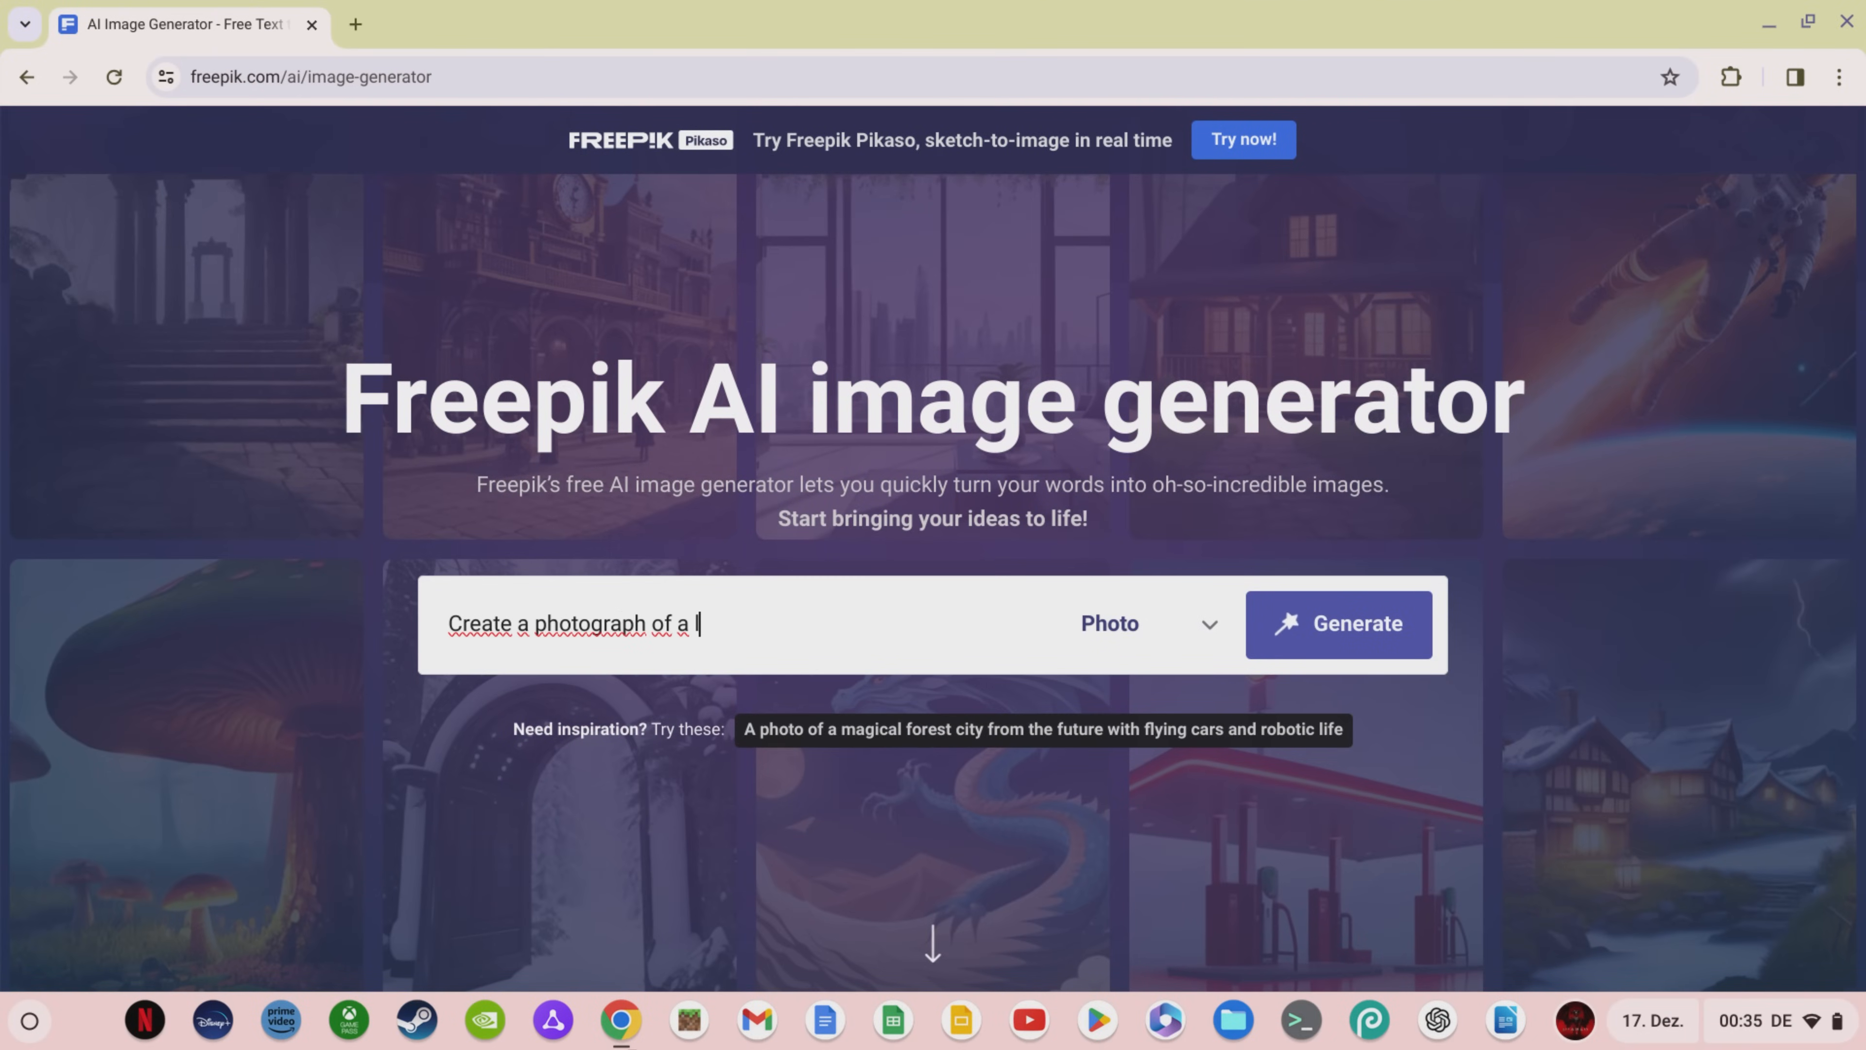
# - Generate photo-style laptop images from the prompt 'Create a photograph of a laptop'
pyautogui.click(1338, 624)
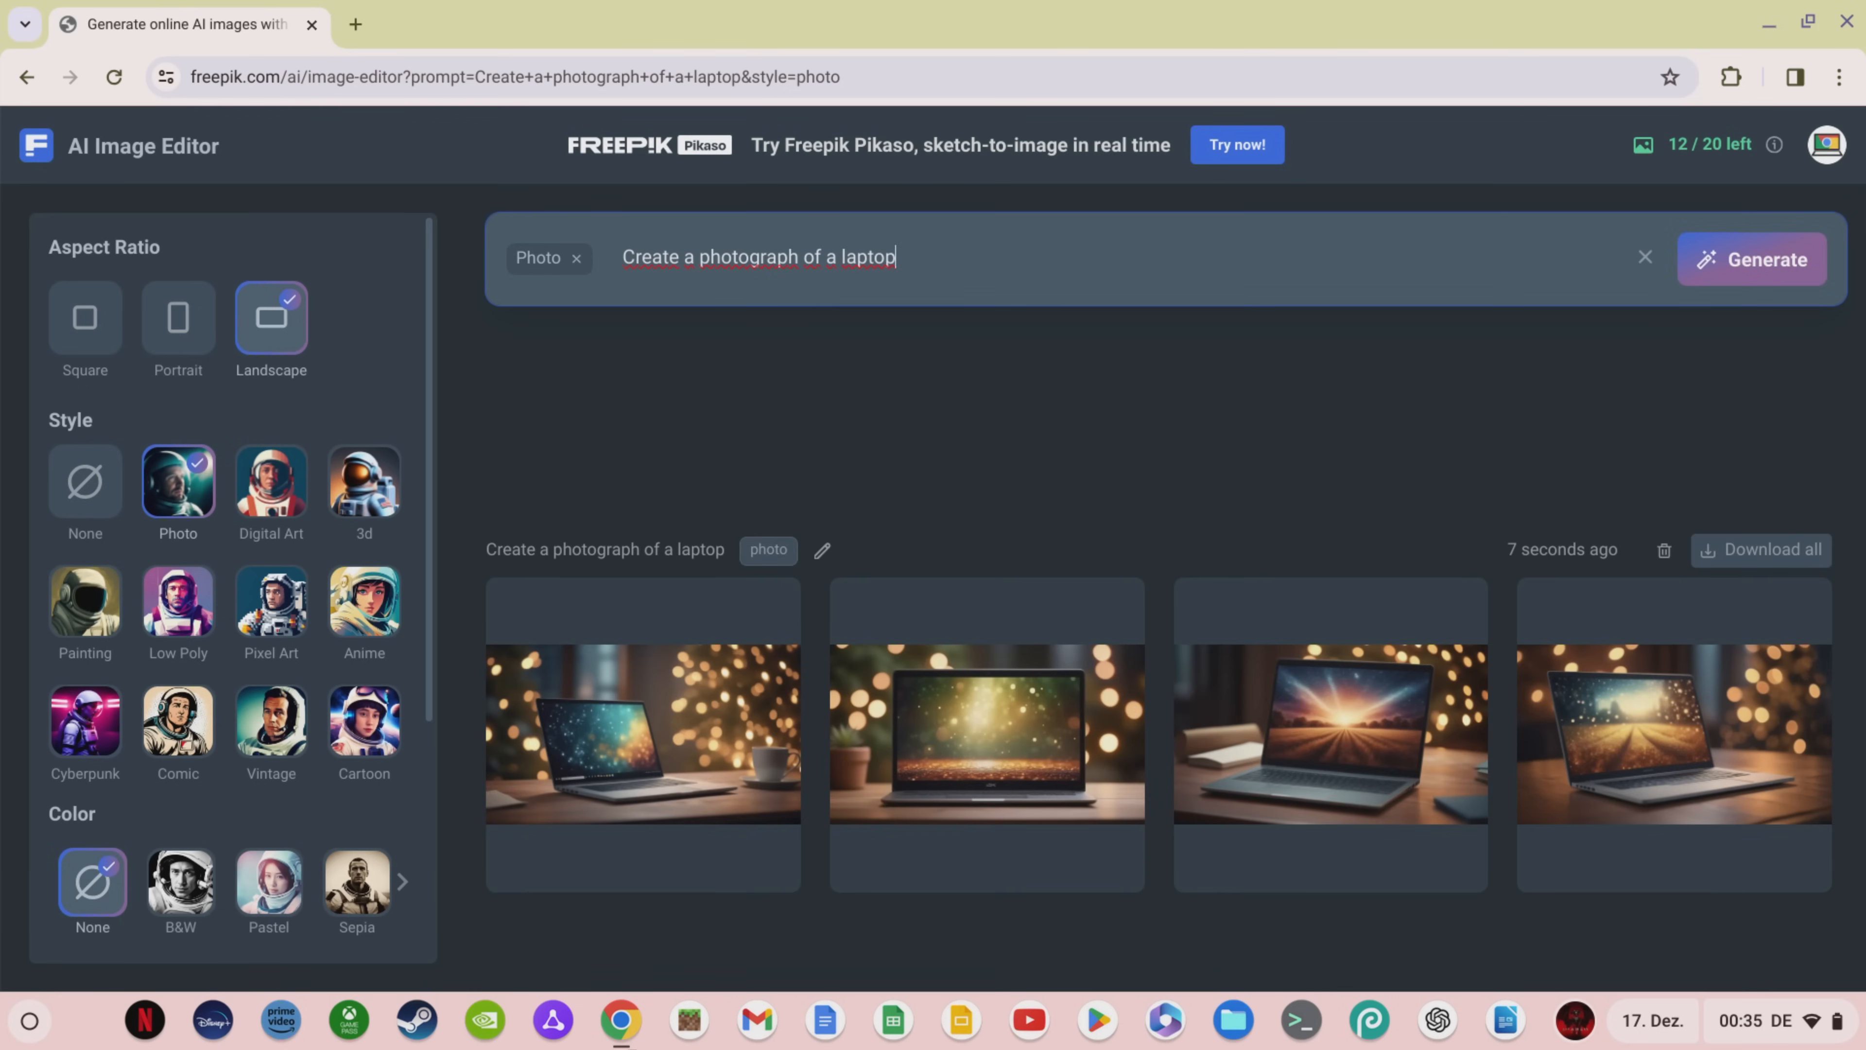
pyautogui.click(643, 732)
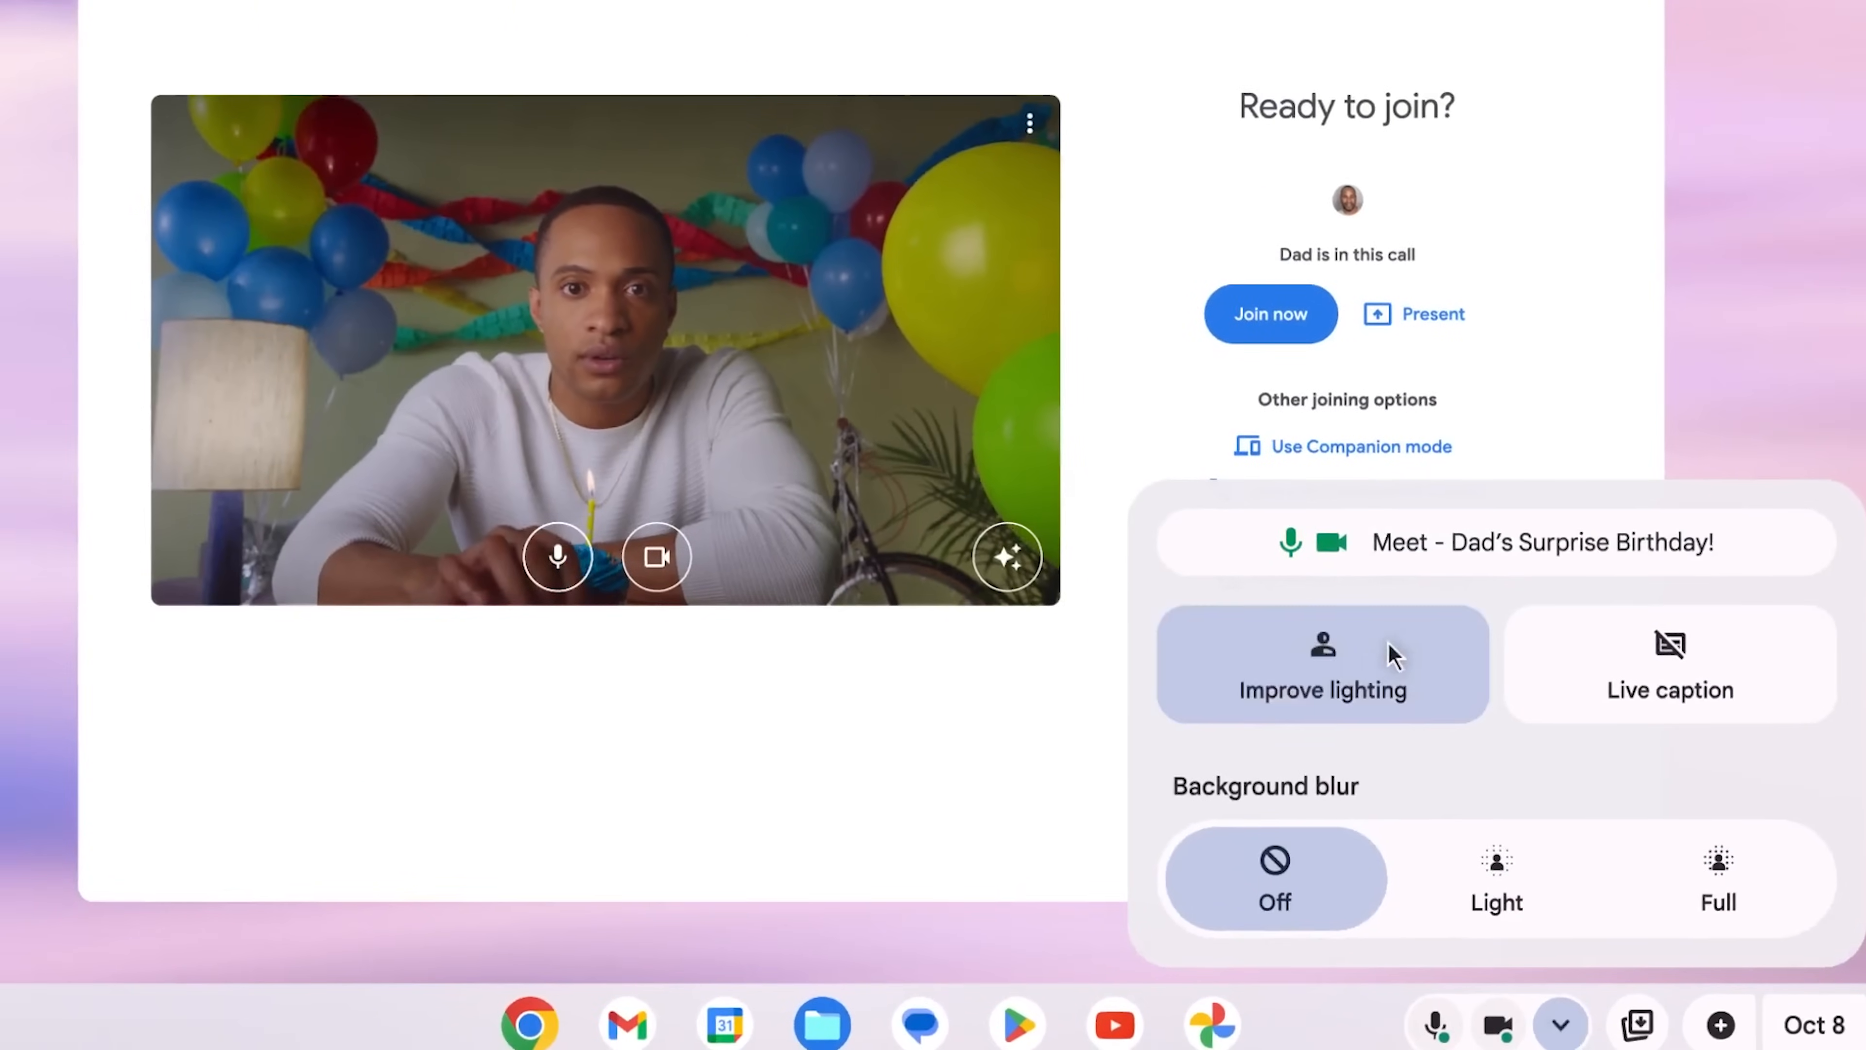
pyautogui.moveTo(1562, 1024)
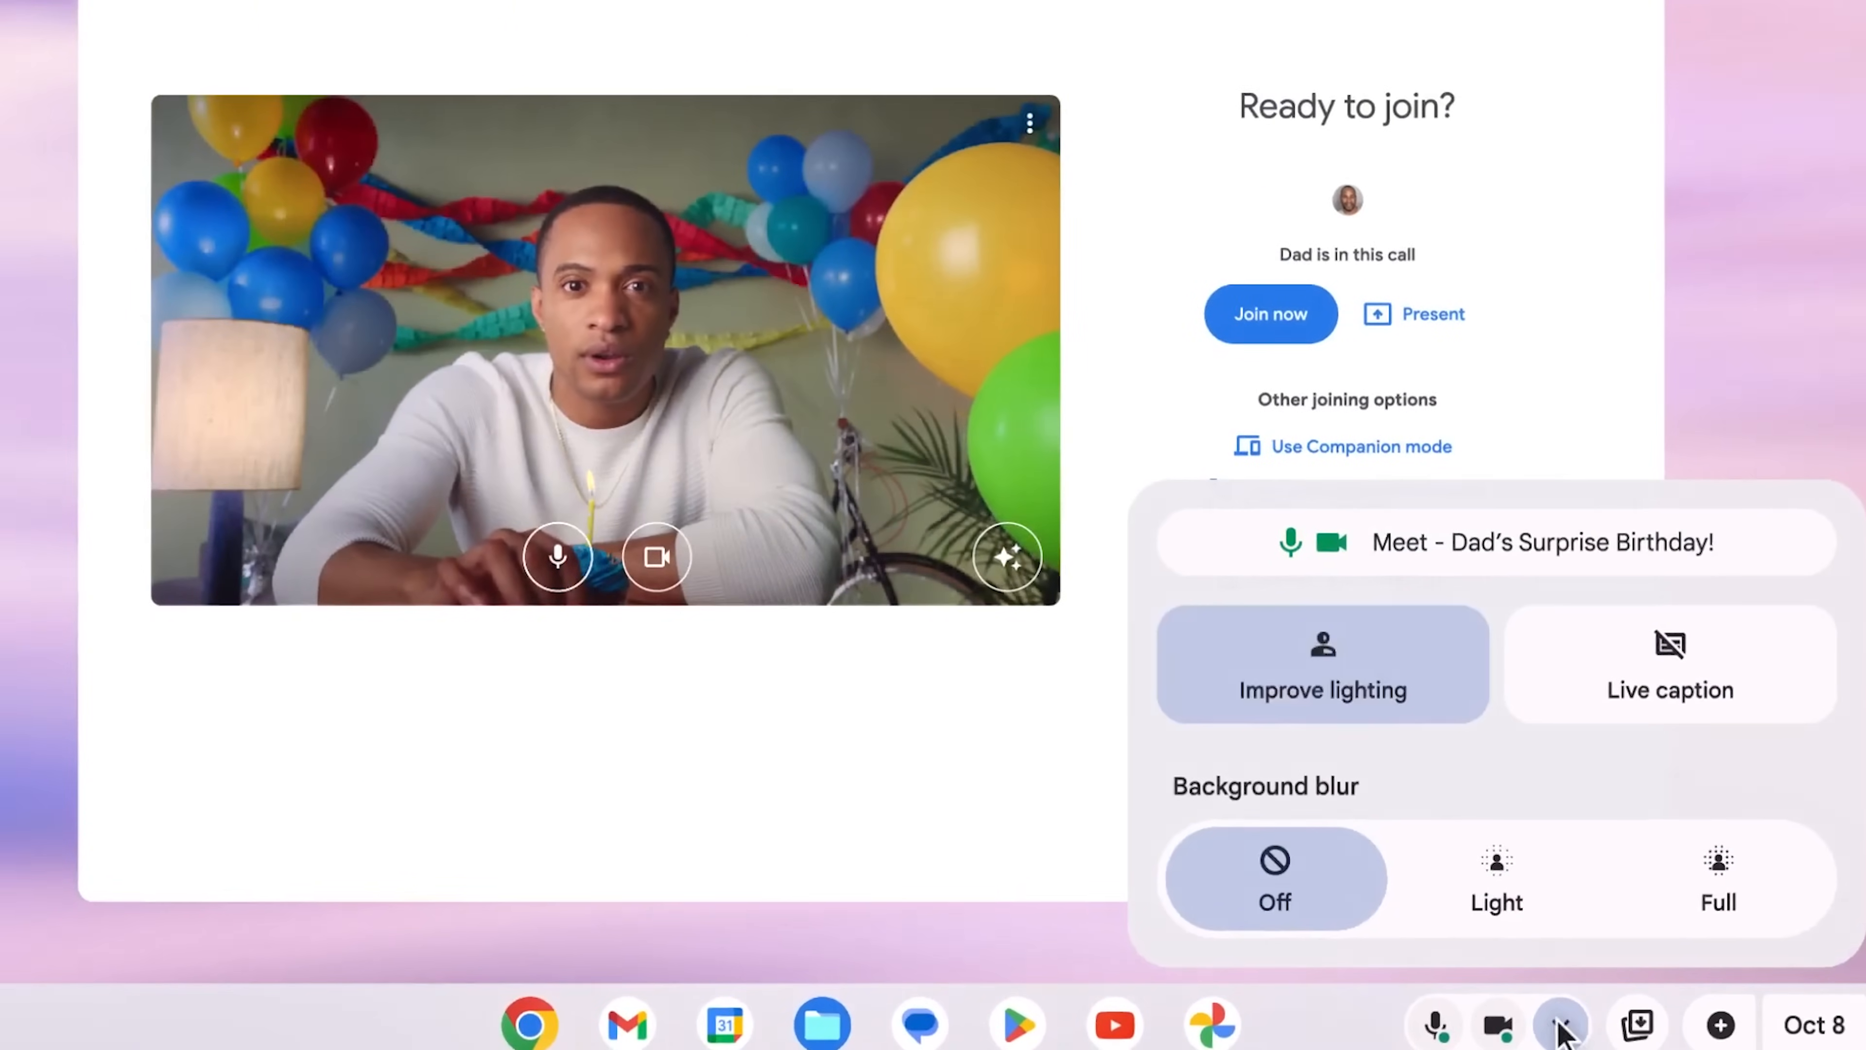
pyautogui.click(1268, 313)
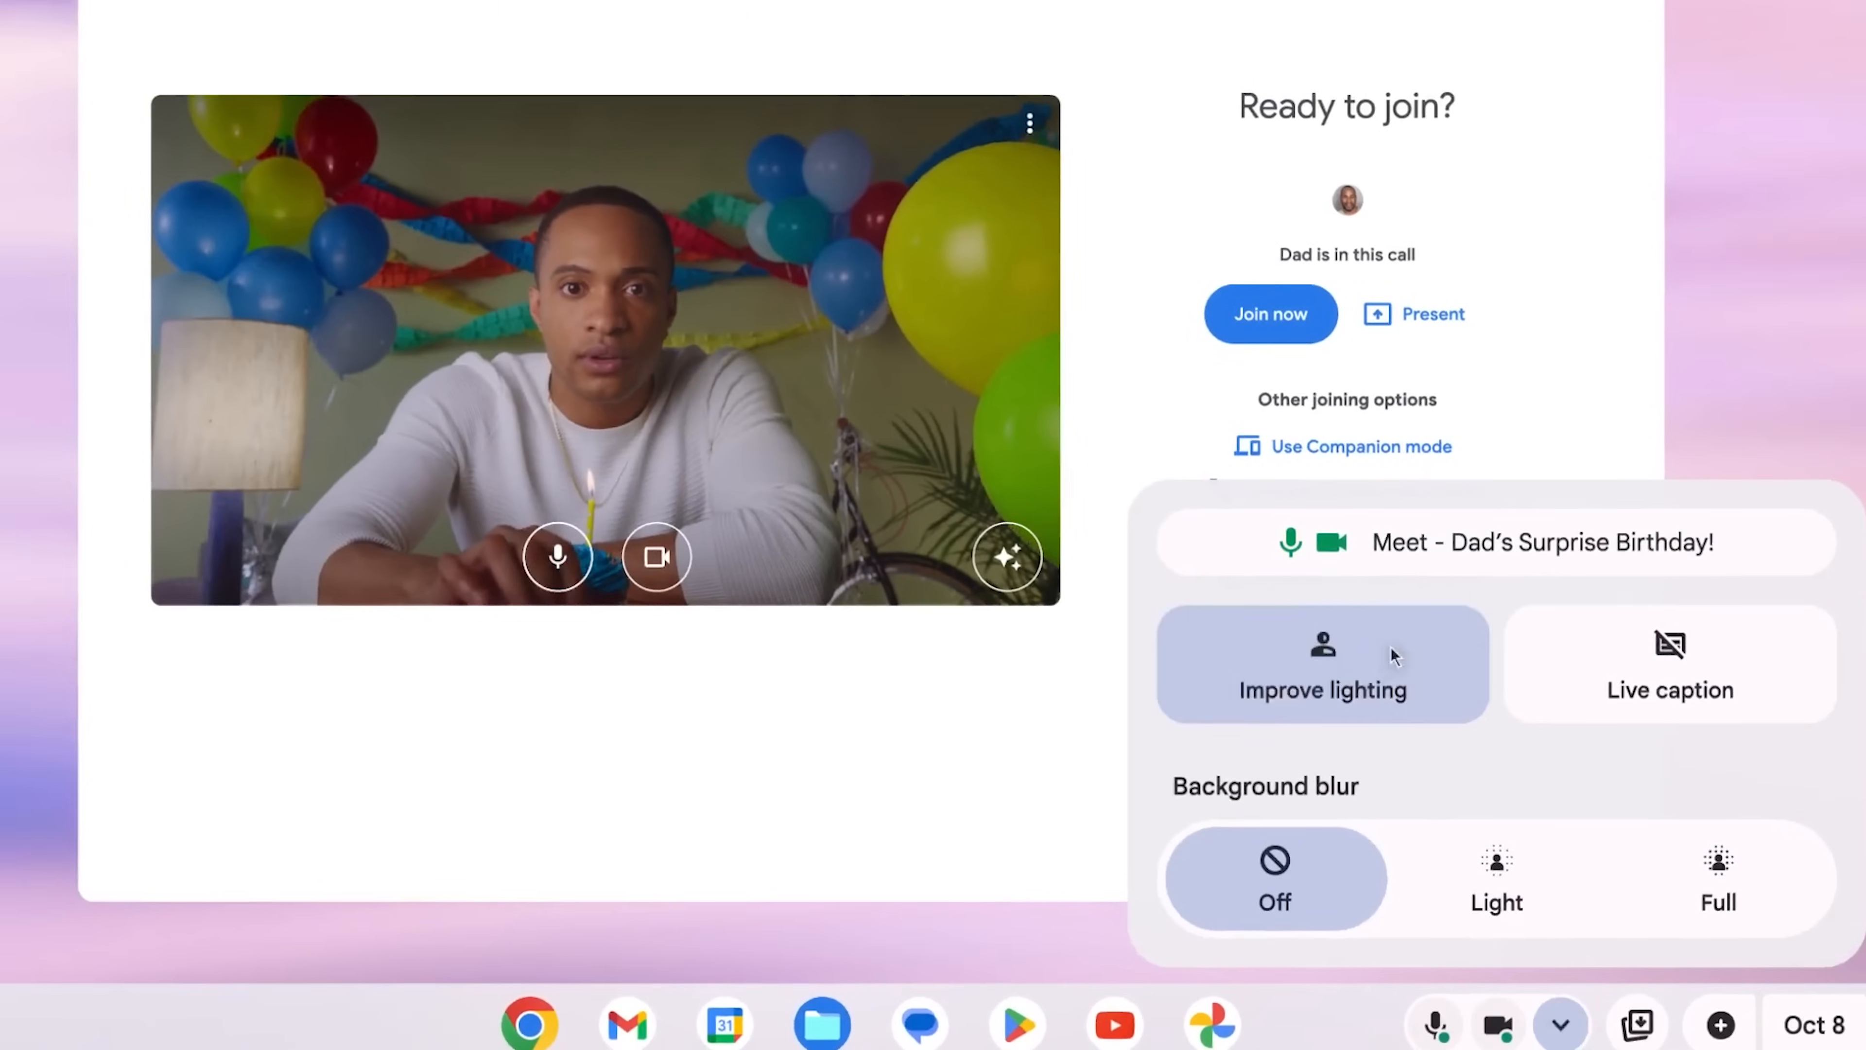
pyautogui.moveTo(1559, 1026)
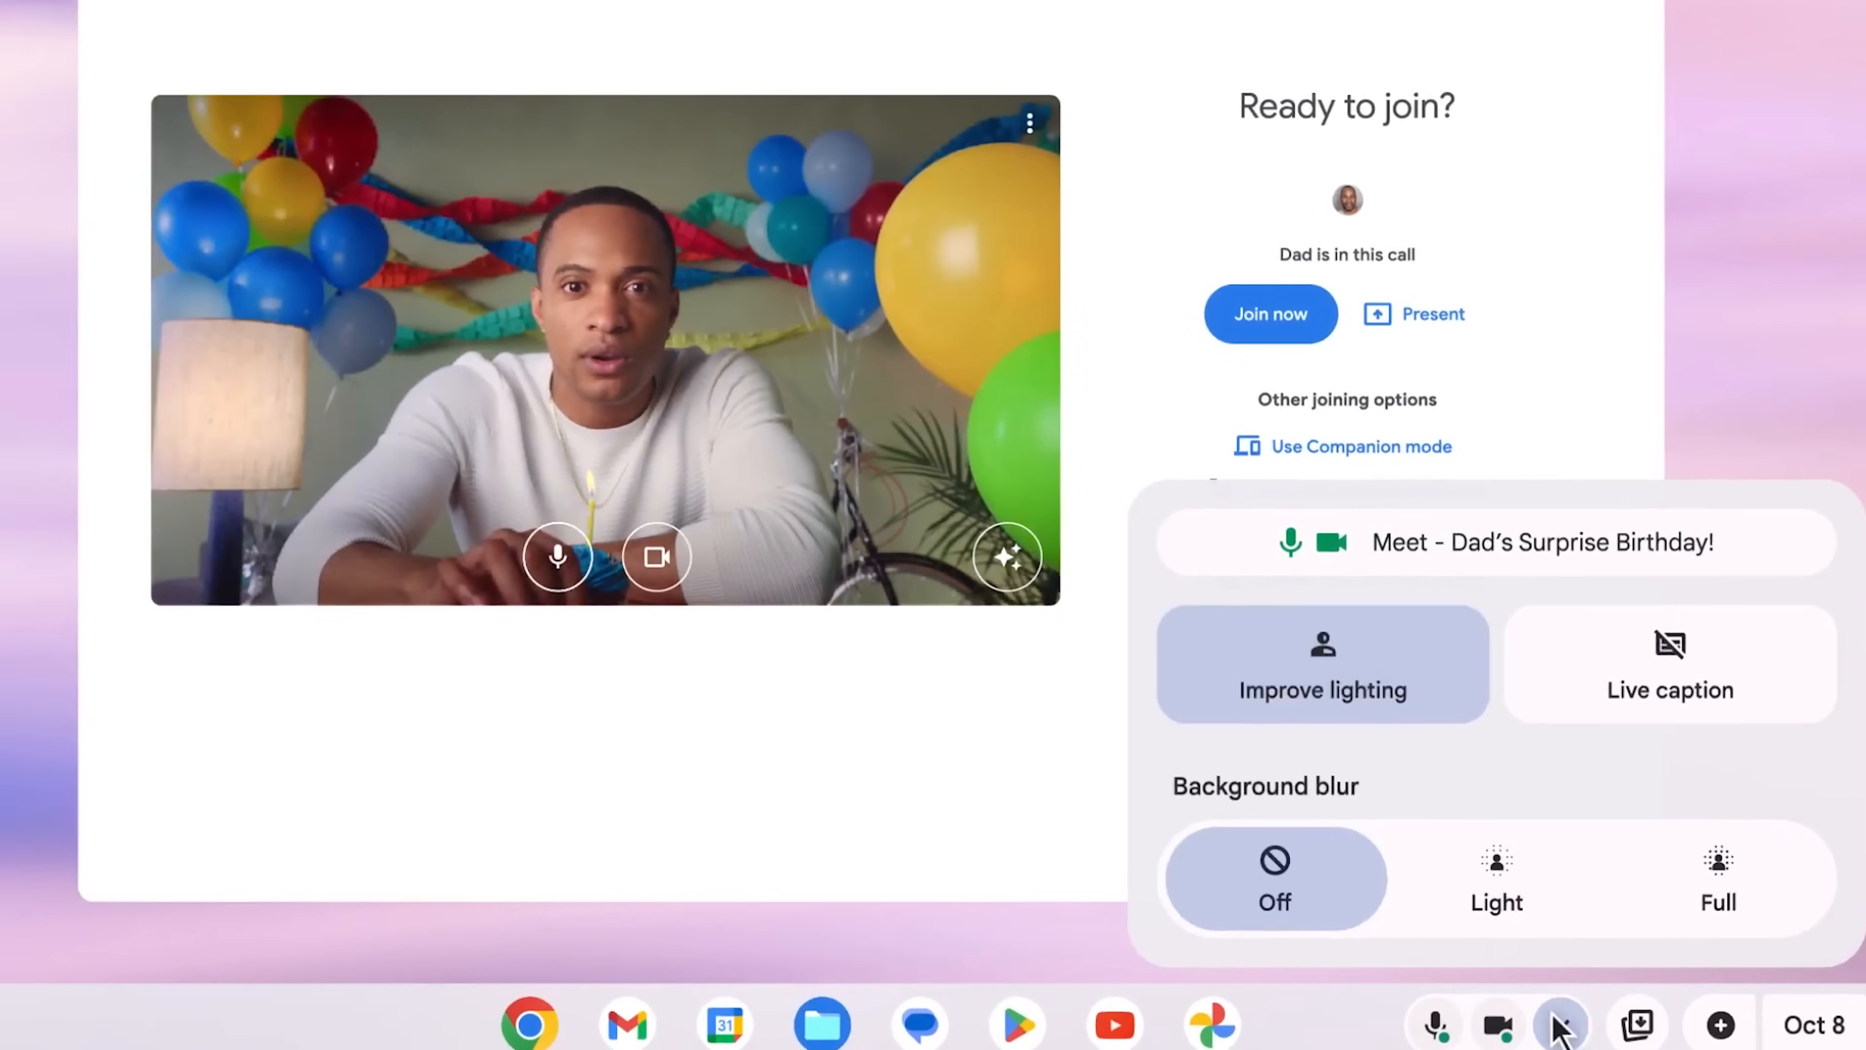
pyautogui.click(1269, 313)
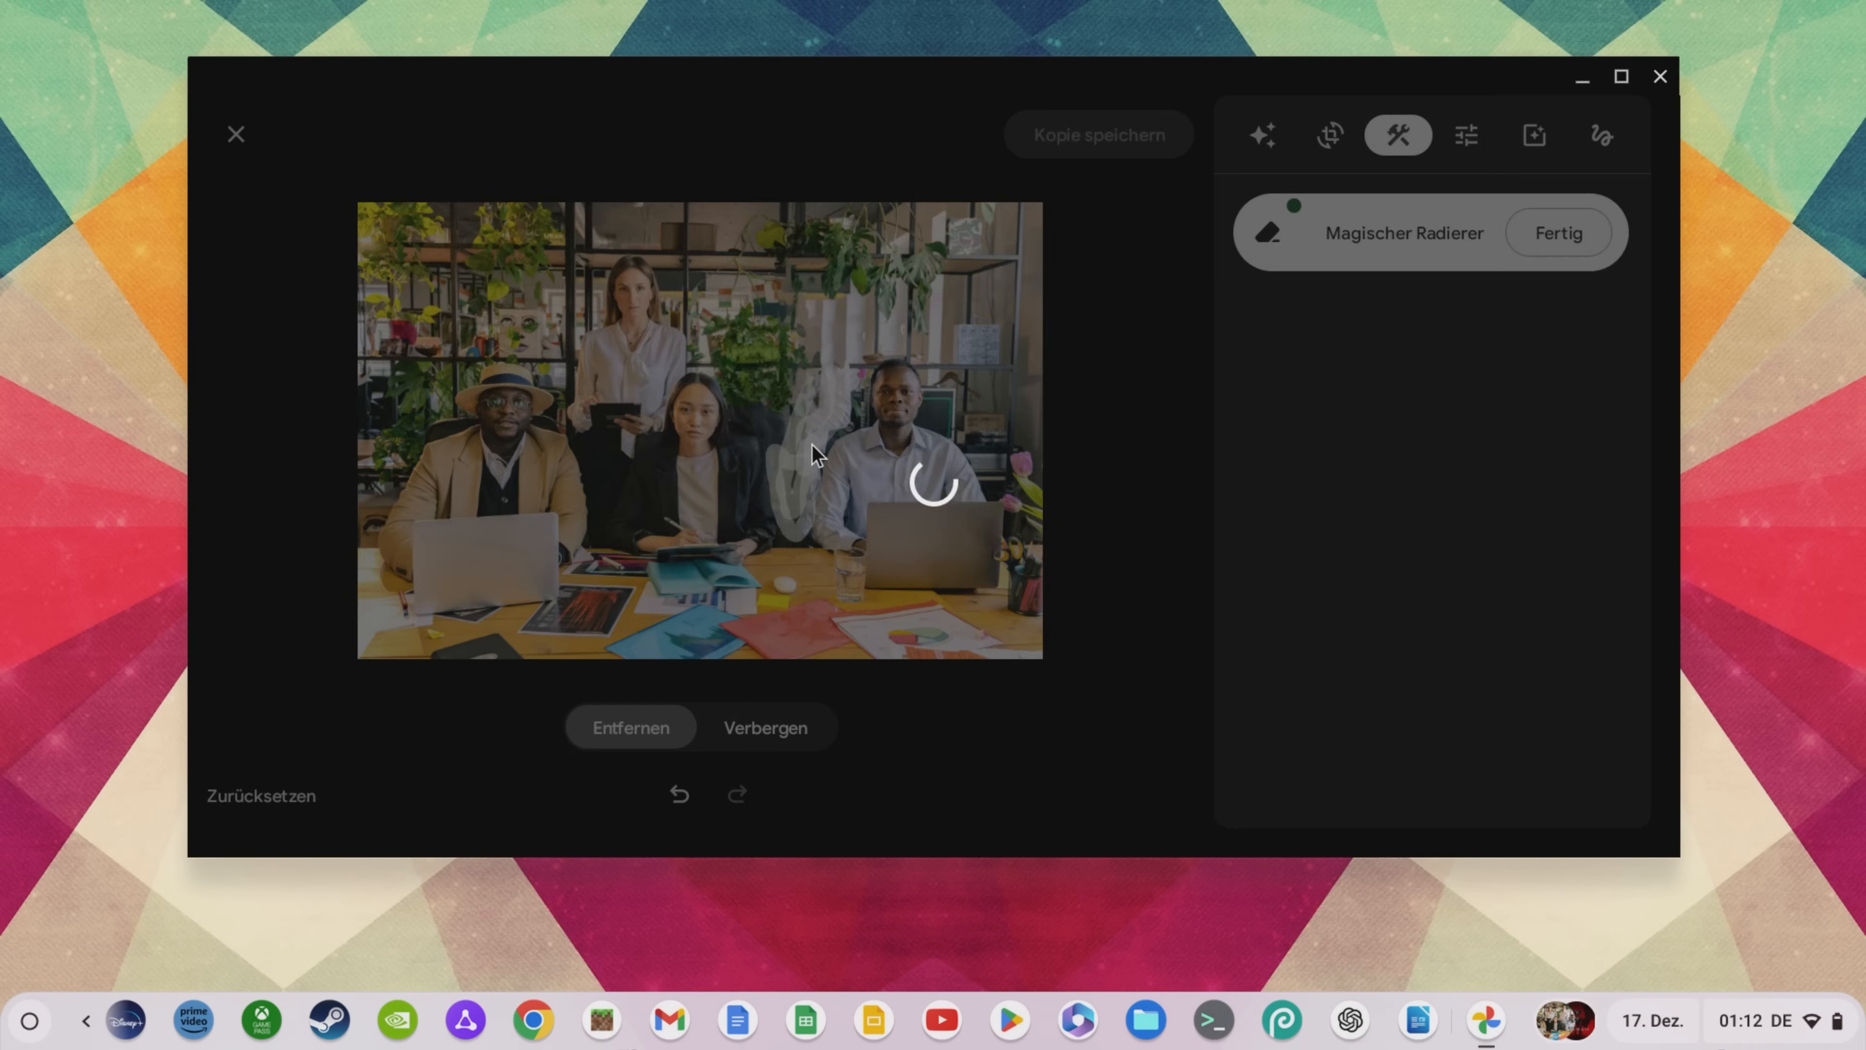
# - Turn on Google Drive File sync in the Files section of ChromeOS Settings
pyautogui.click(1659, 76)
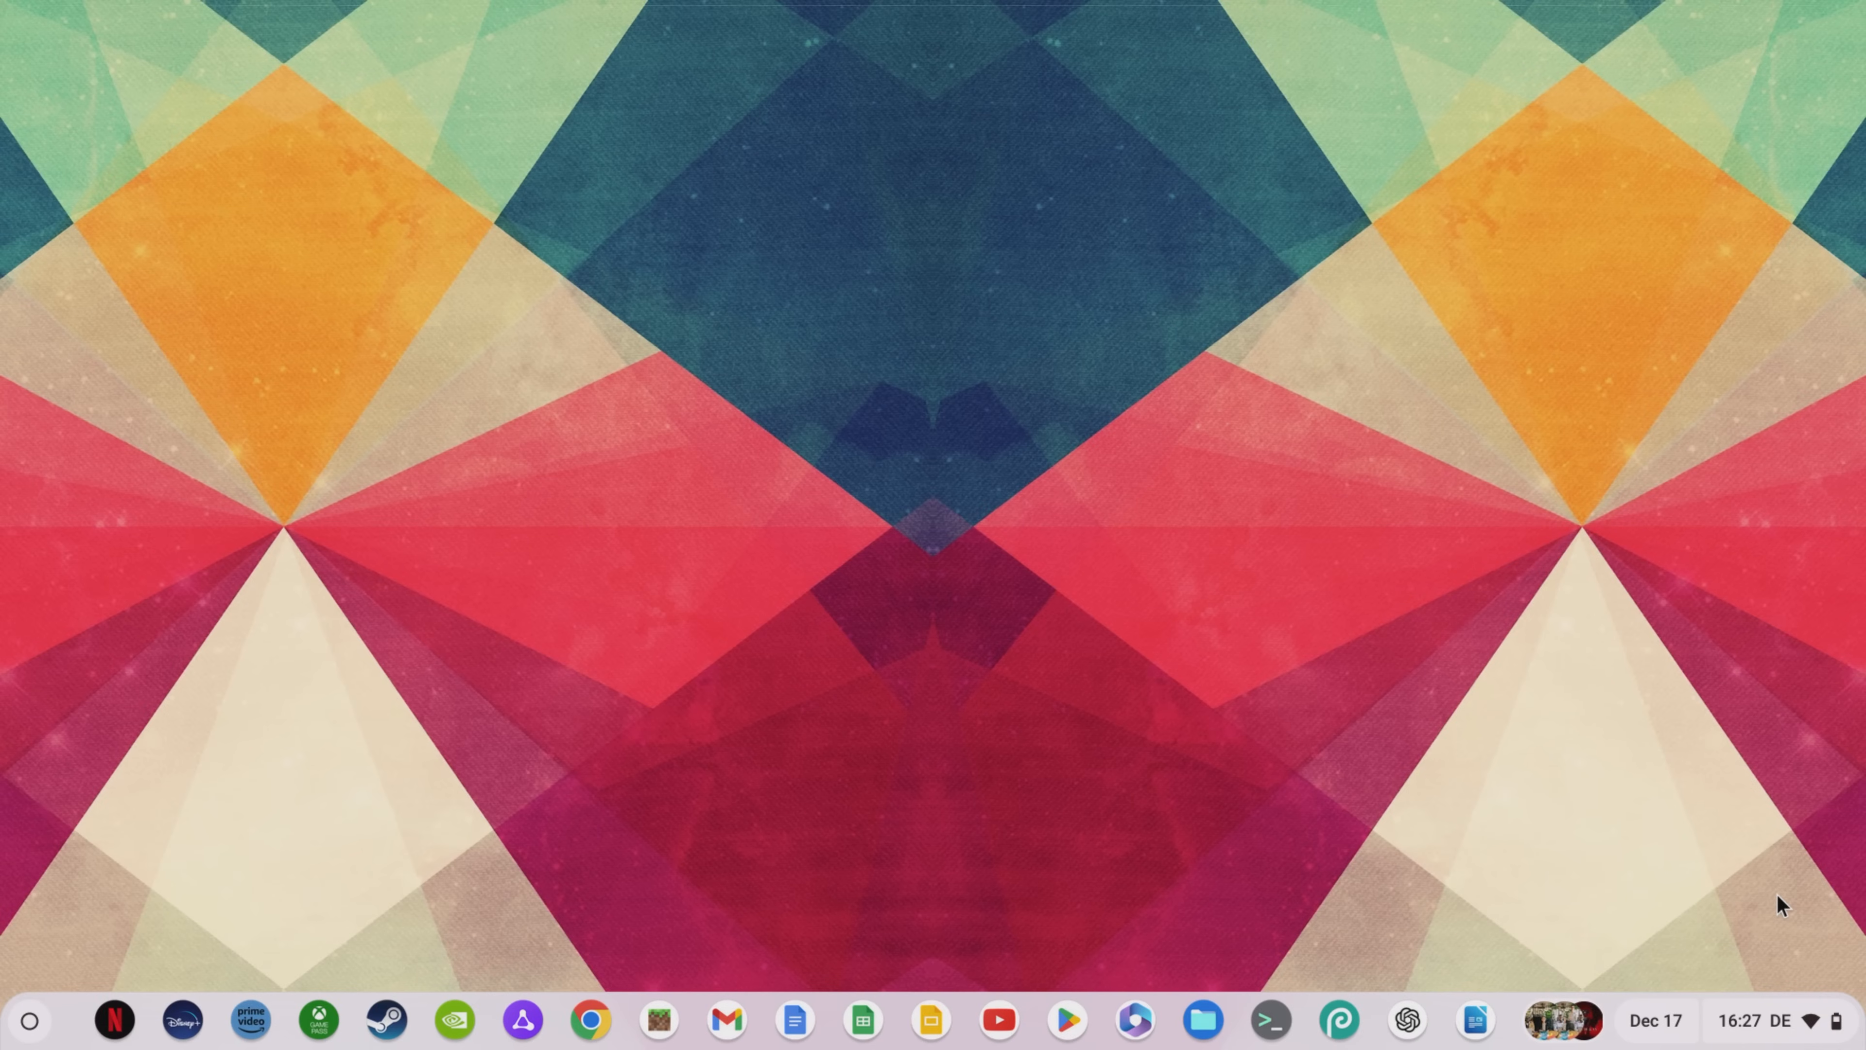
pyautogui.click(1754, 1020)
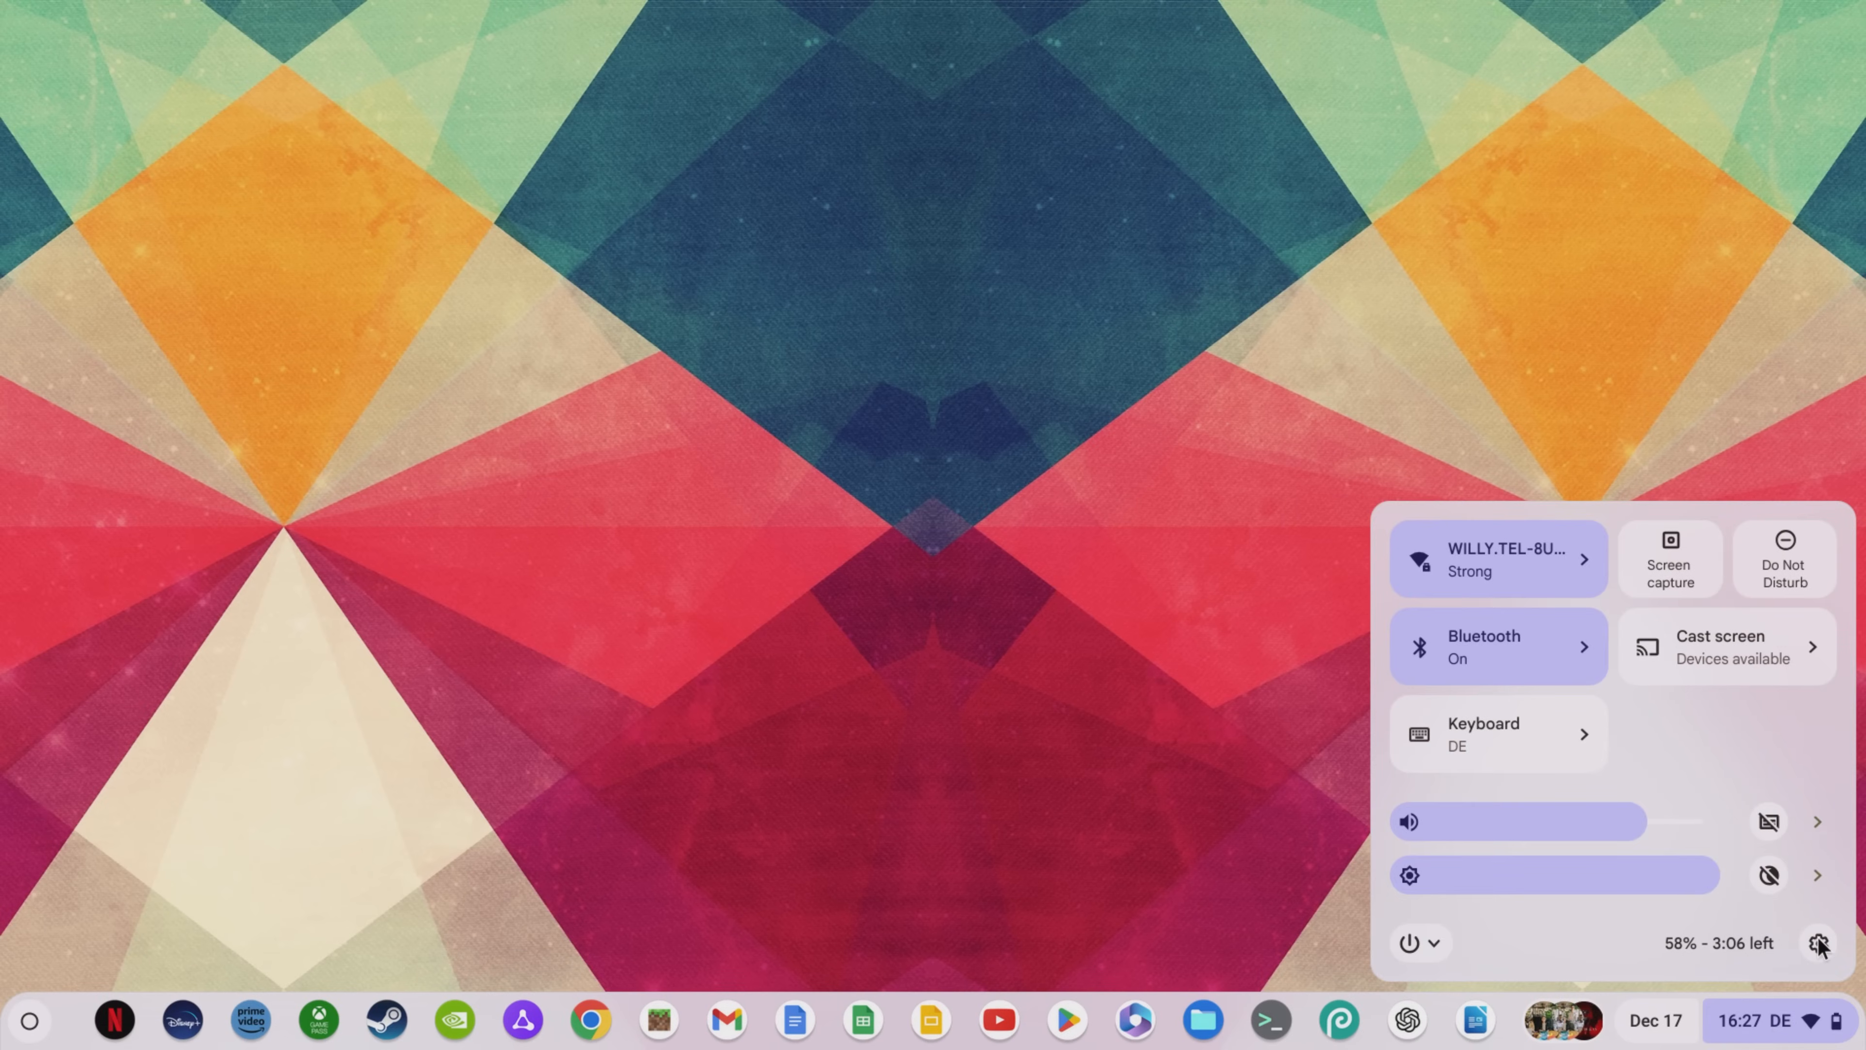
pyautogui.click(1820, 943)
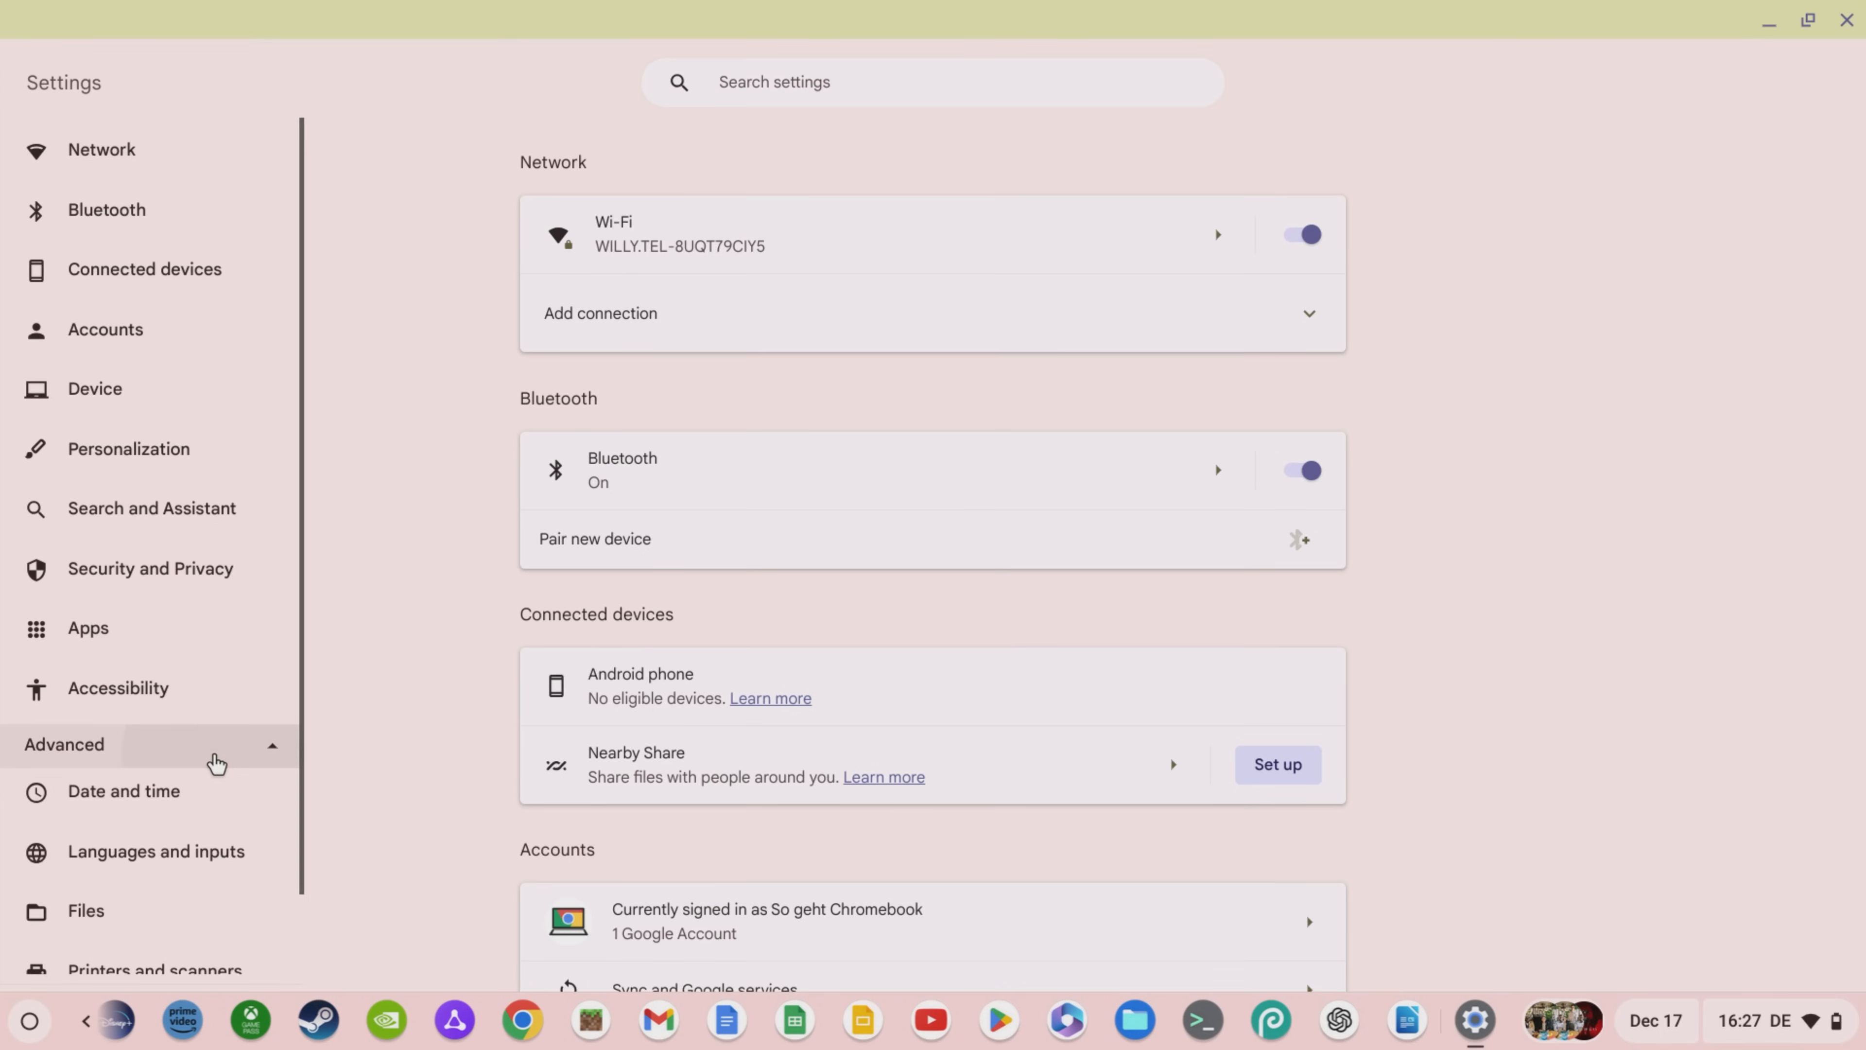
pyautogui.click(85, 911)
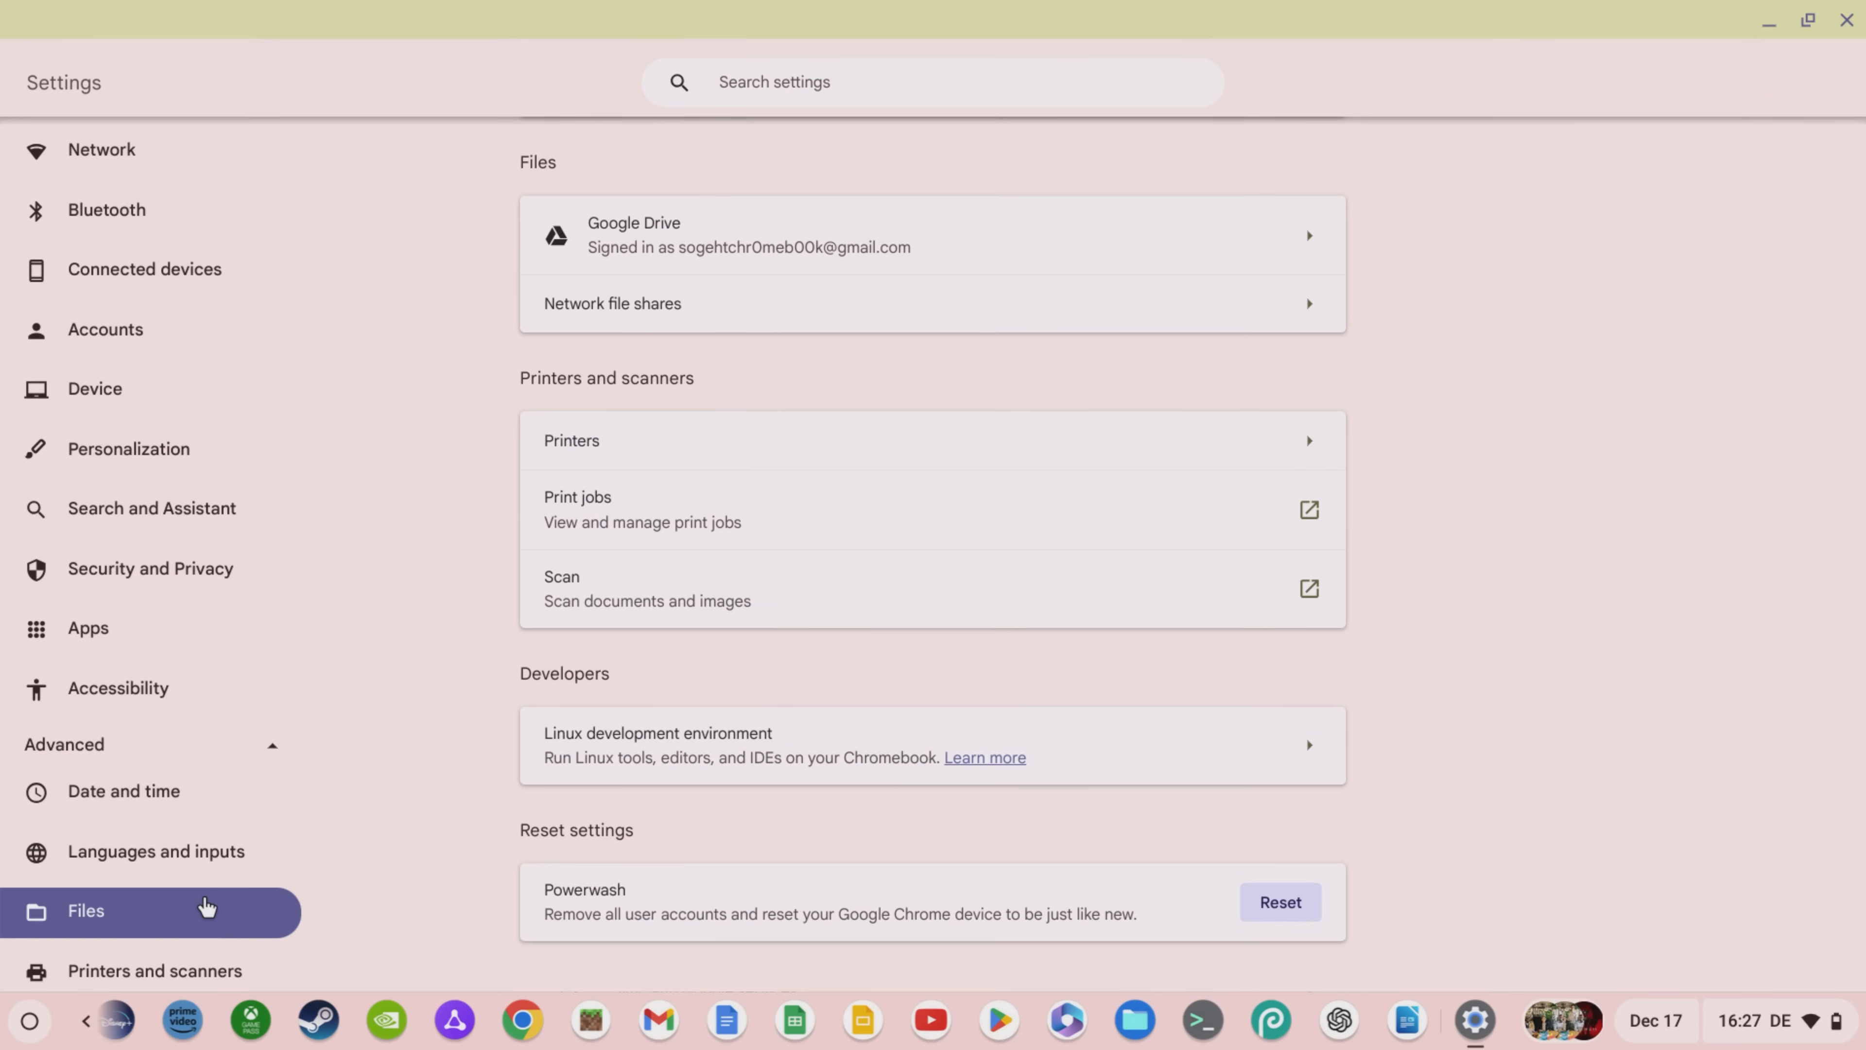
pyautogui.moveTo(307, 768)
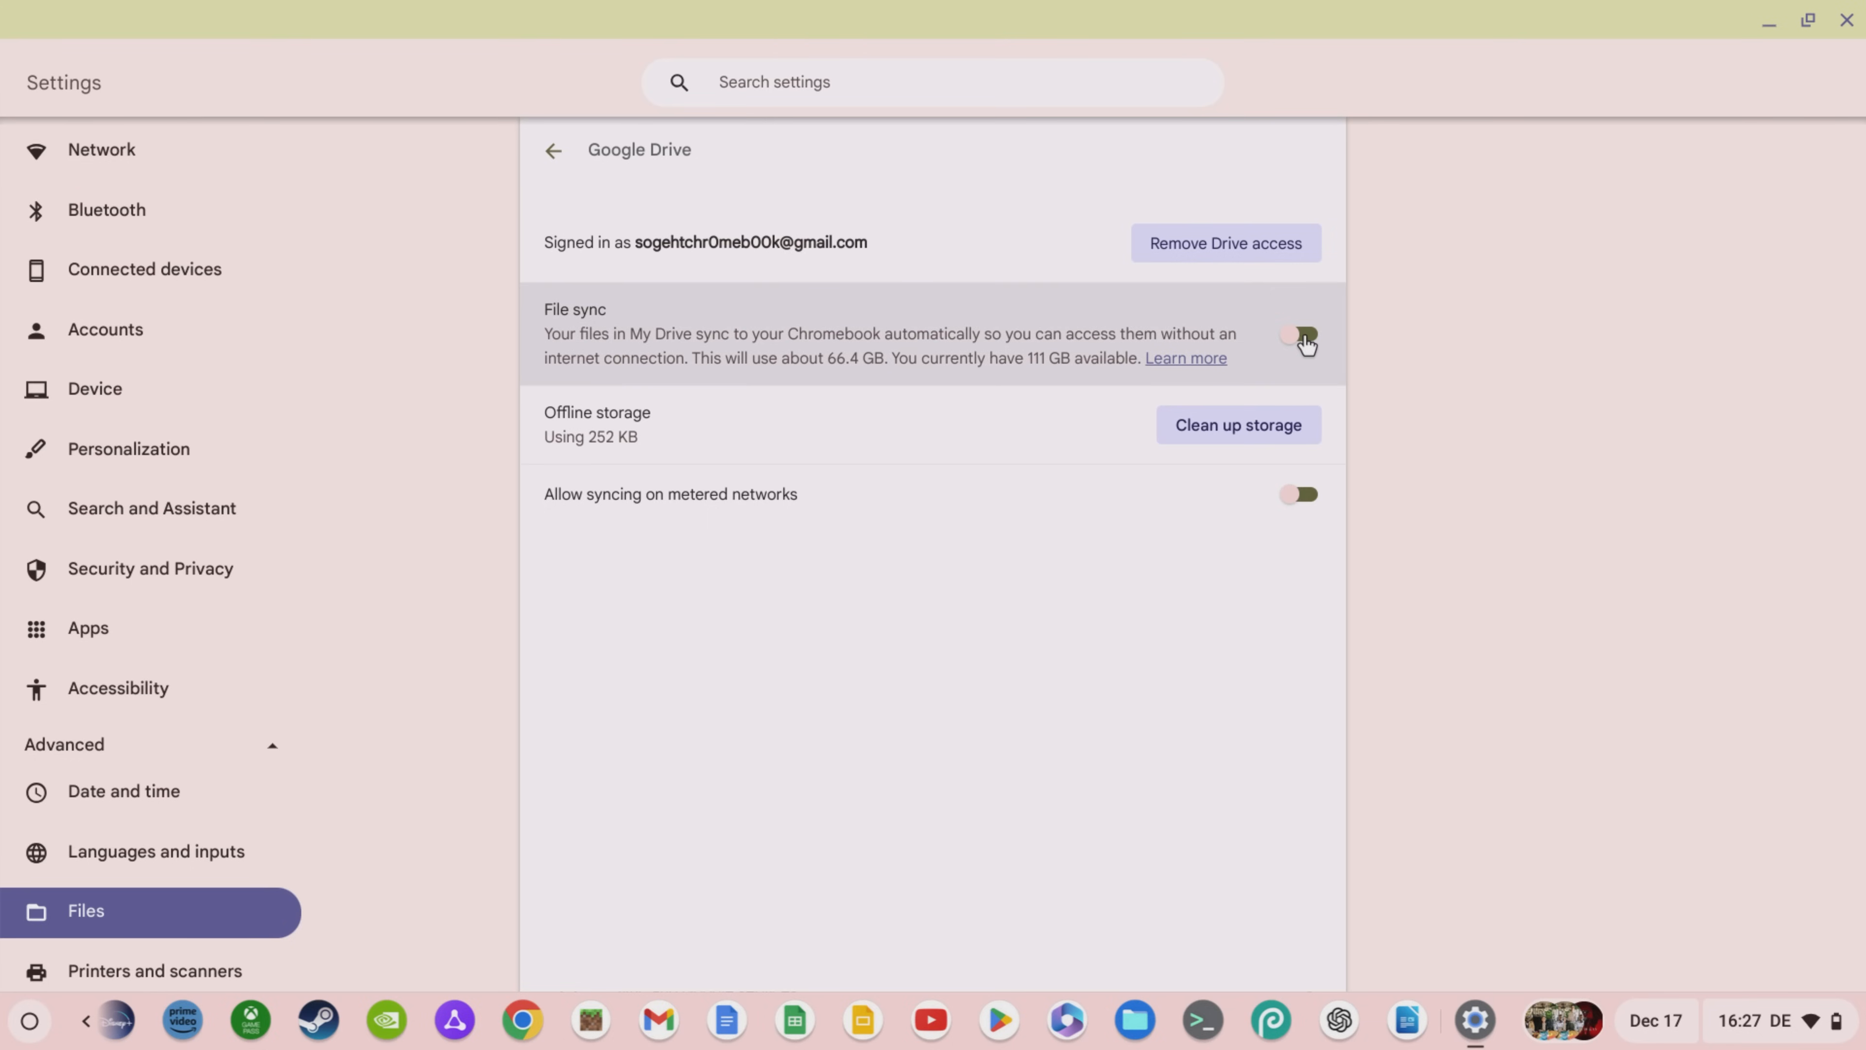
pyautogui.click(1299, 335)
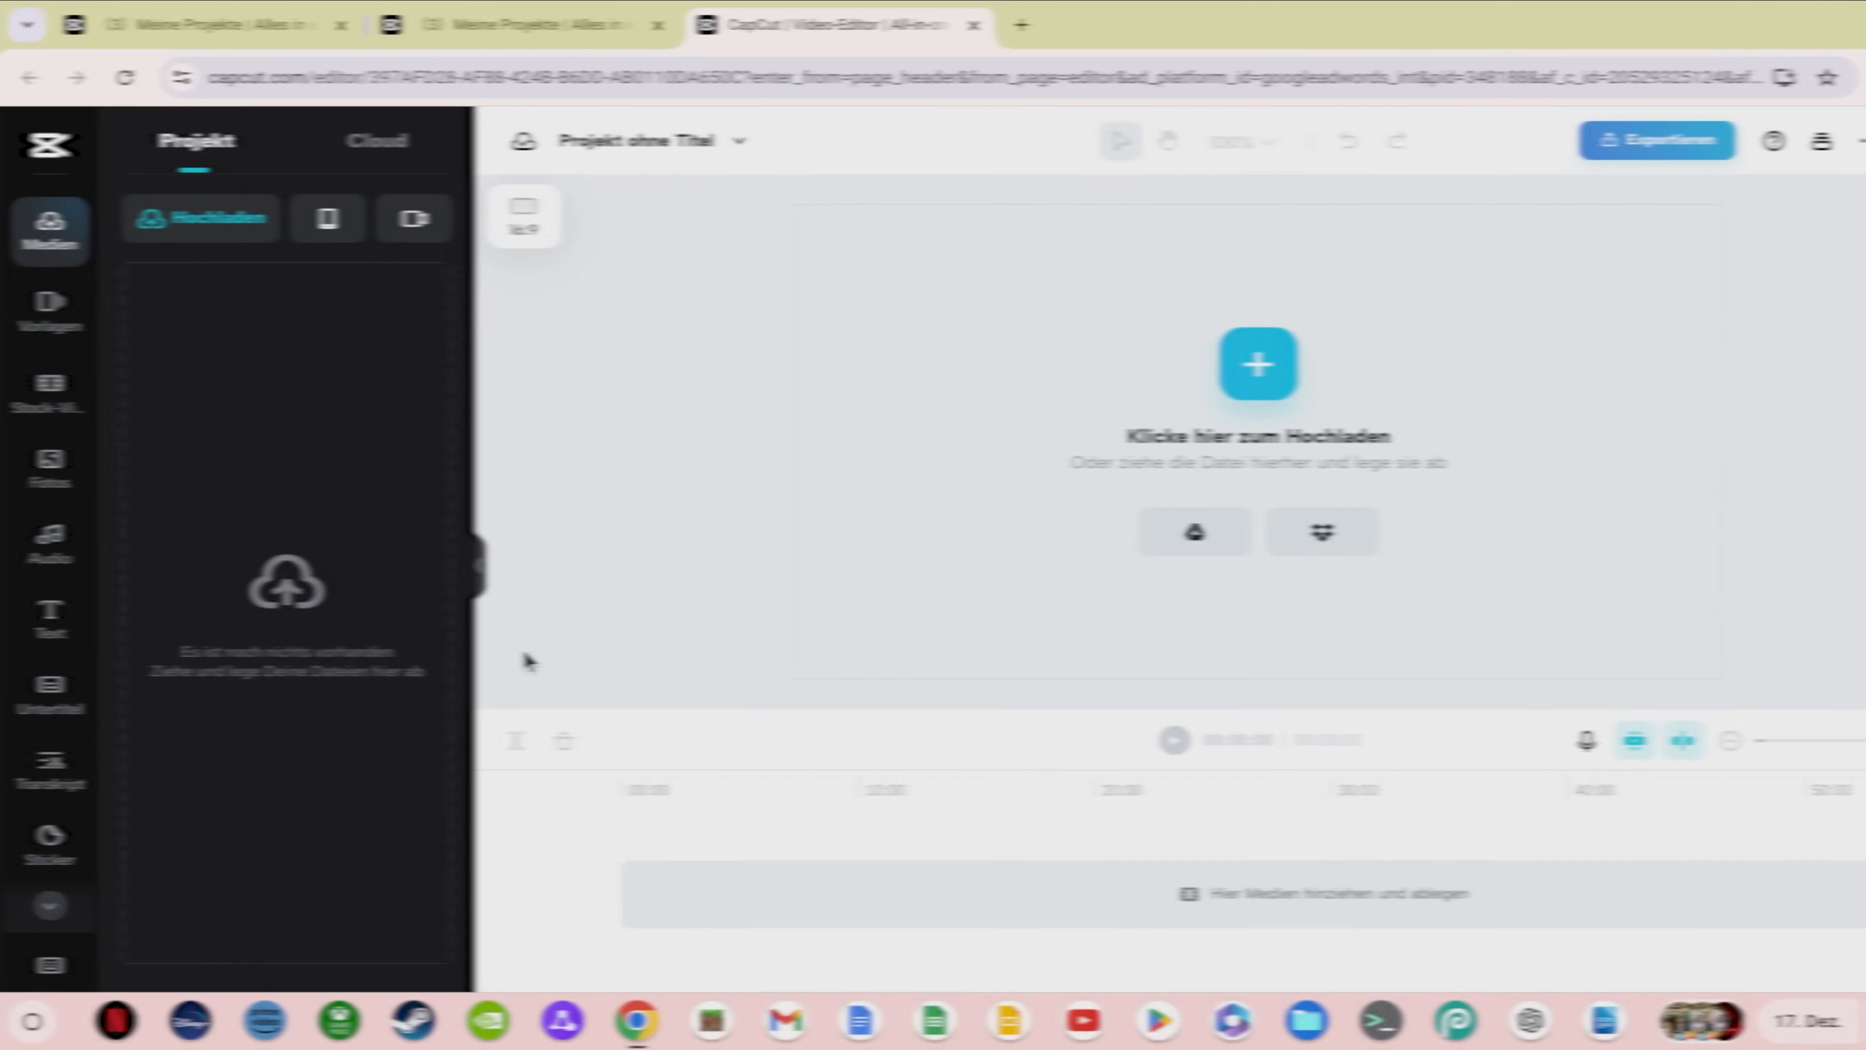
# - Add a forest stock clip to the timeline with a red Subscribe text template over it
pyautogui.click(48, 393)
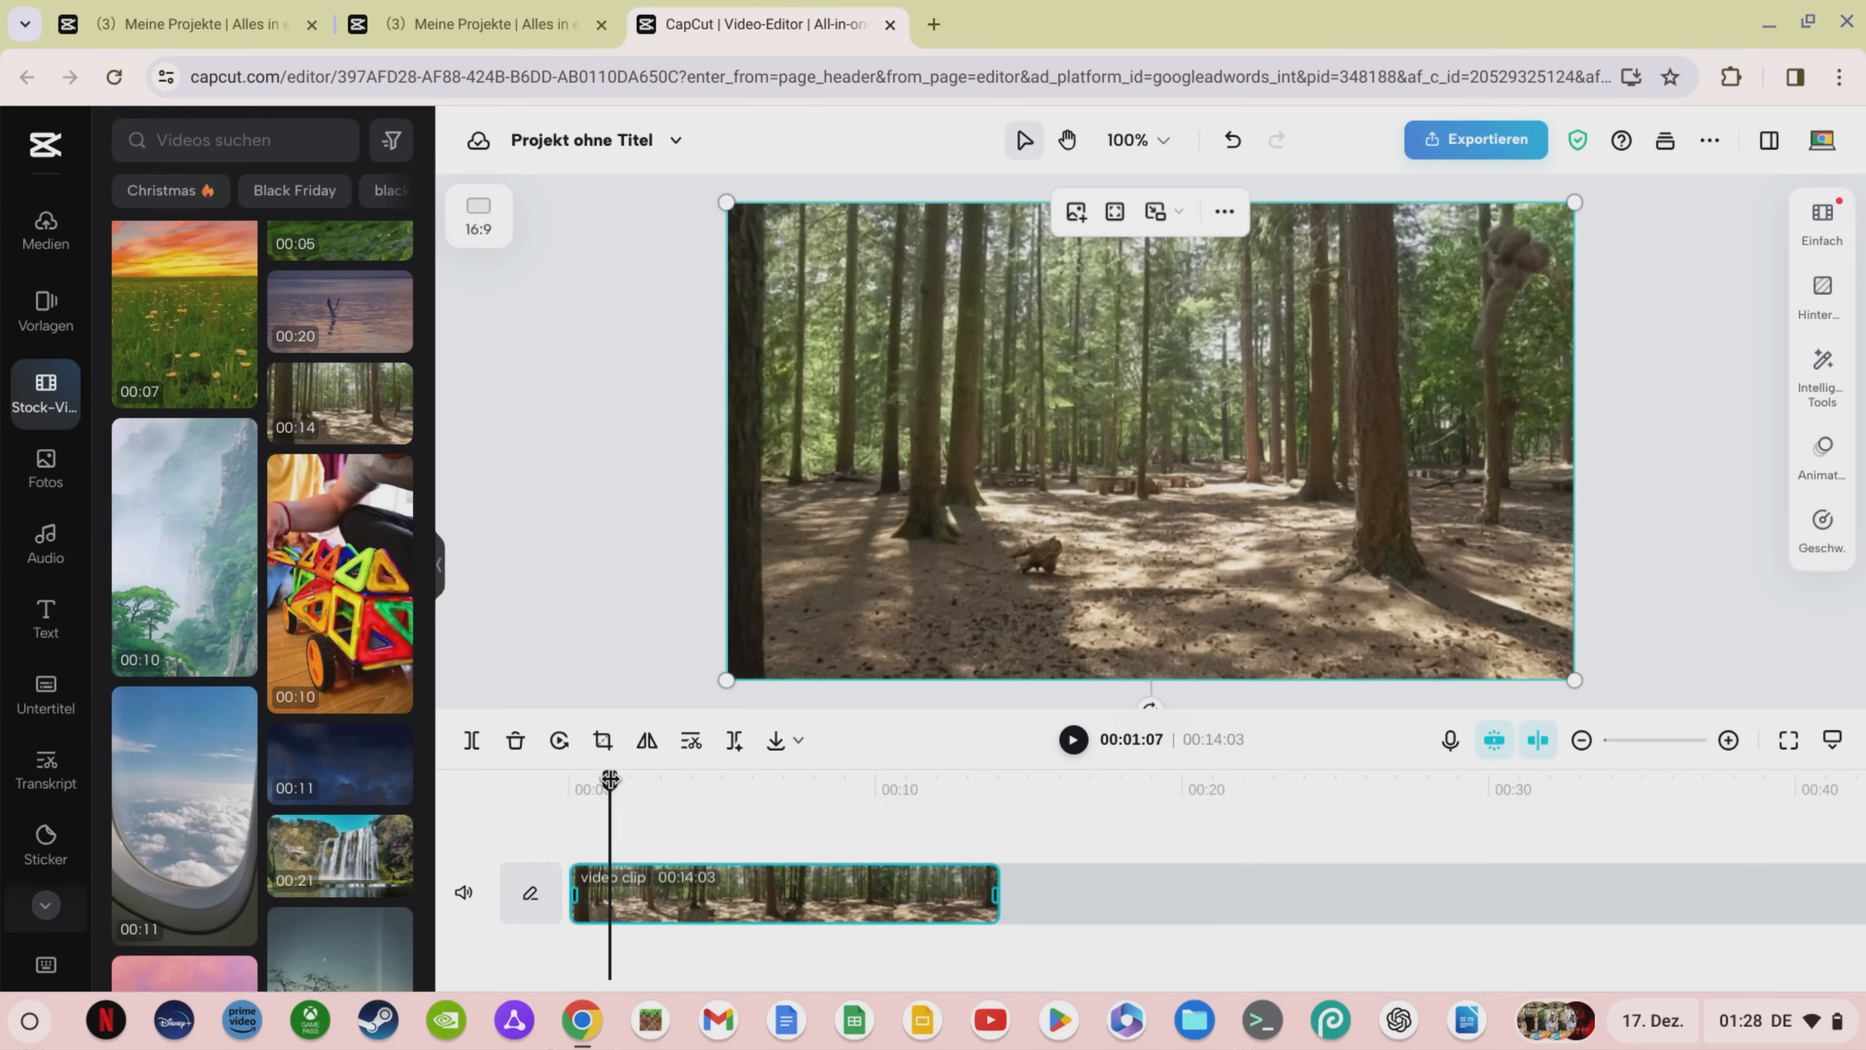
pyautogui.click(46, 613)
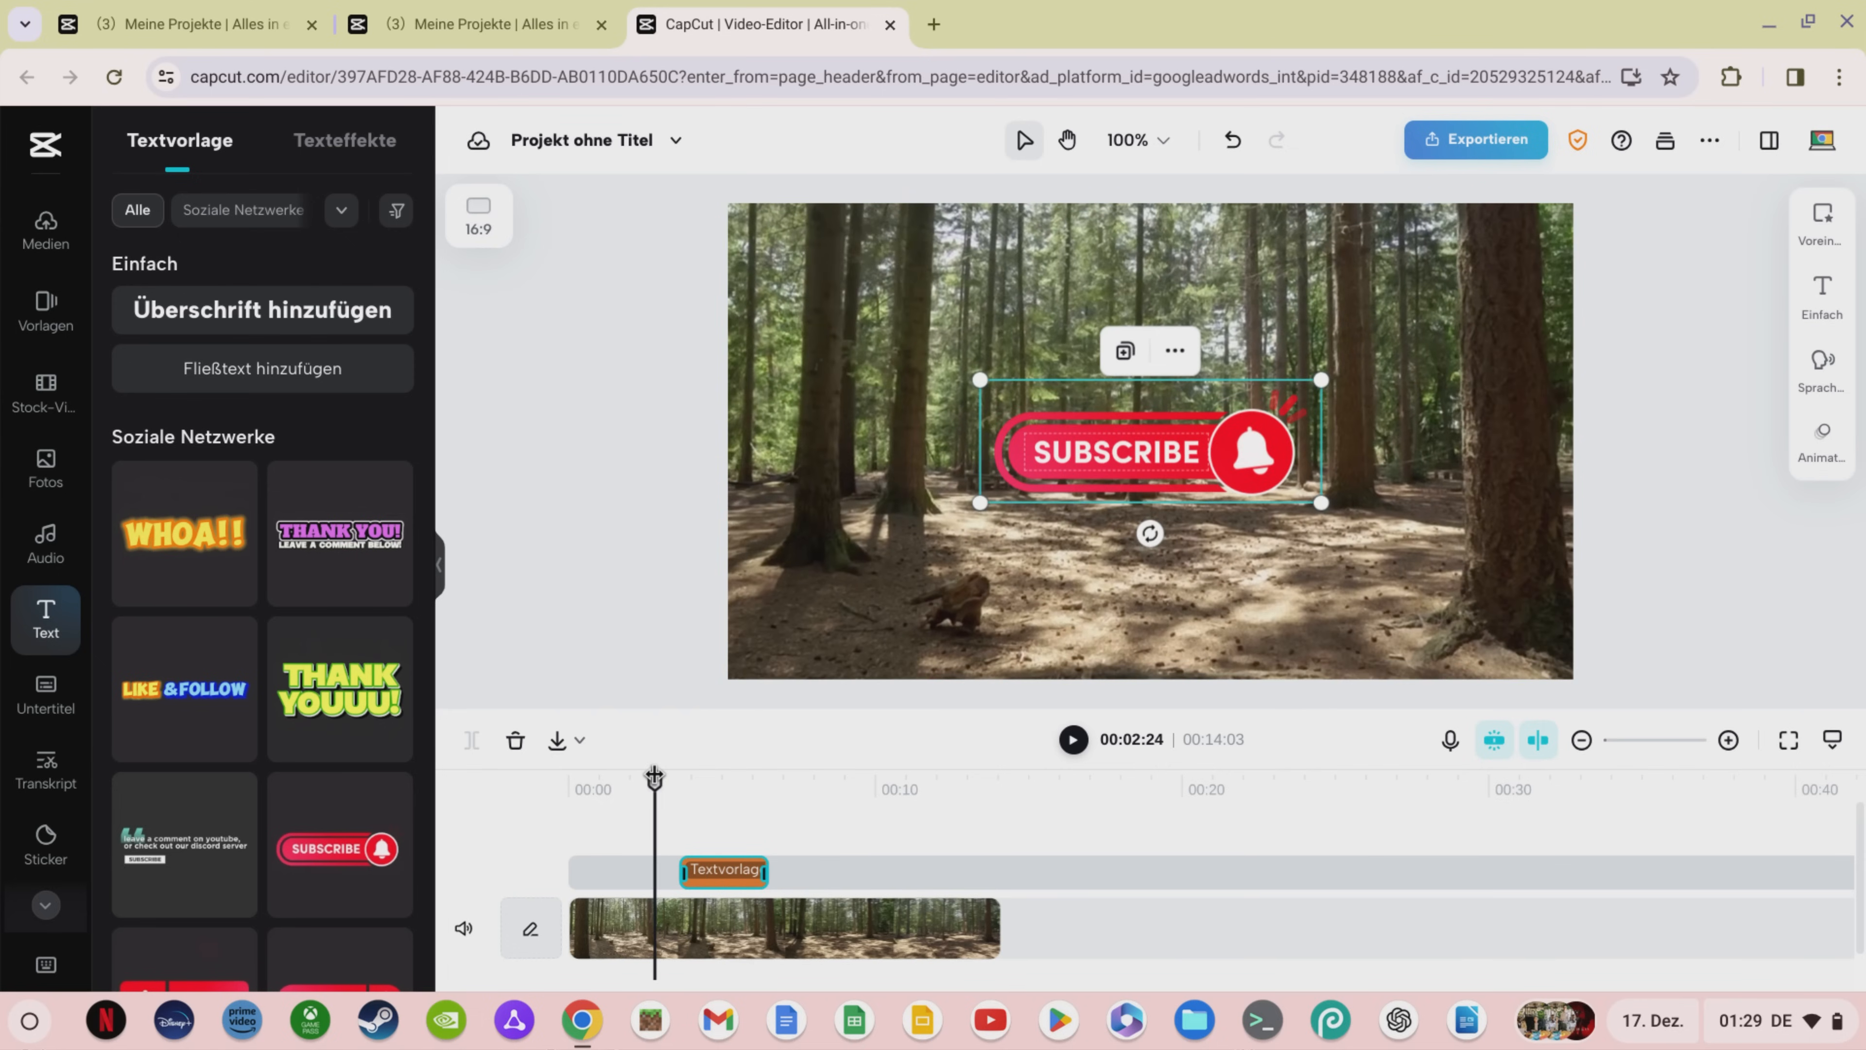
pyautogui.click(1070, 738)
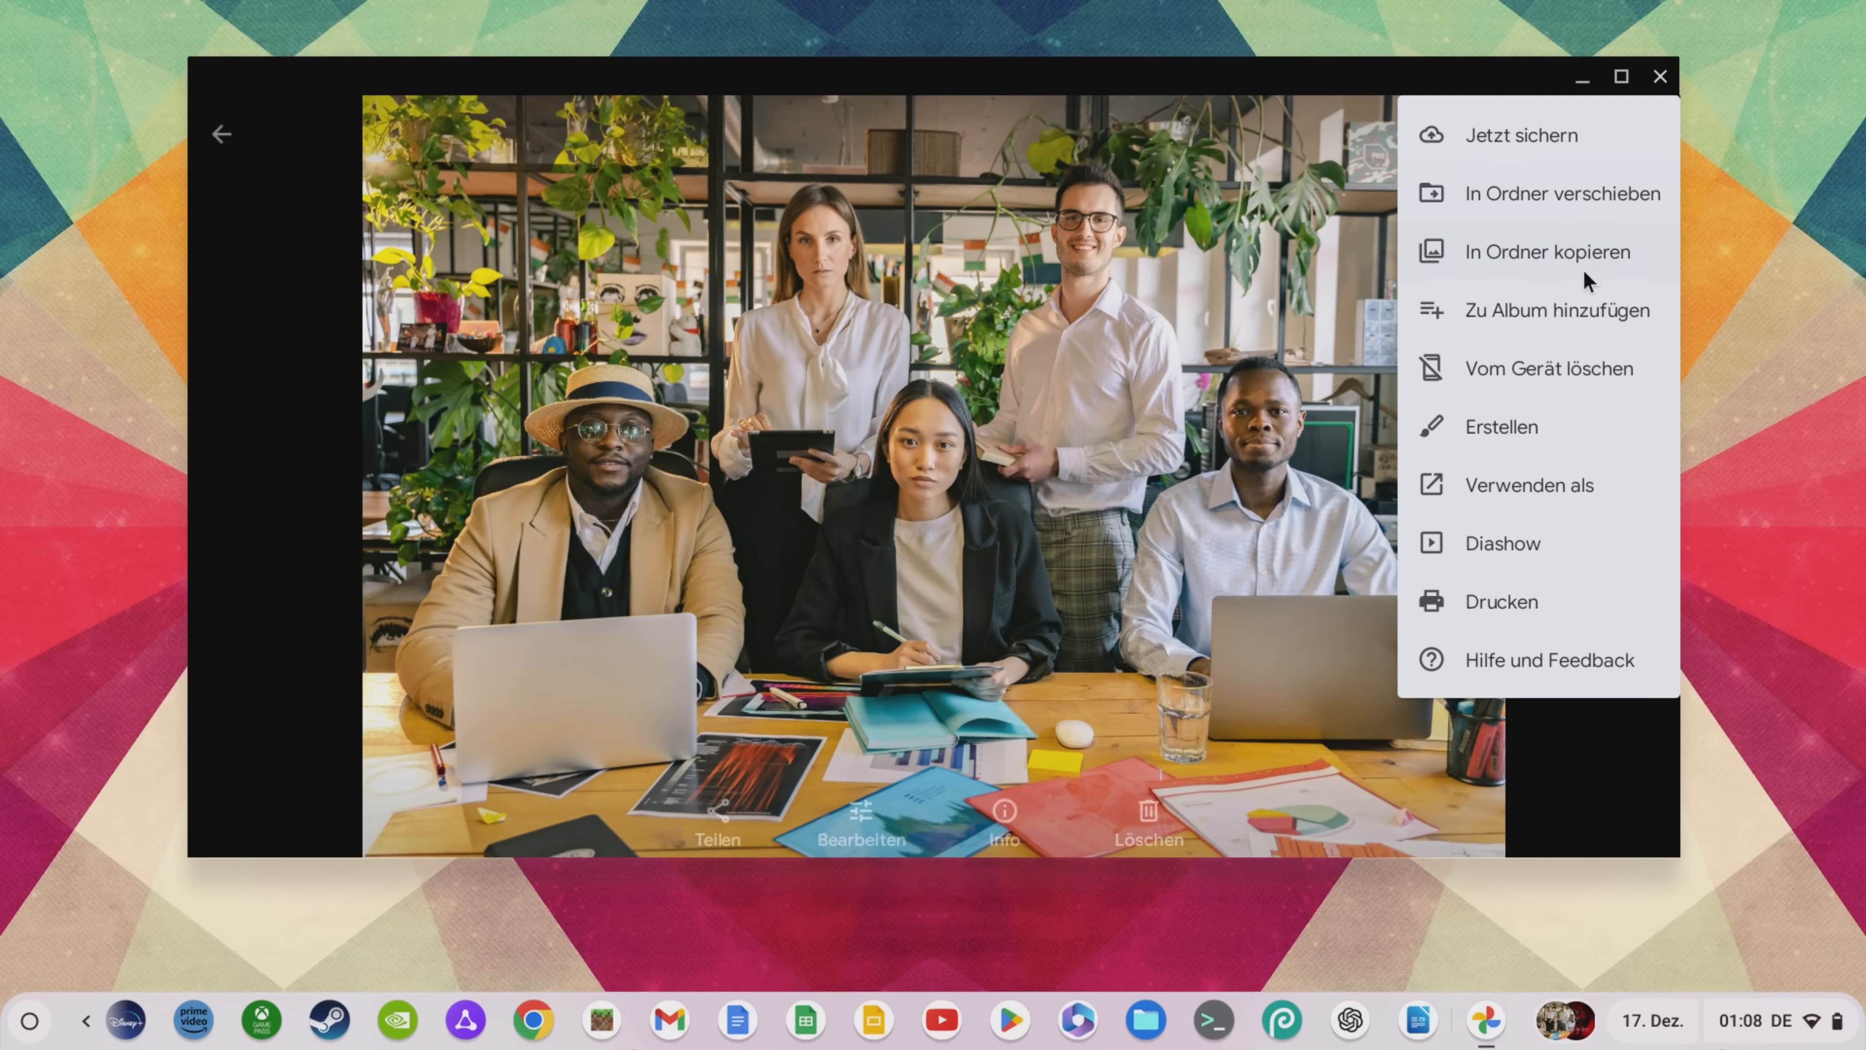
# - Copy the office group photo into a folder via 'In Ordner kopieren'
pyautogui.click(1501, 426)
pyautogui.write('chrome://fl')
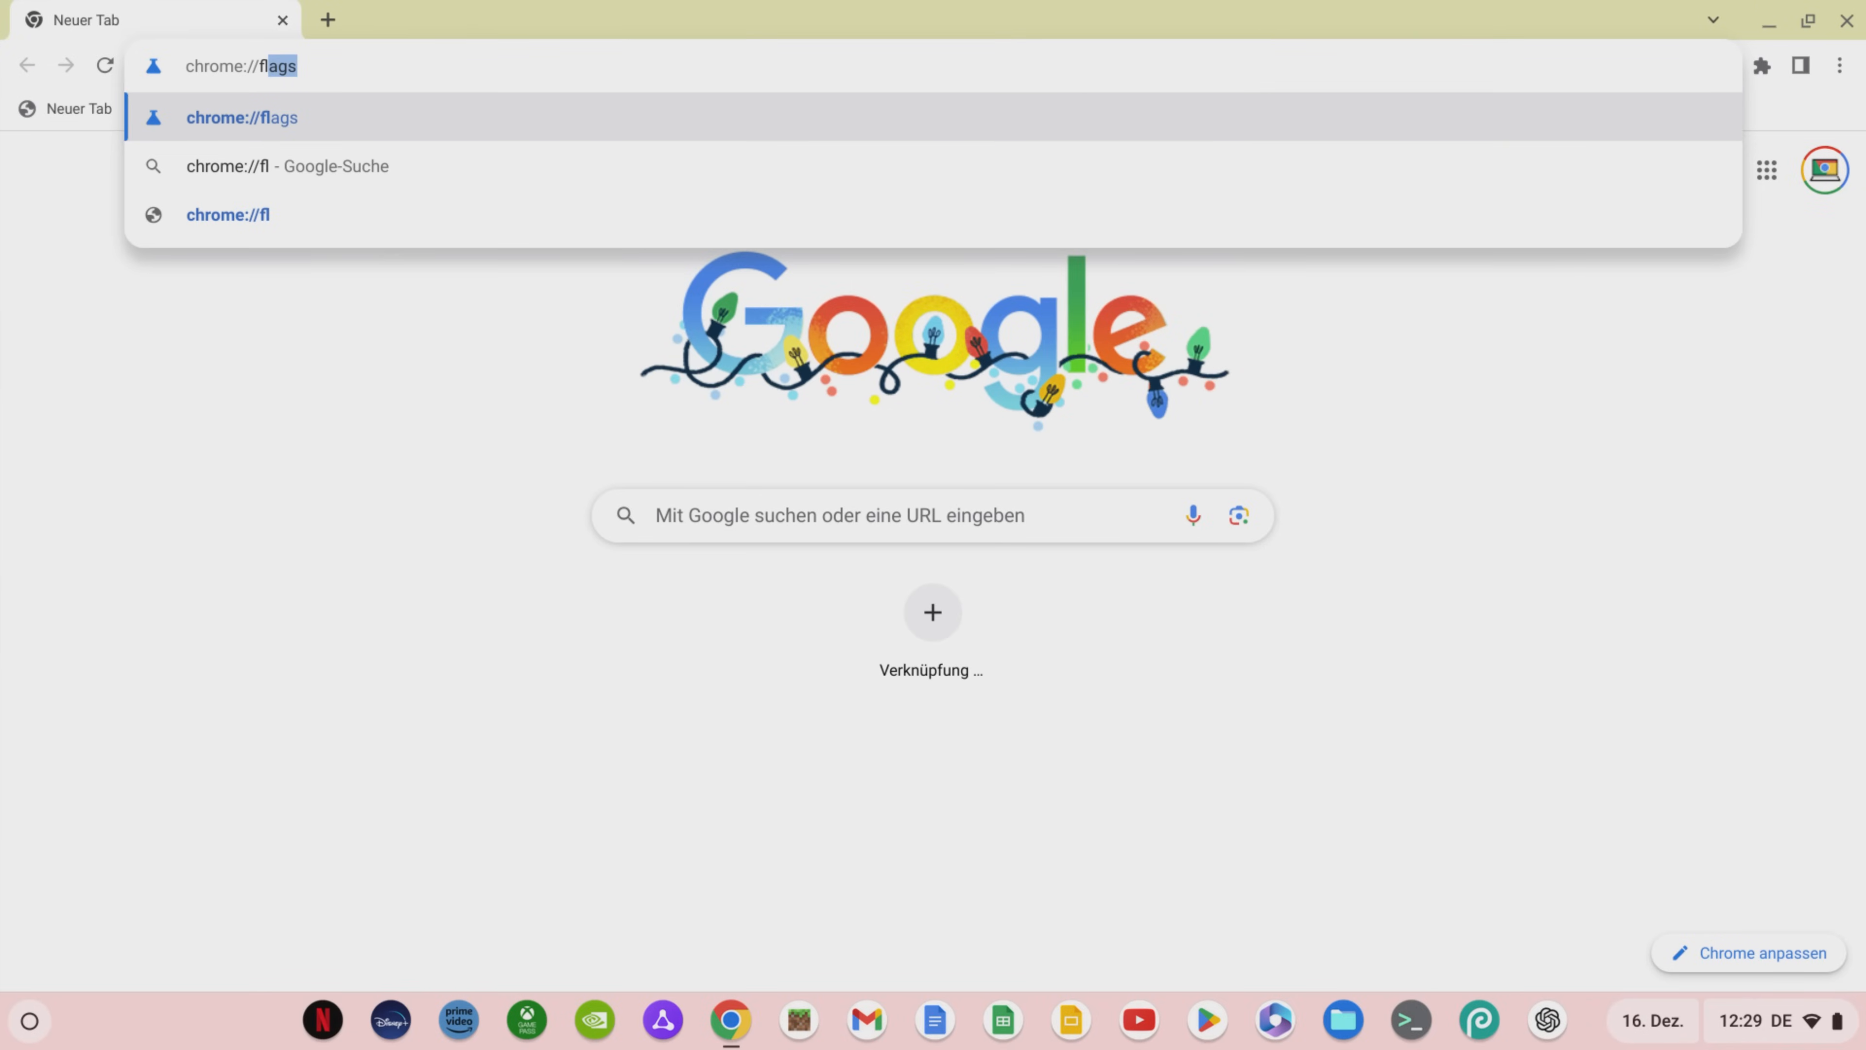
# - Set the Borealis Enabled experiment to Enabled on chrome://flags
pyautogui.write('alis-enabled')
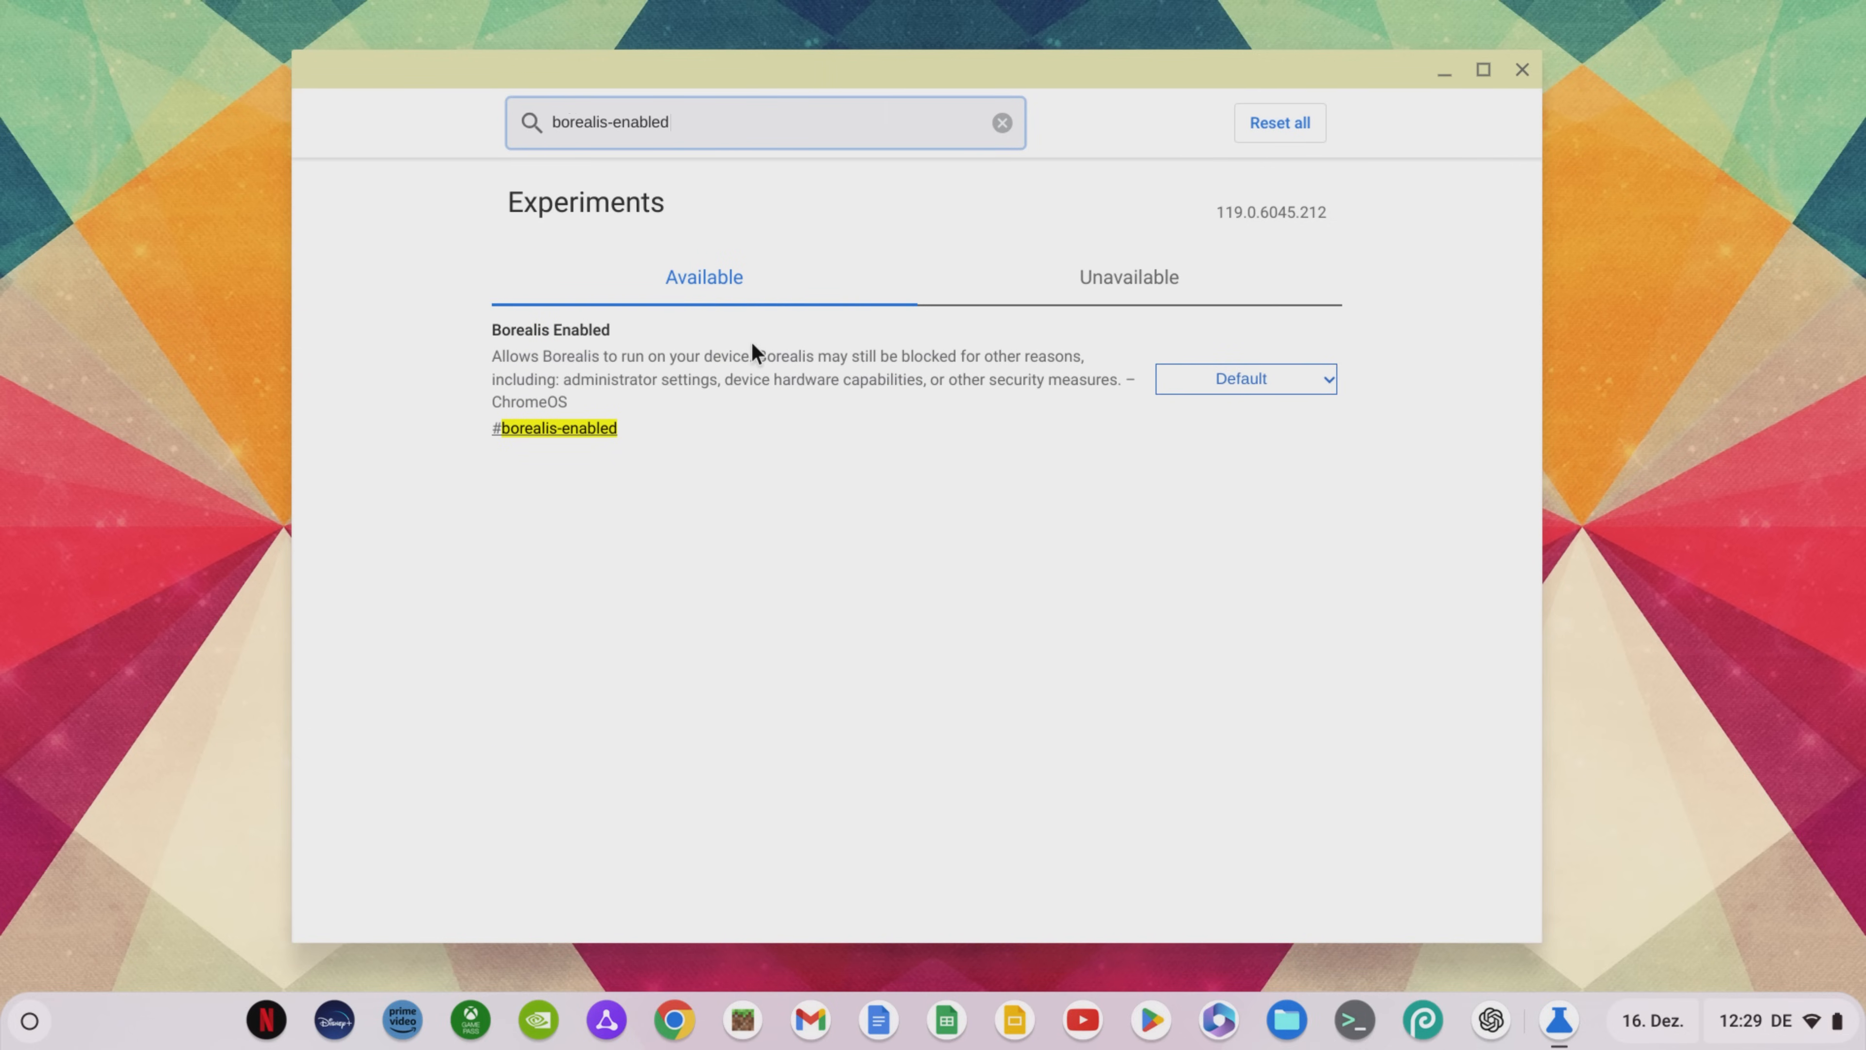
pyautogui.click(1244, 378)
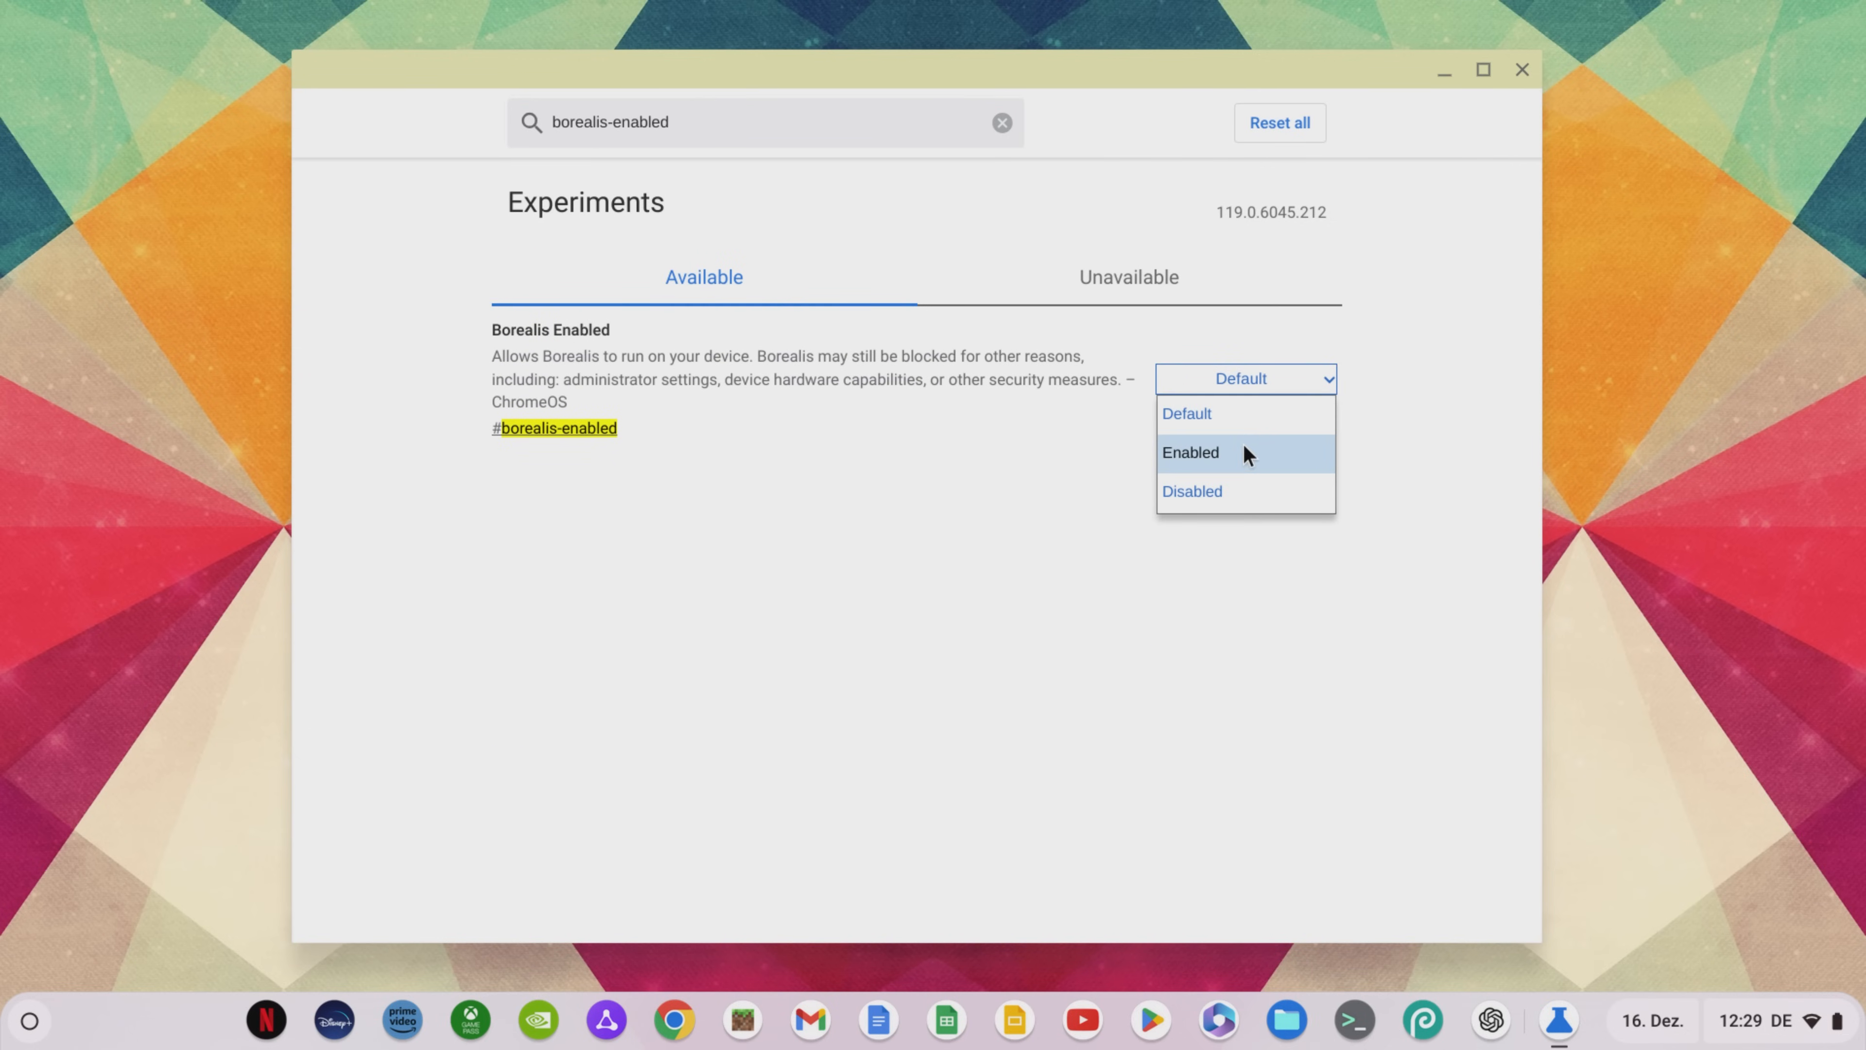
pyautogui.click(1521, 69)
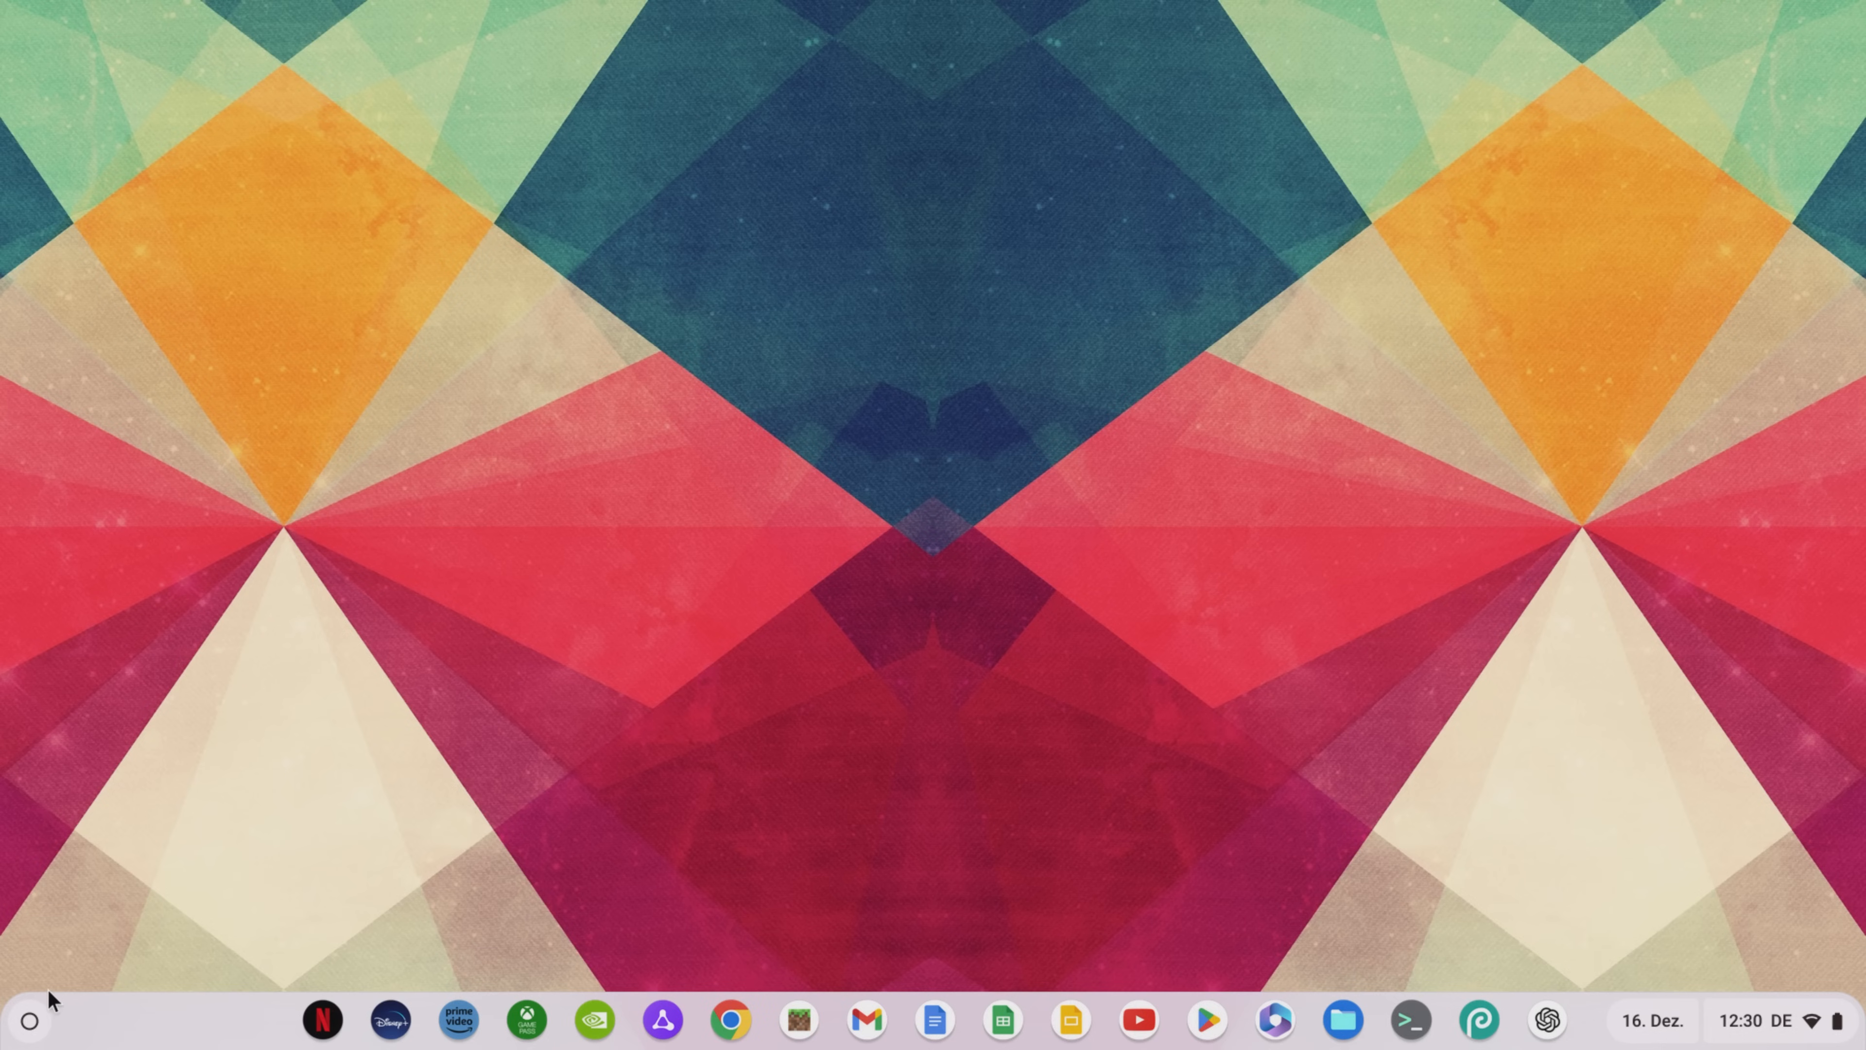
# - Search the launcher for 'steam' and install Steam for Chromebook via 'Installieren'
pyautogui.click(28, 1019)
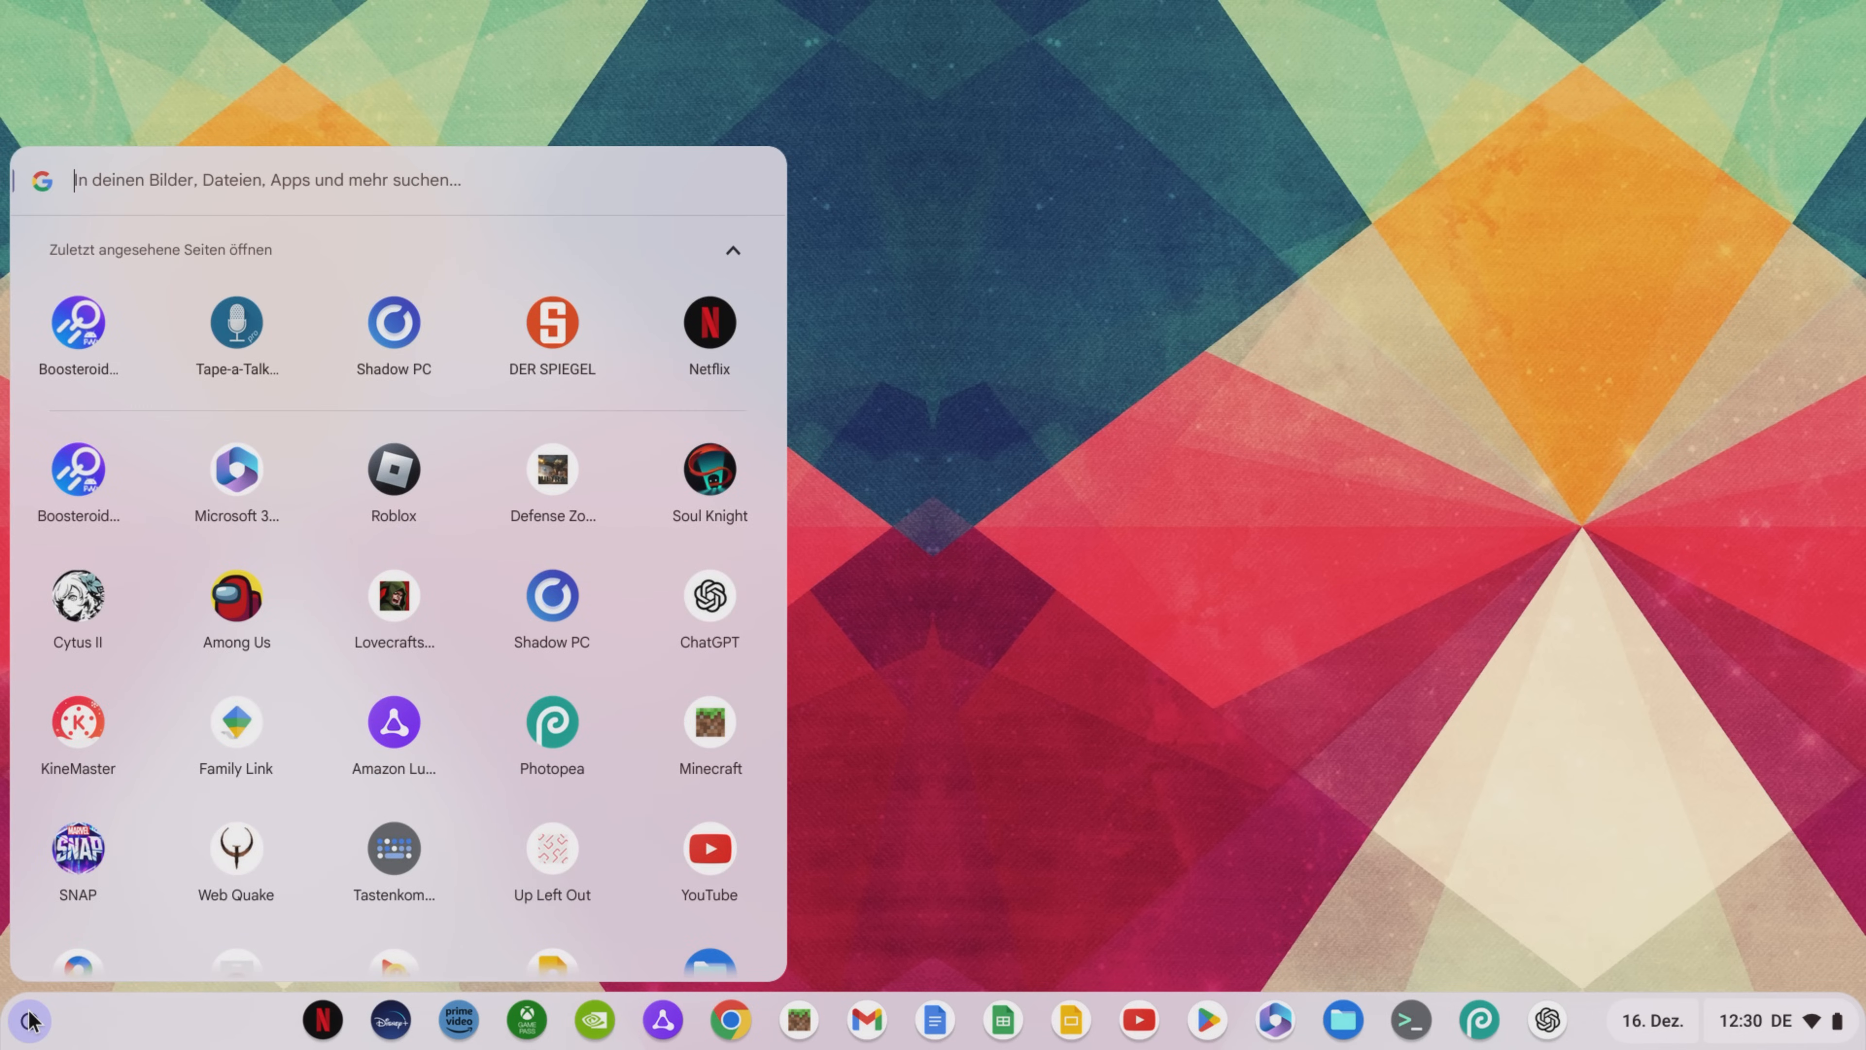
pyautogui.write('steam')
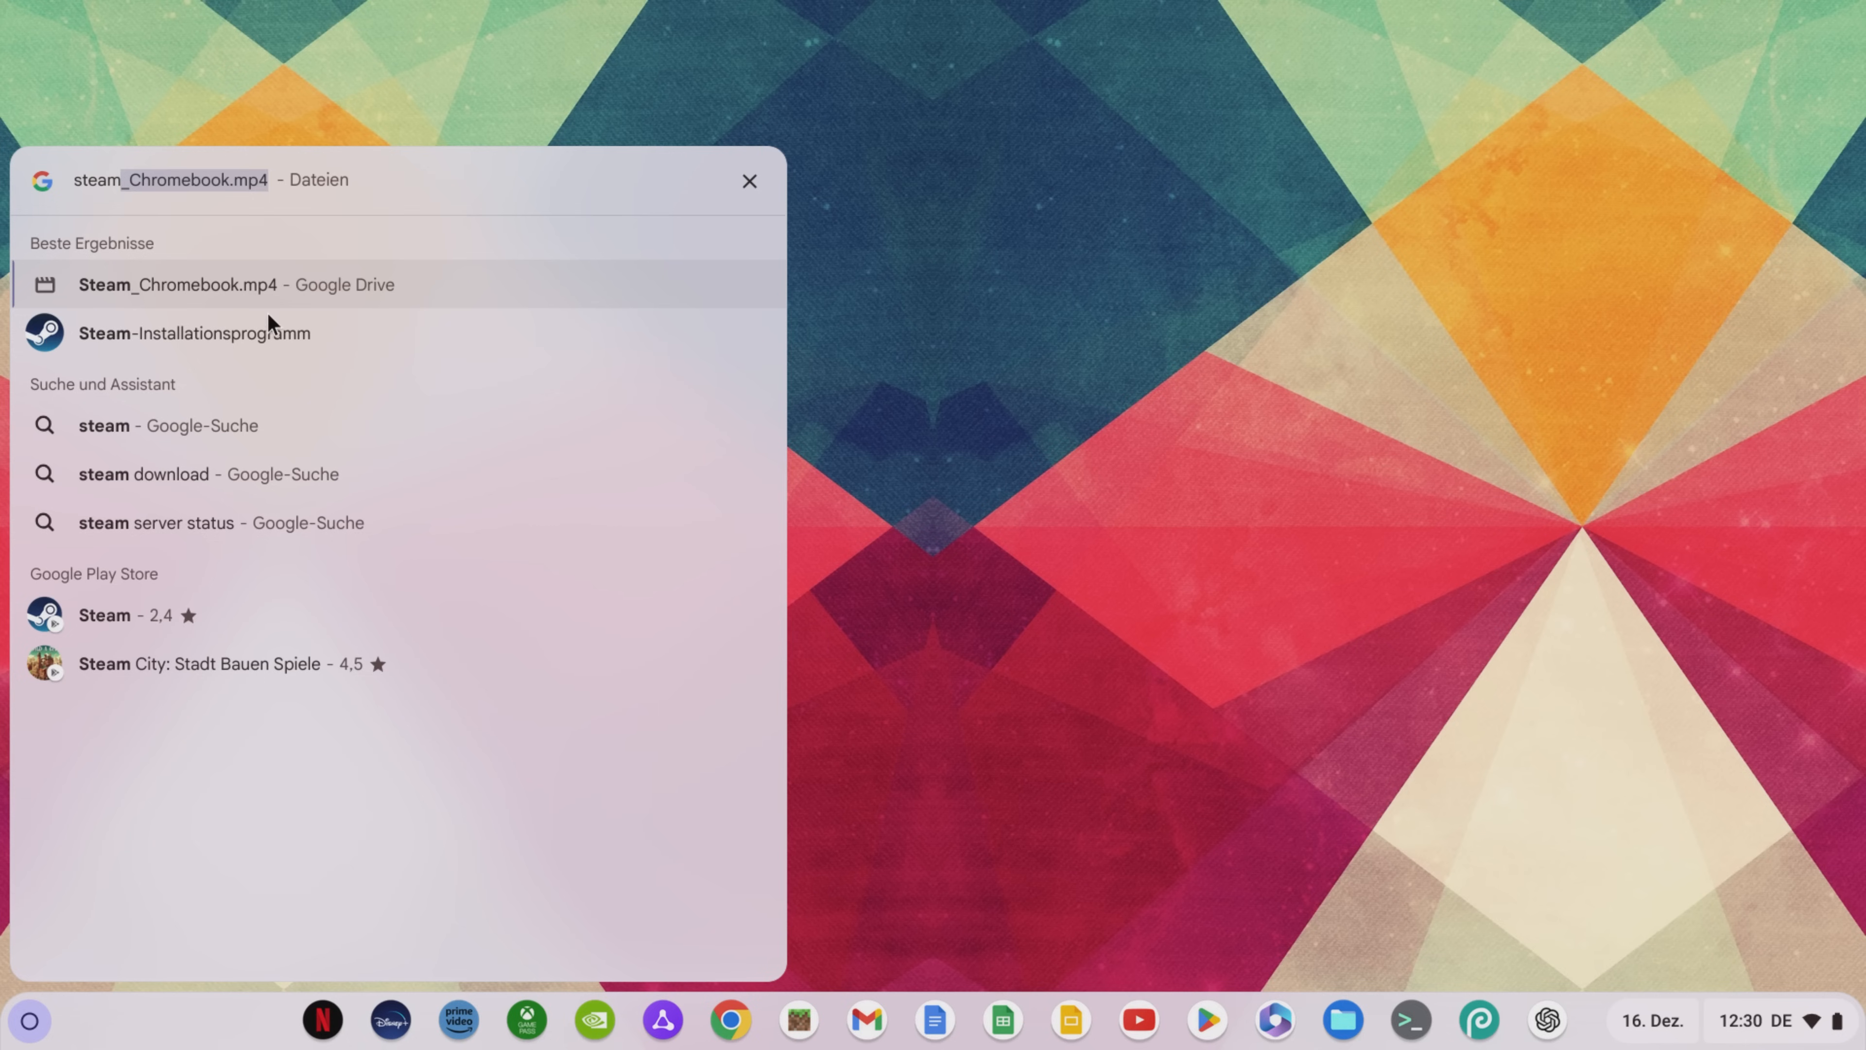
pyautogui.moveTo(345, 341)
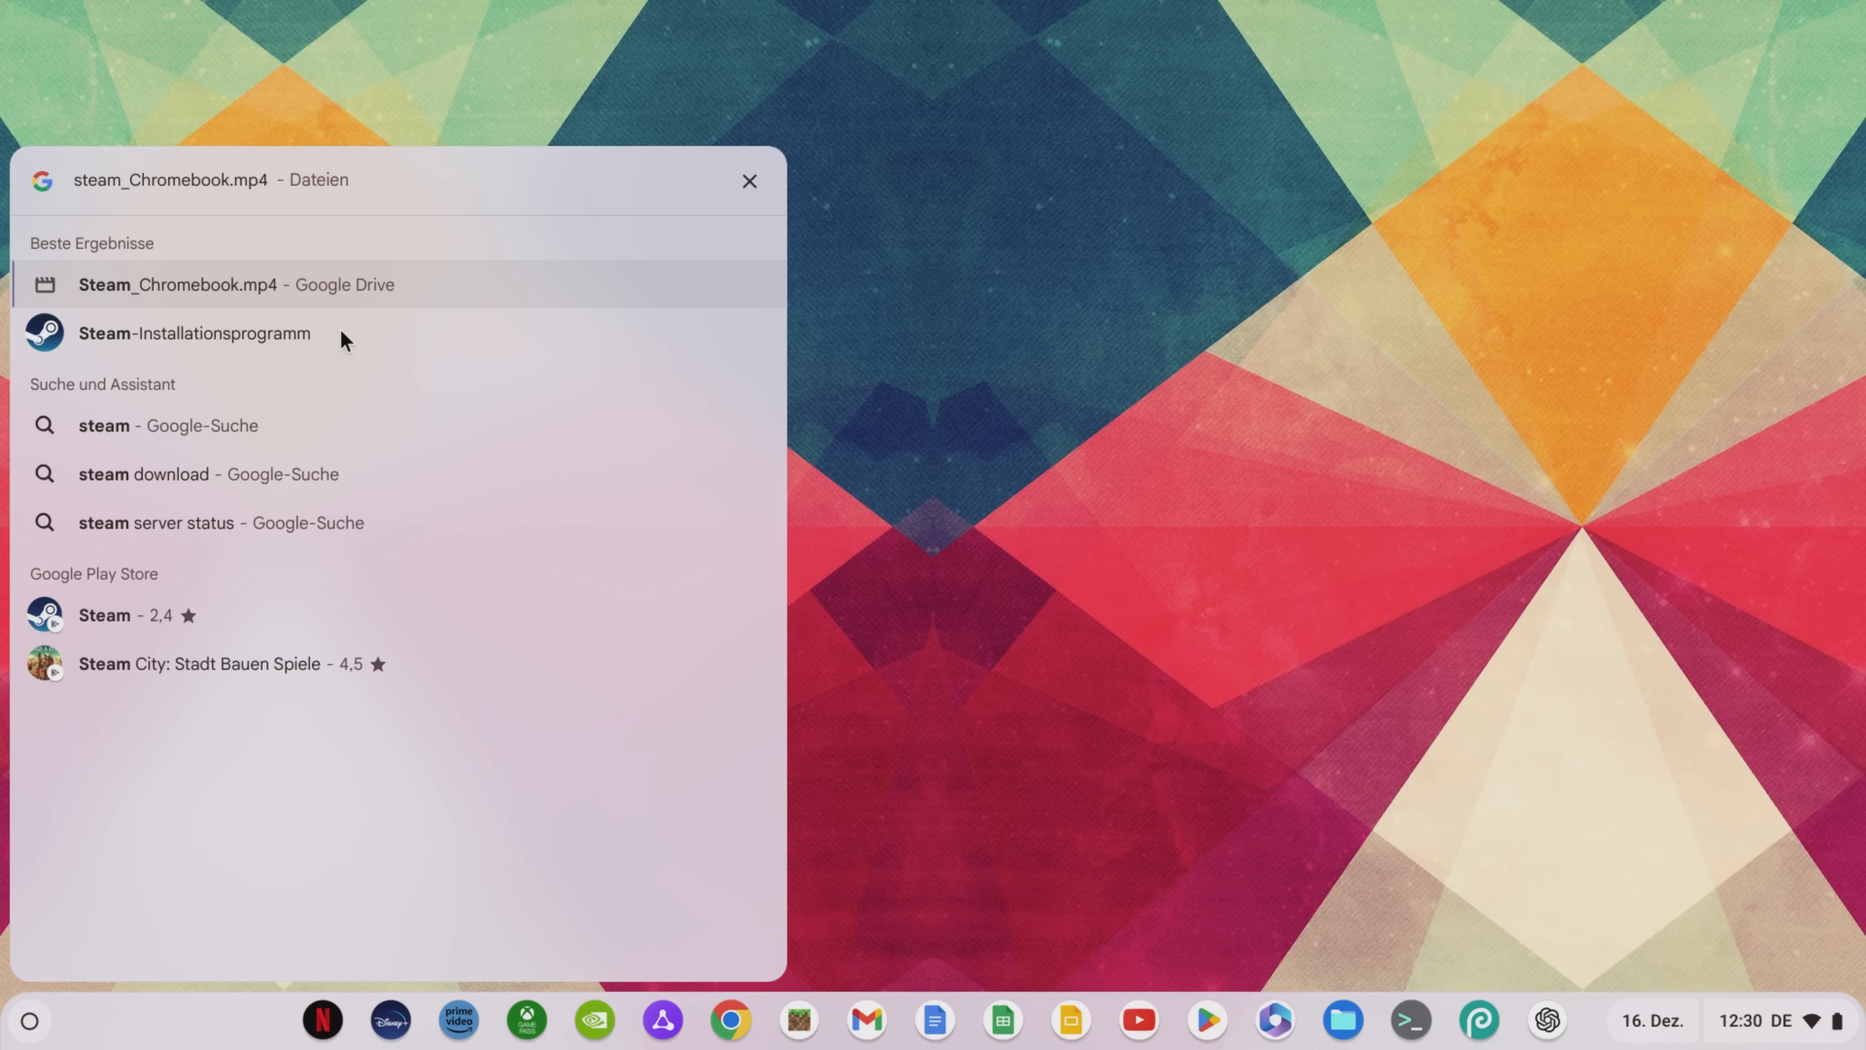
pyautogui.click(194, 334)
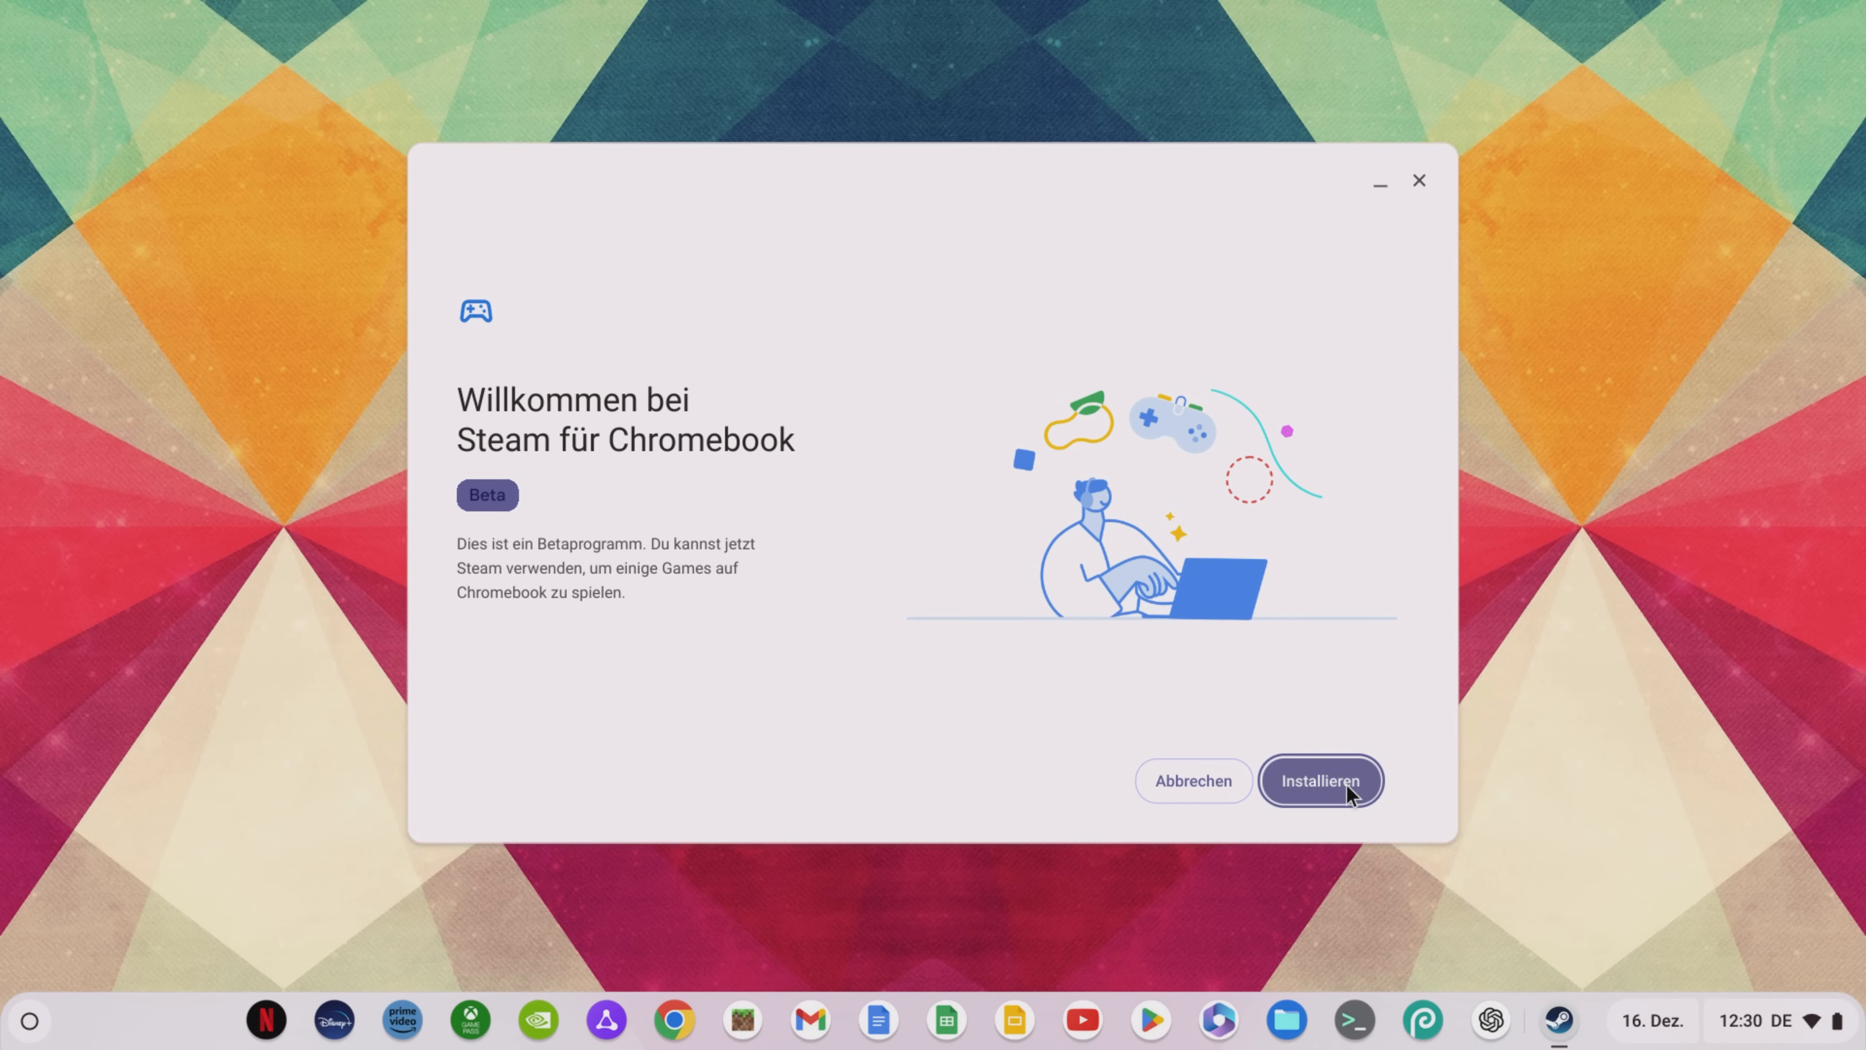
pyautogui.click(1319, 780)
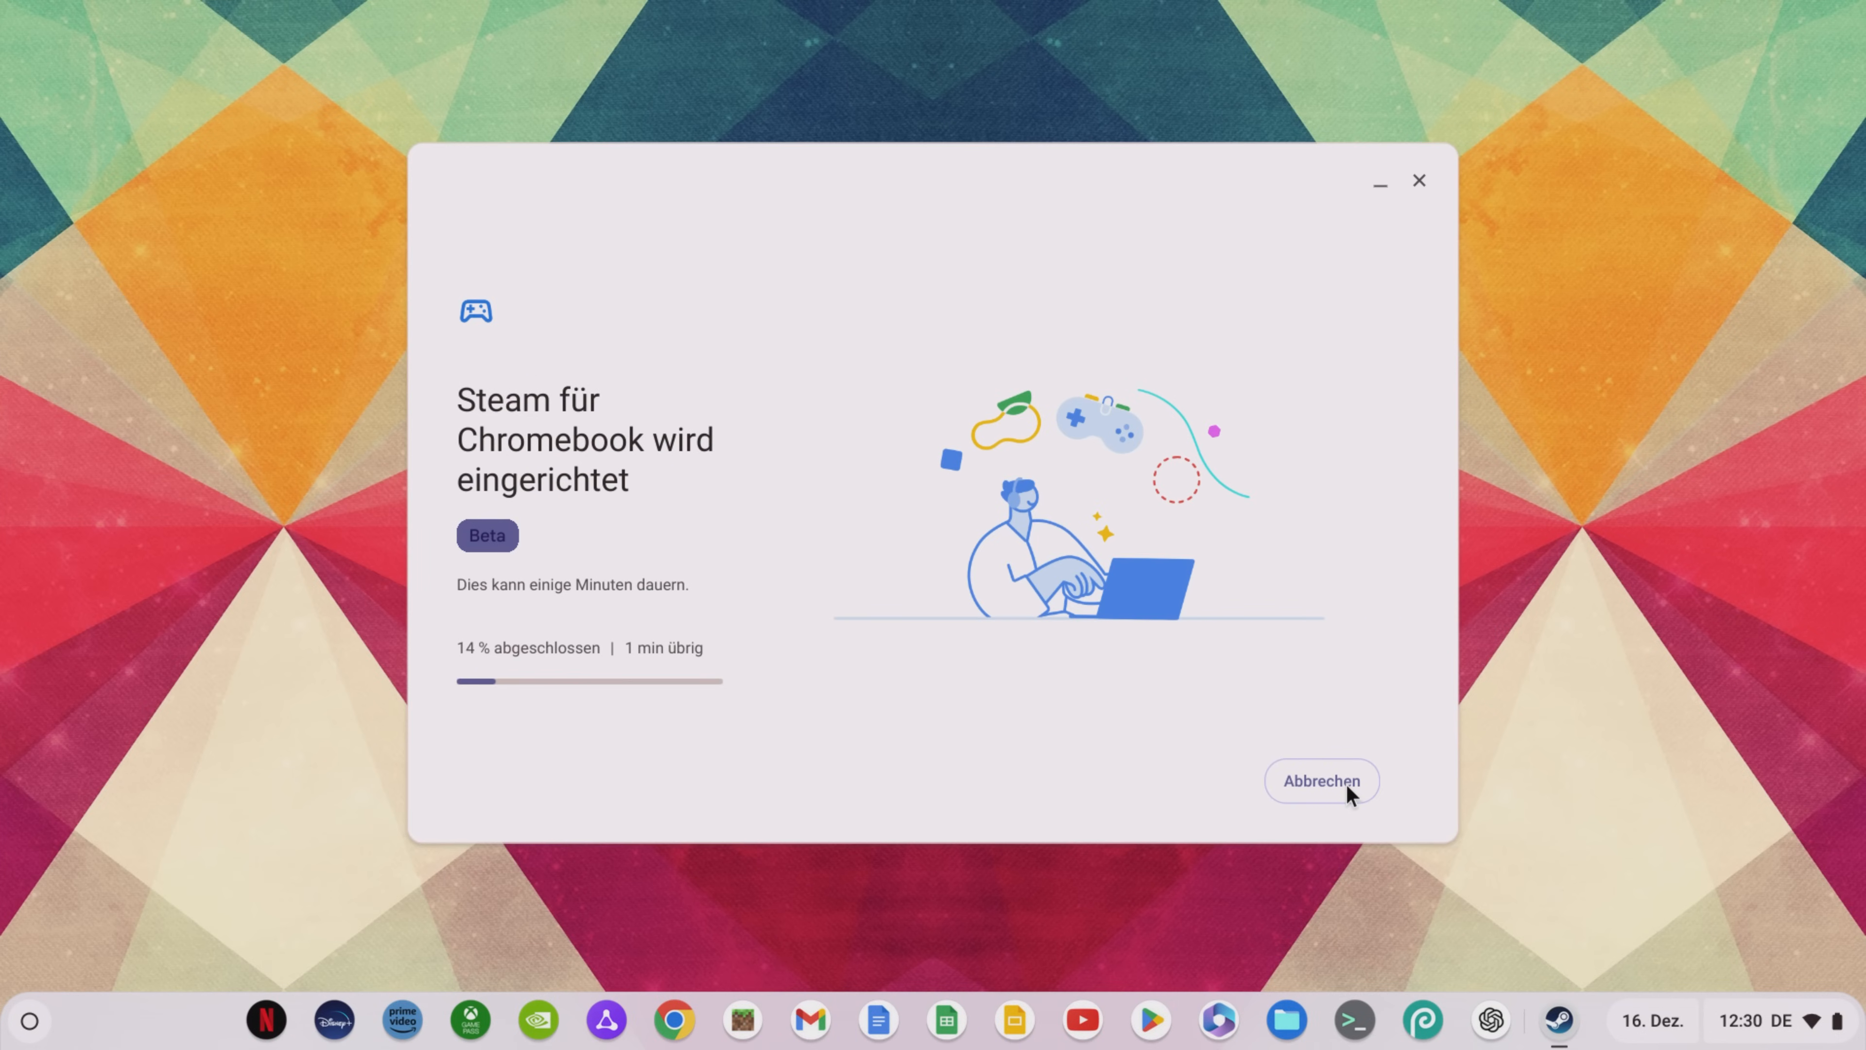
pyautogui.click(1320, 780)
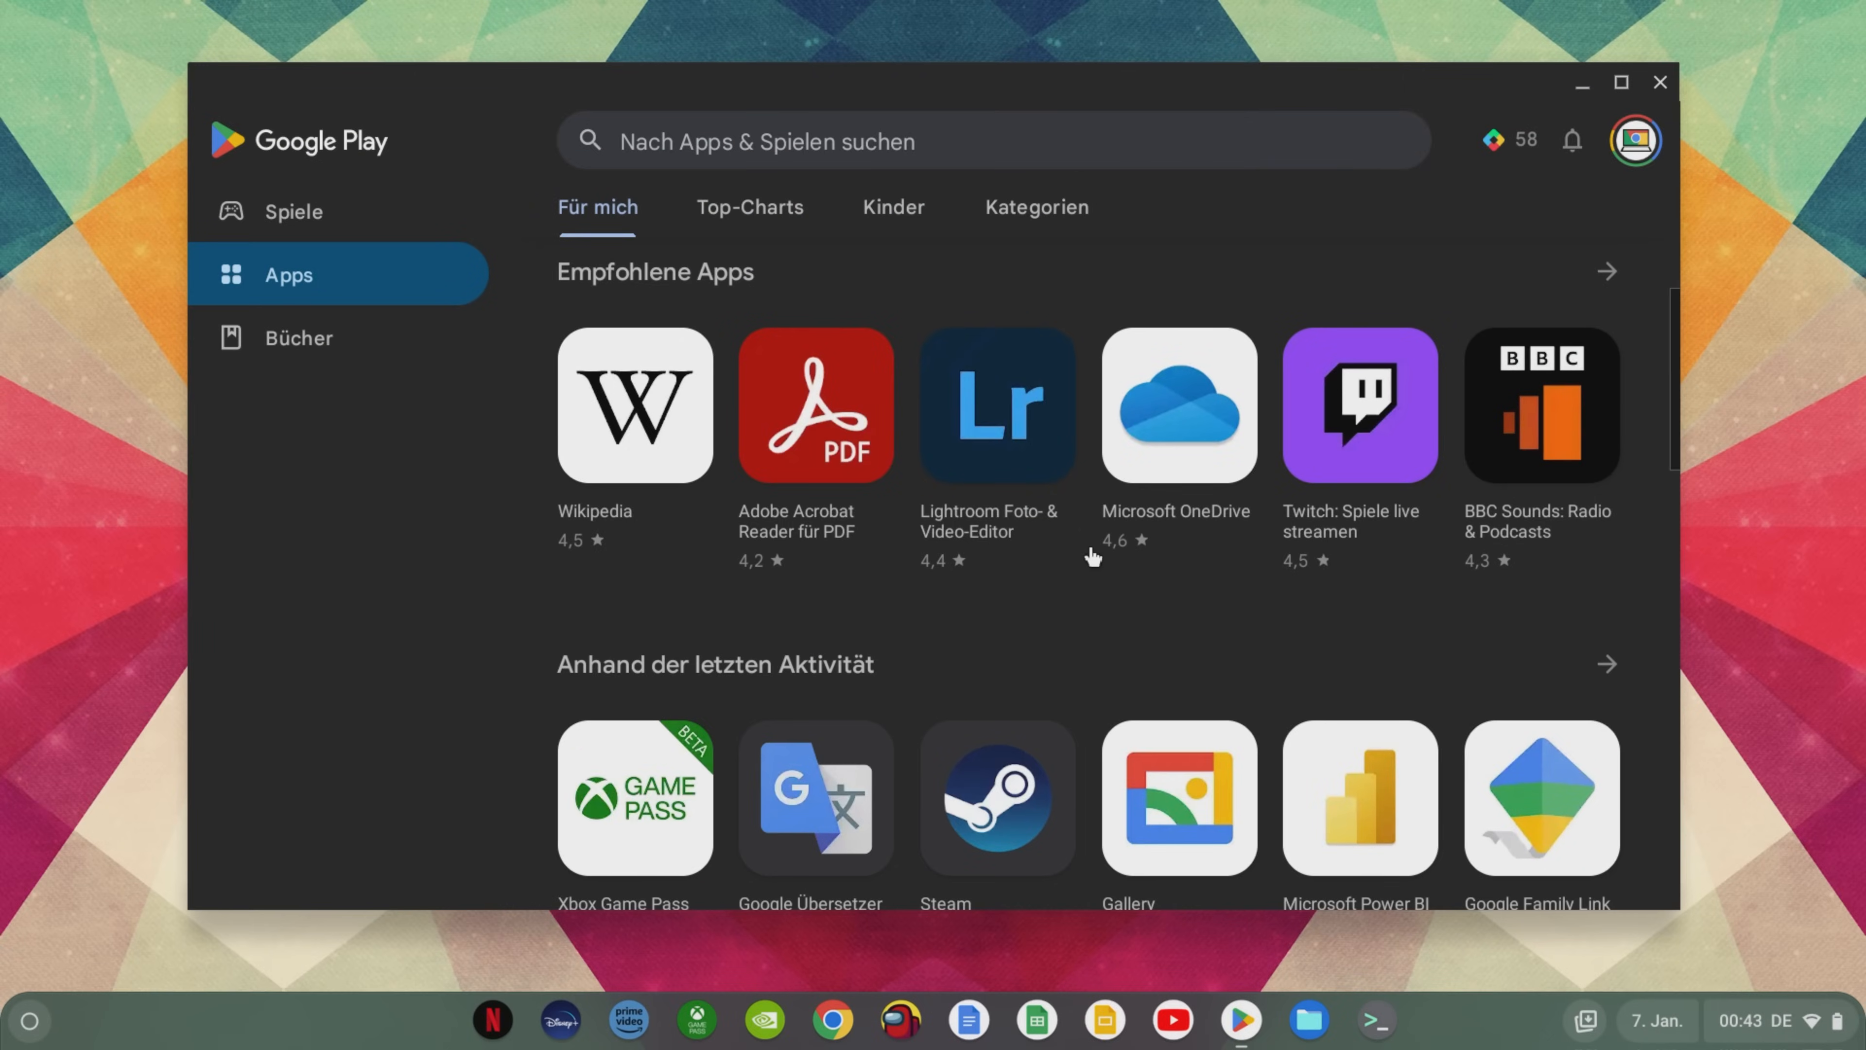
pyautogui.scroll(-3)
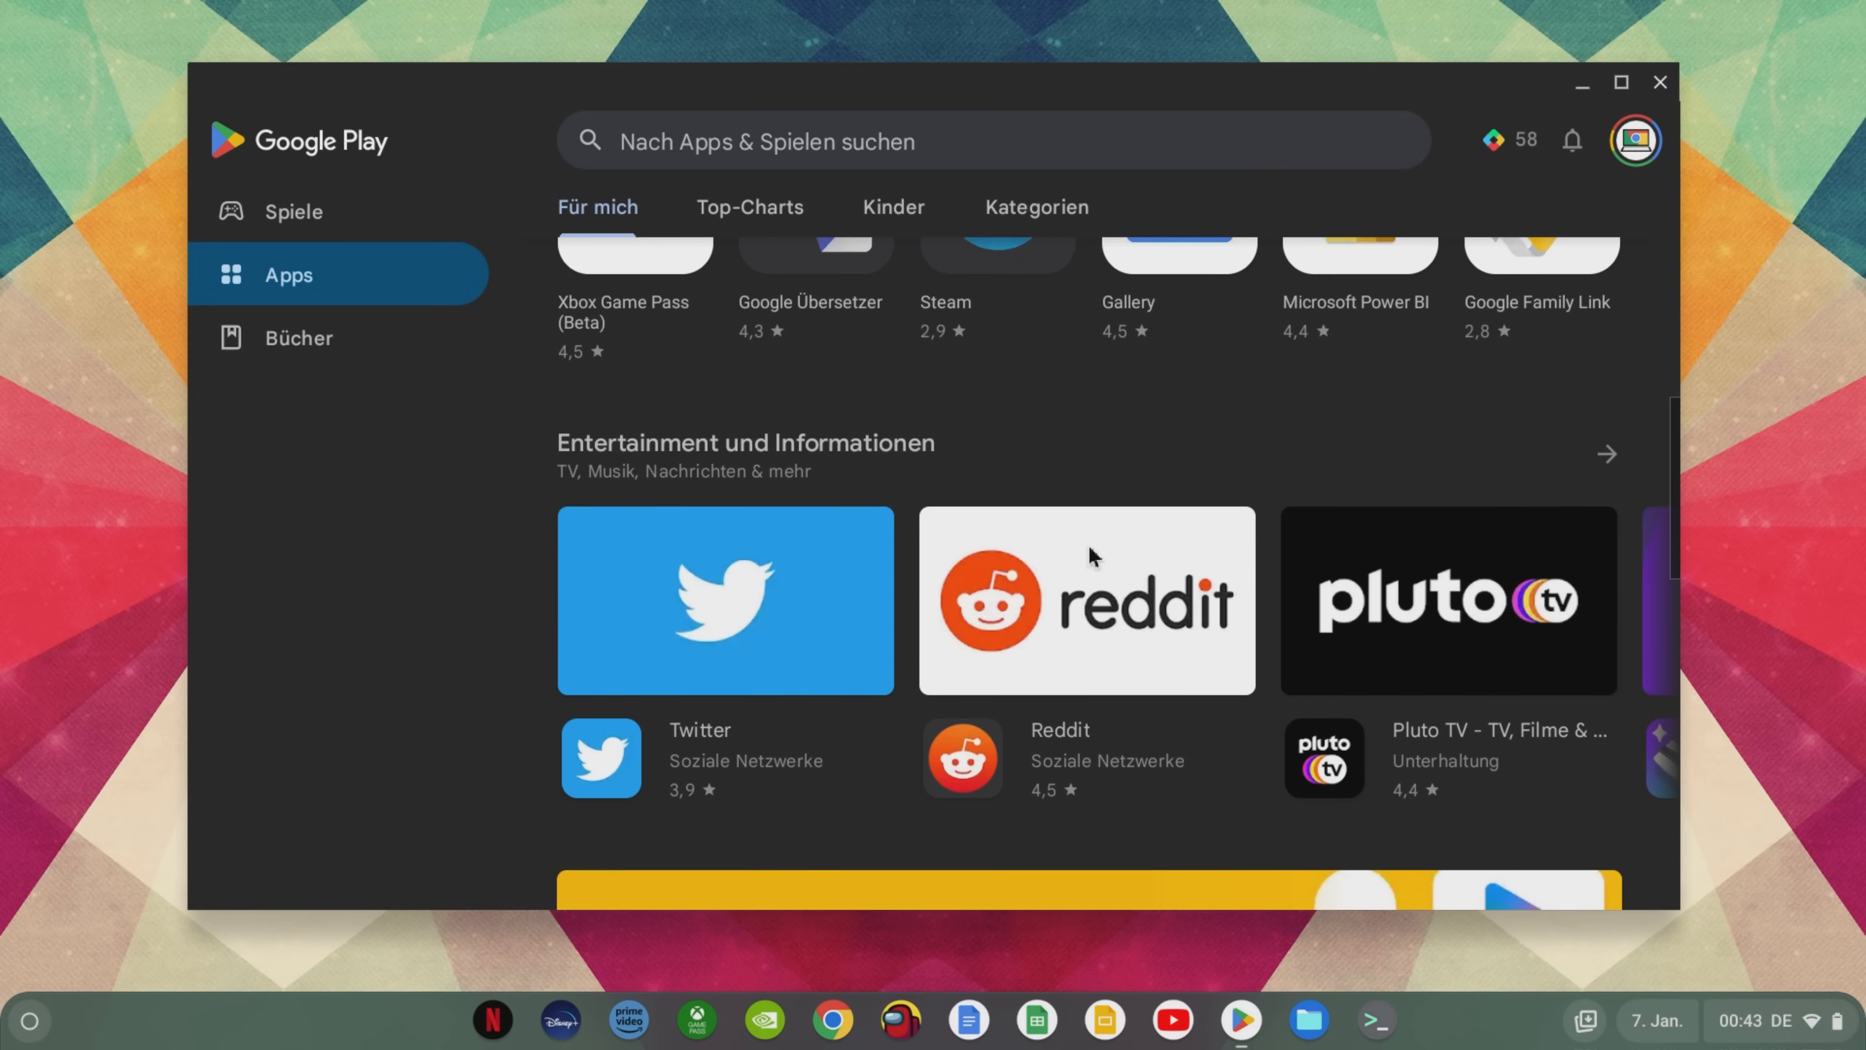
pyautogui.scroll(-3)
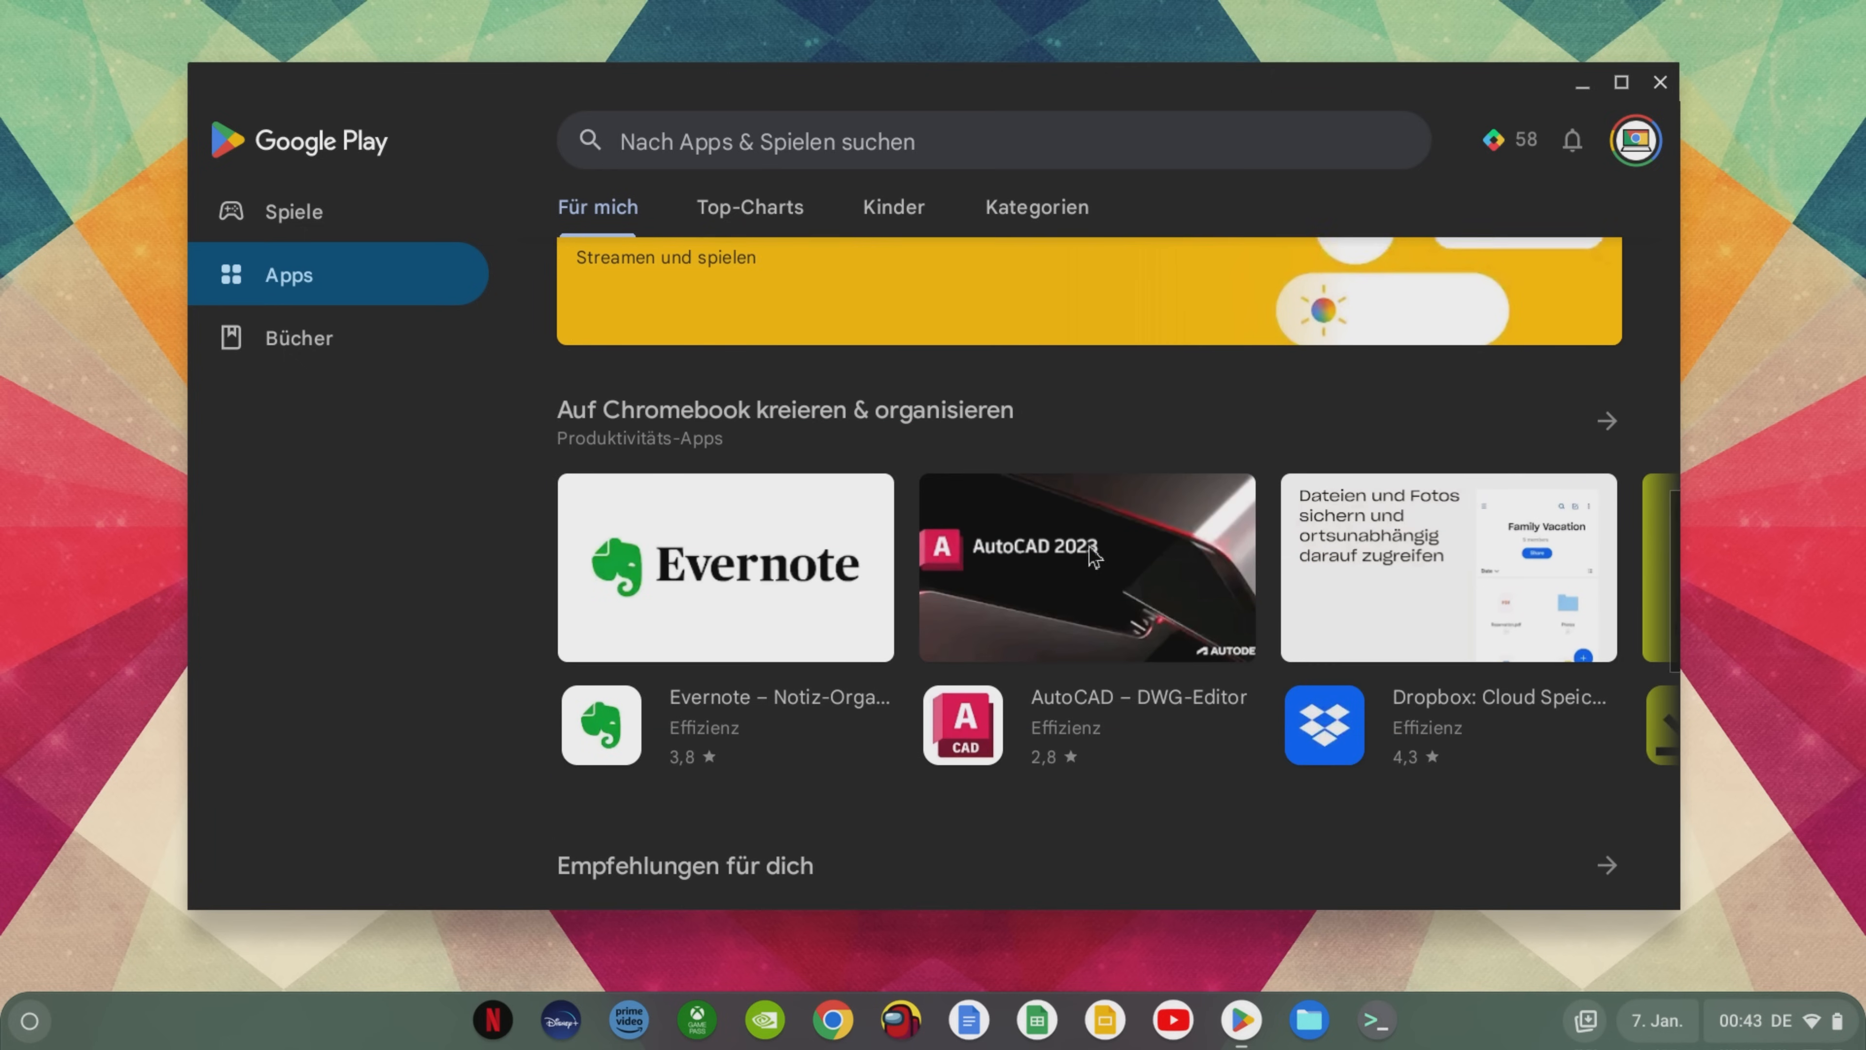
pyautogui.scroll(-3)
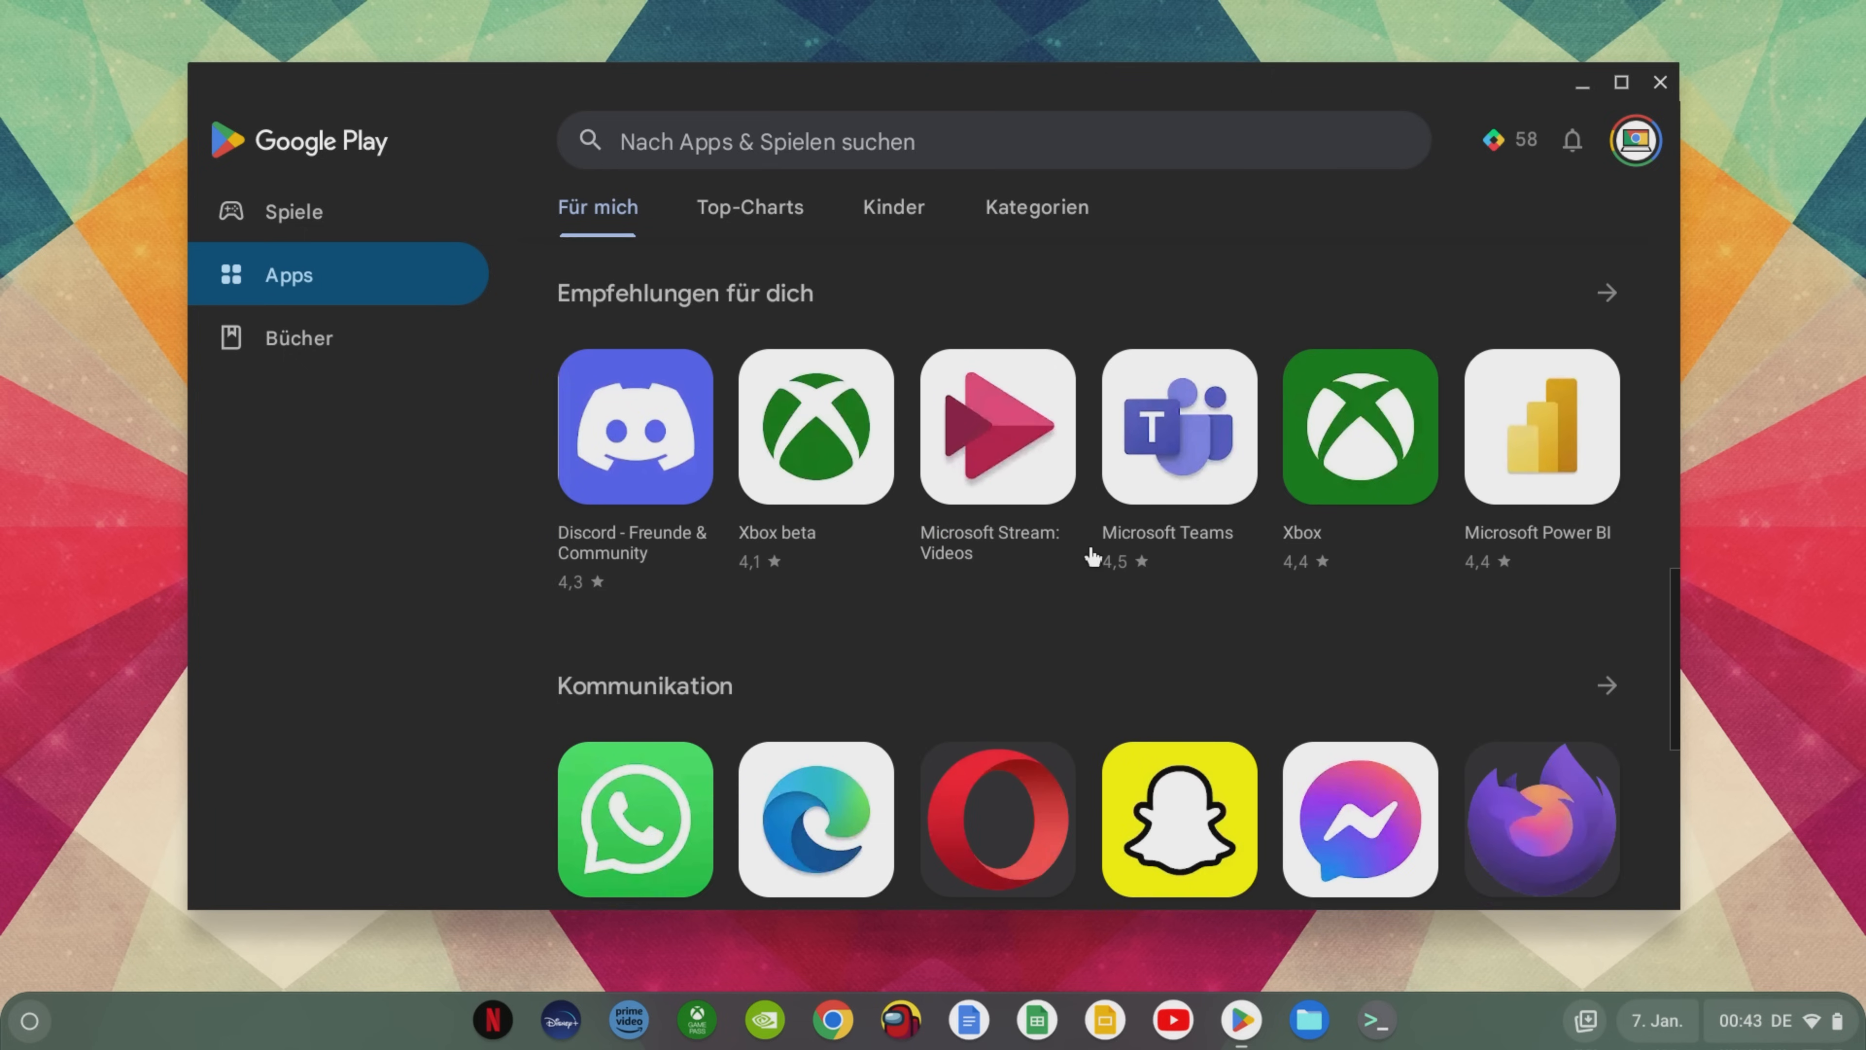
pyautogui.scroll(-3)
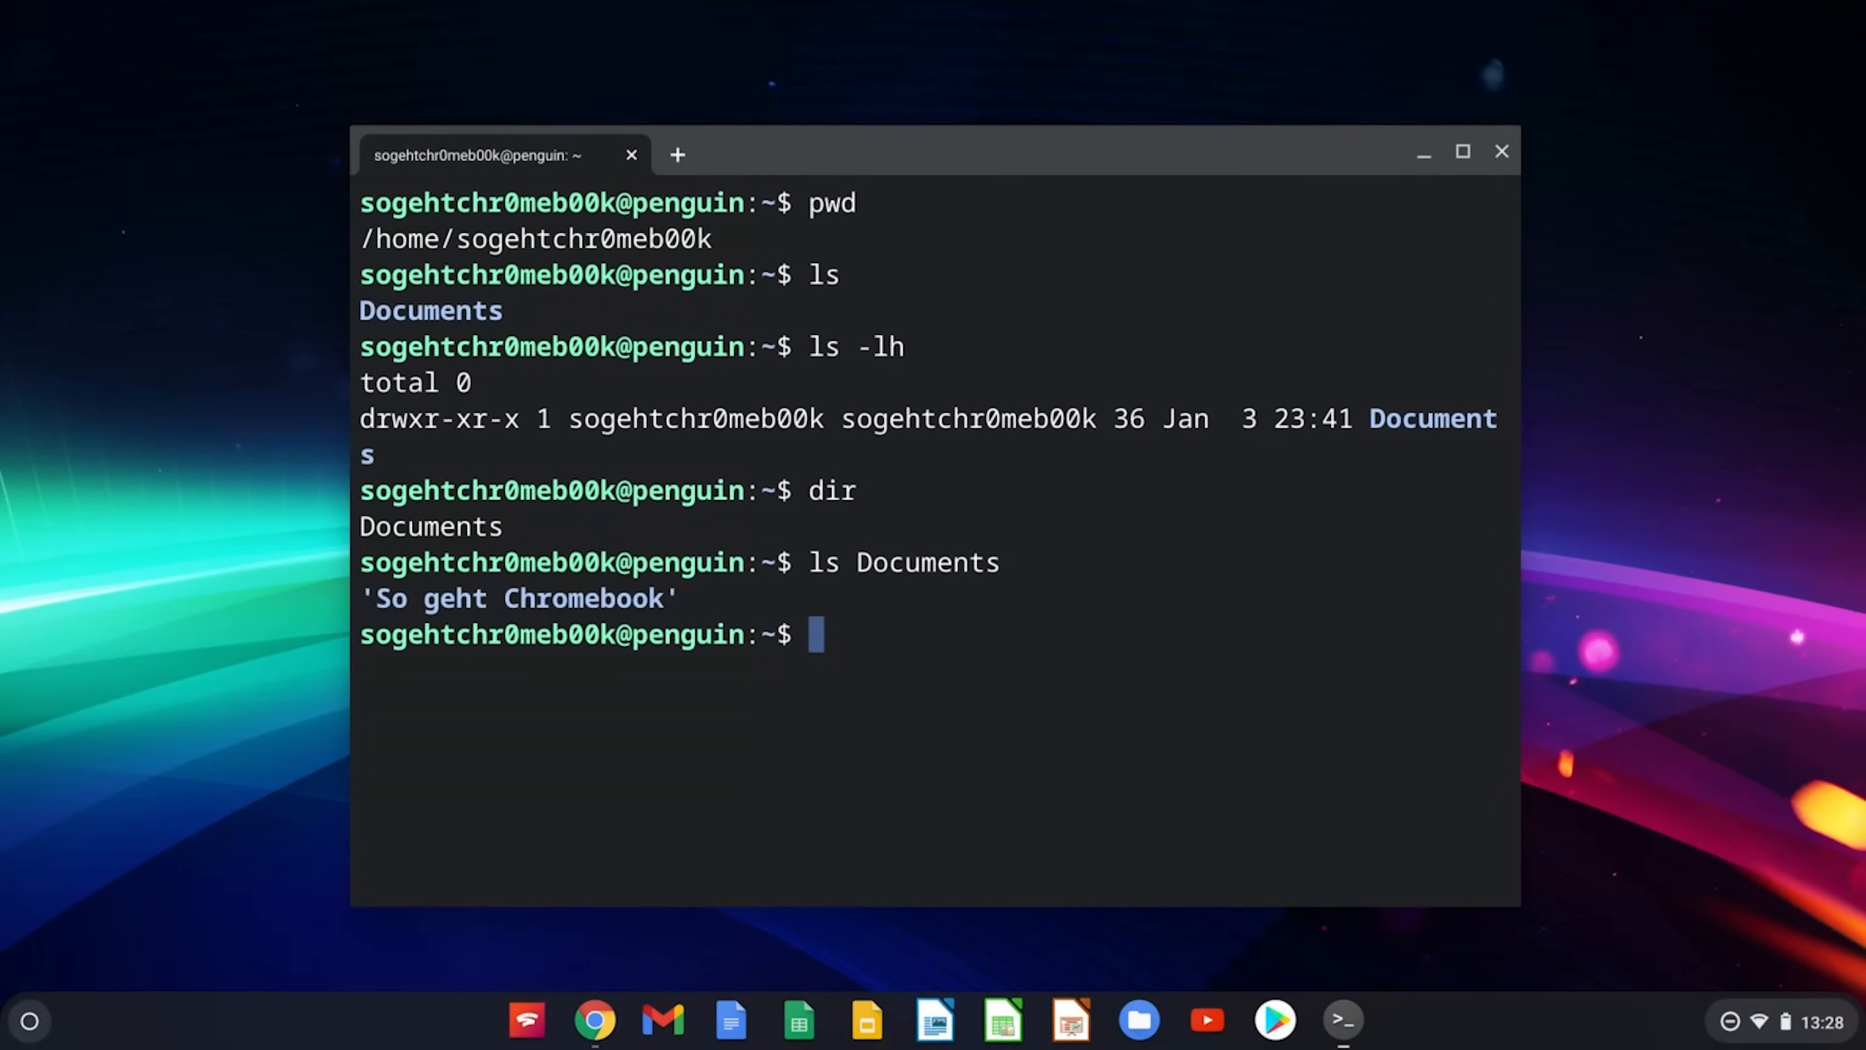
# - Begin a 'cd' directory-change command at the terminal prompt
pyautogui.write('cd')
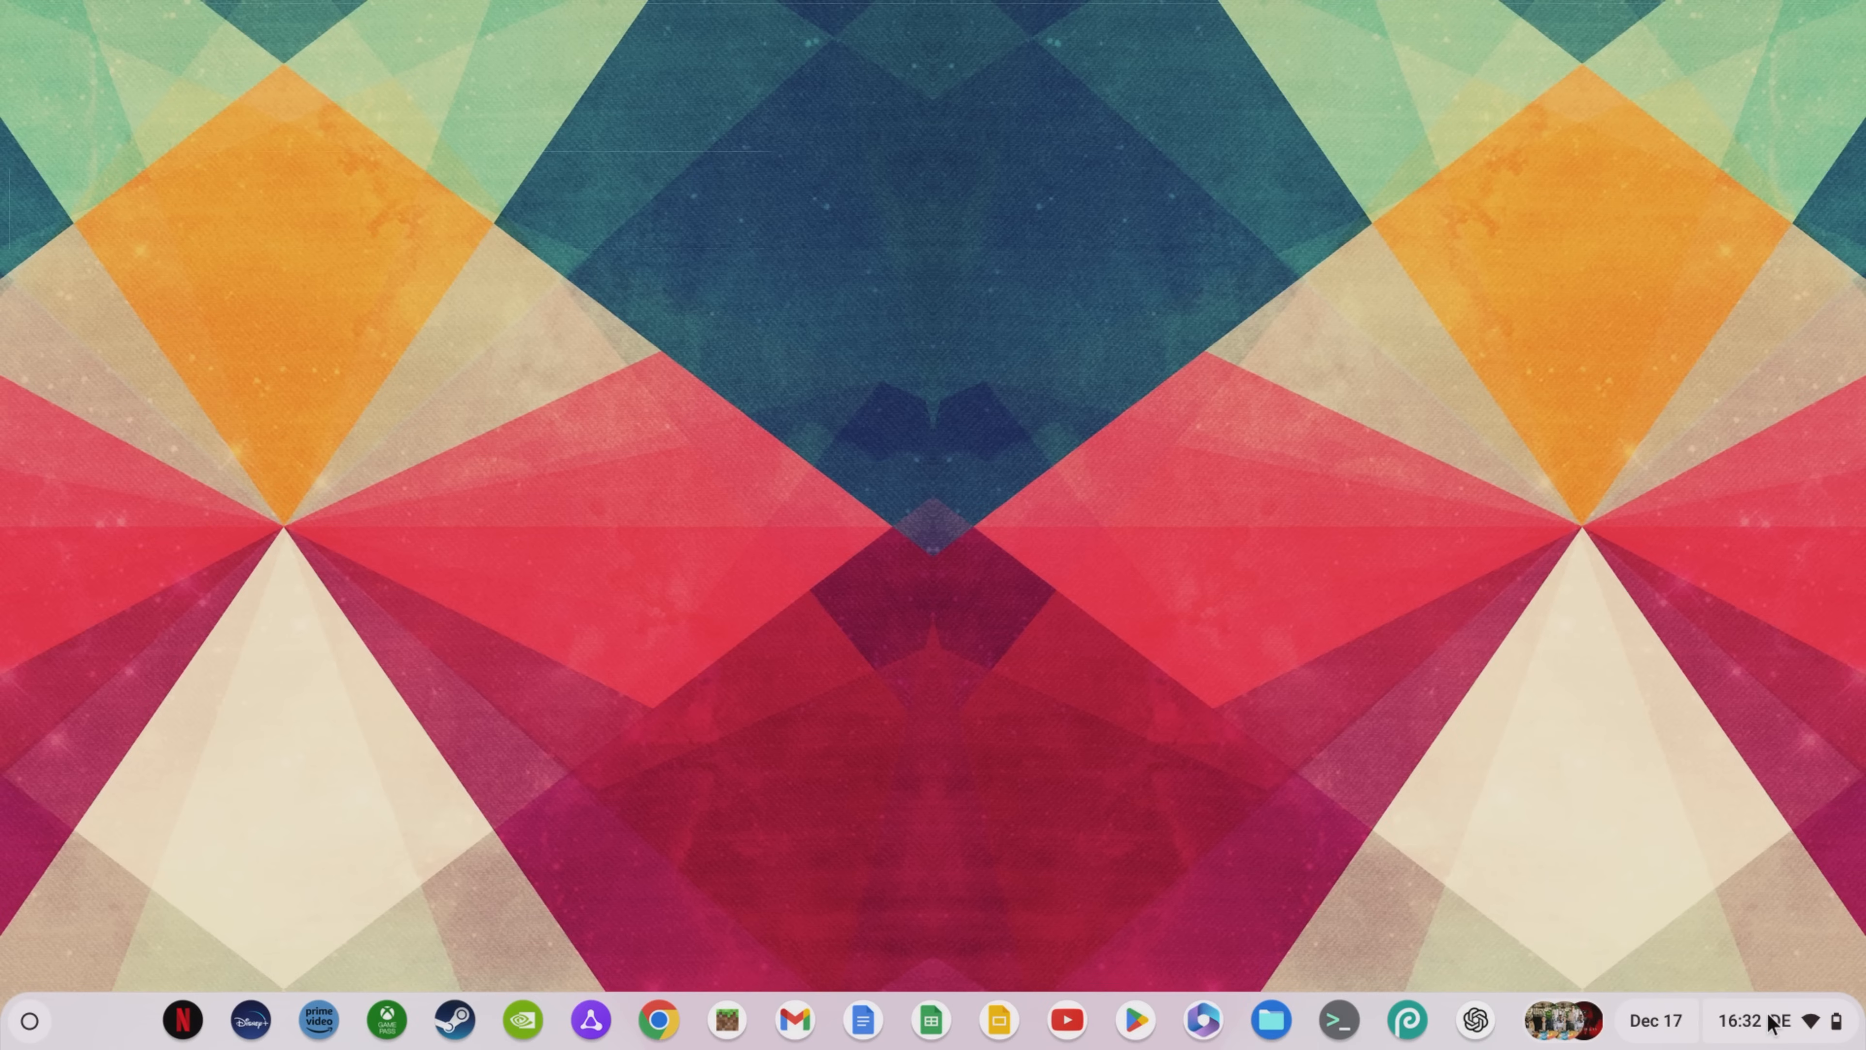
# - Reach the Developers section of ChromeOS Settings from Quick Settings
pyautogui.click(1760, 1021)
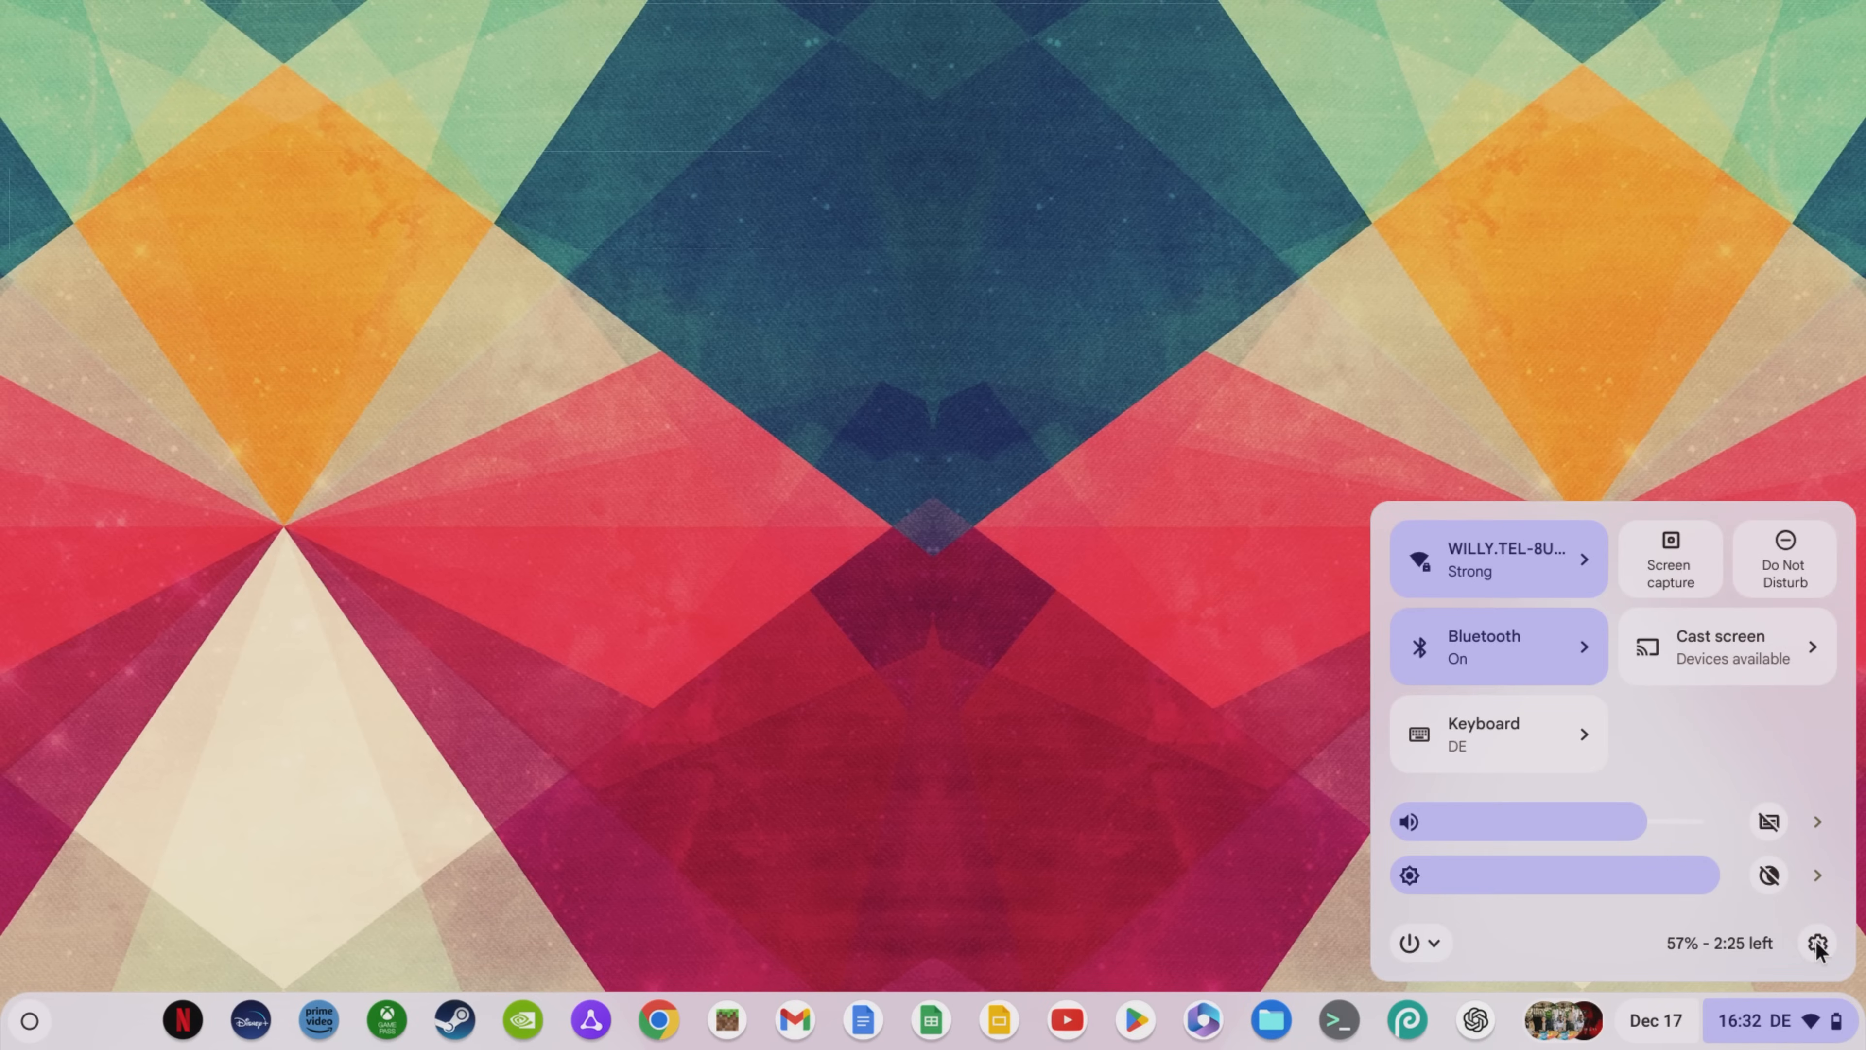
pyautogui.click(1817, 943)
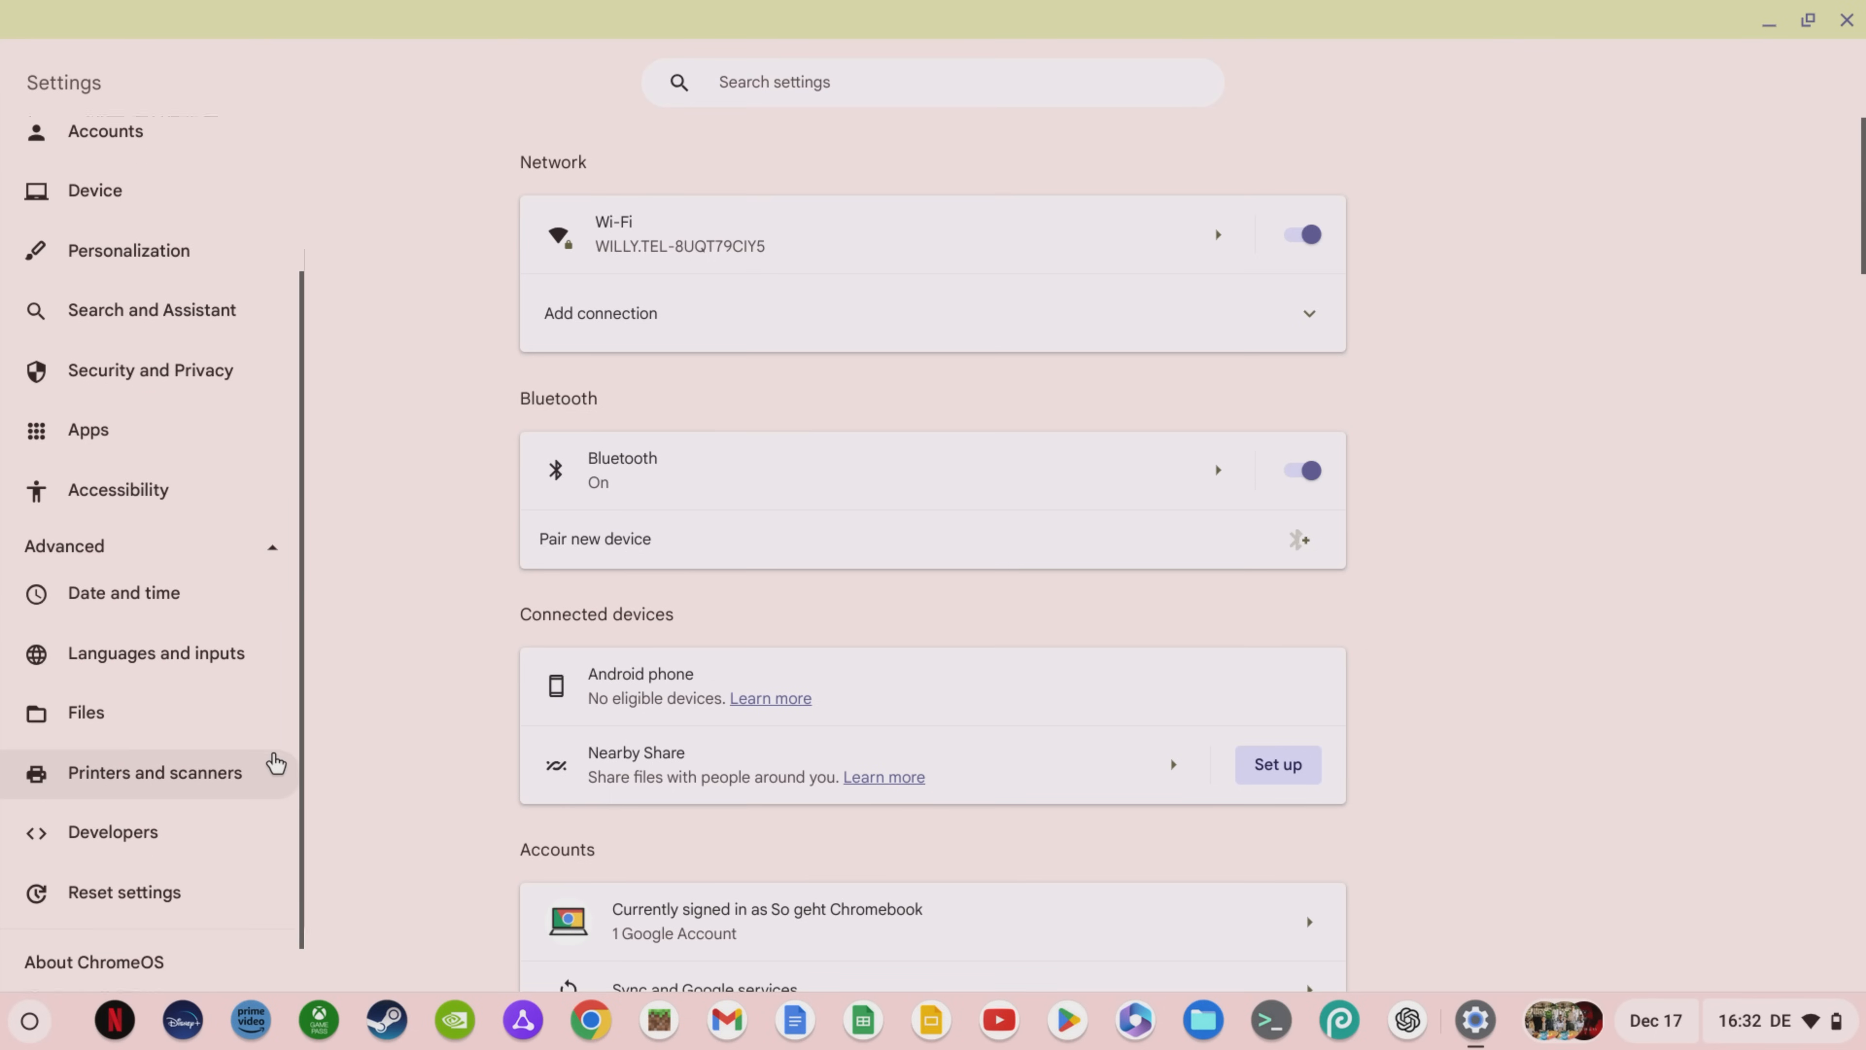
pyautogui.click(113, 831)
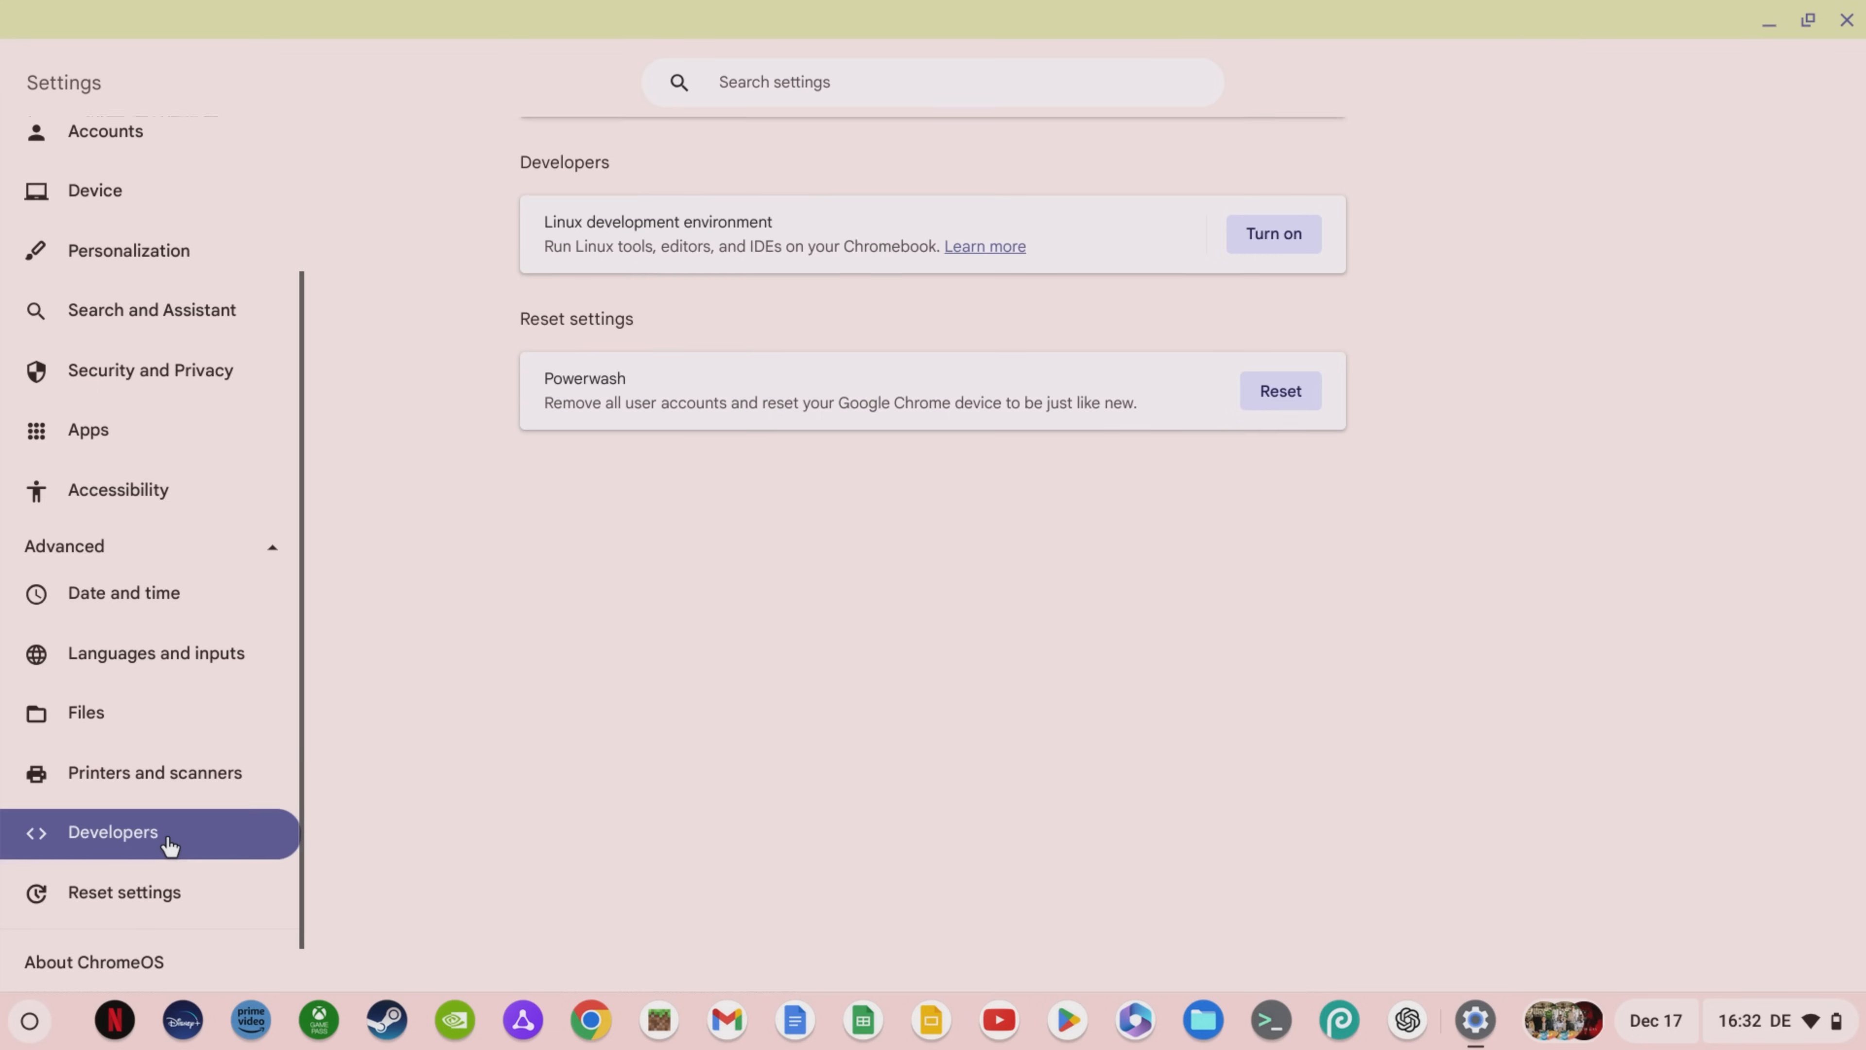
pyautogui.moveTo(553, 210)
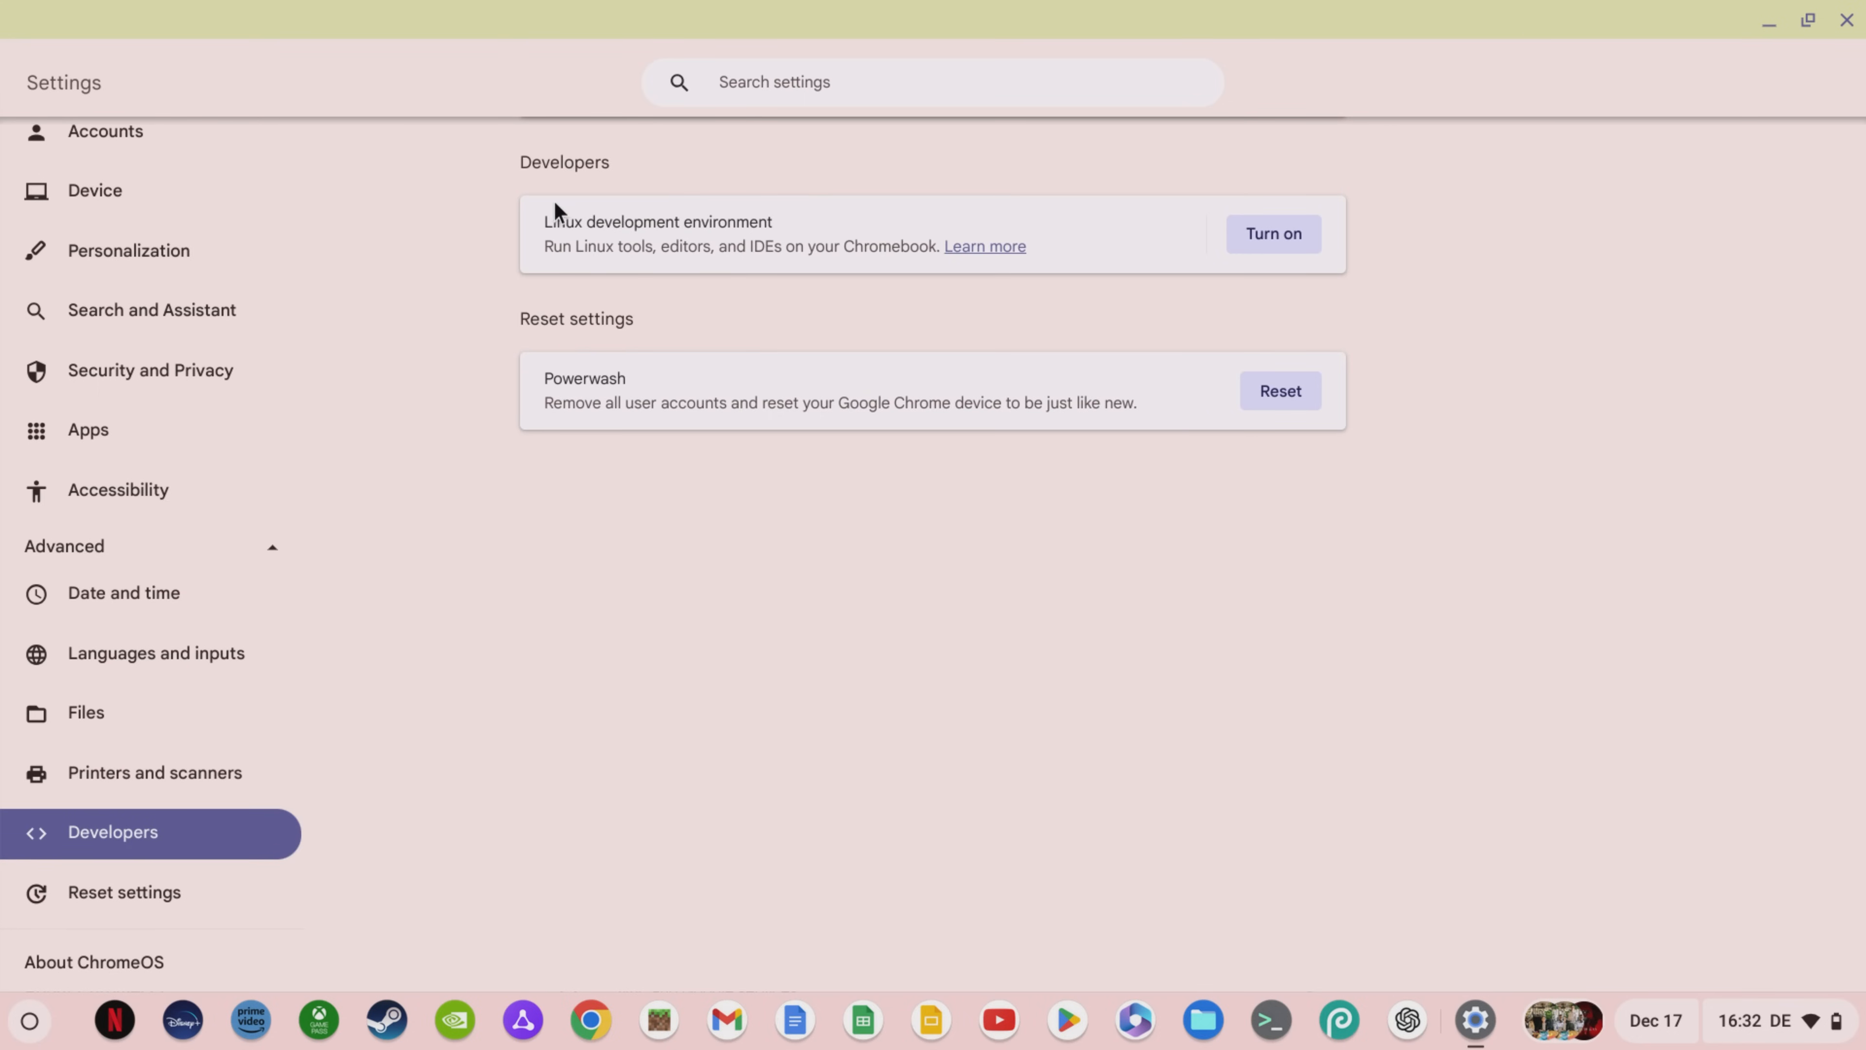
pyautogui.moveTo(809, 223)
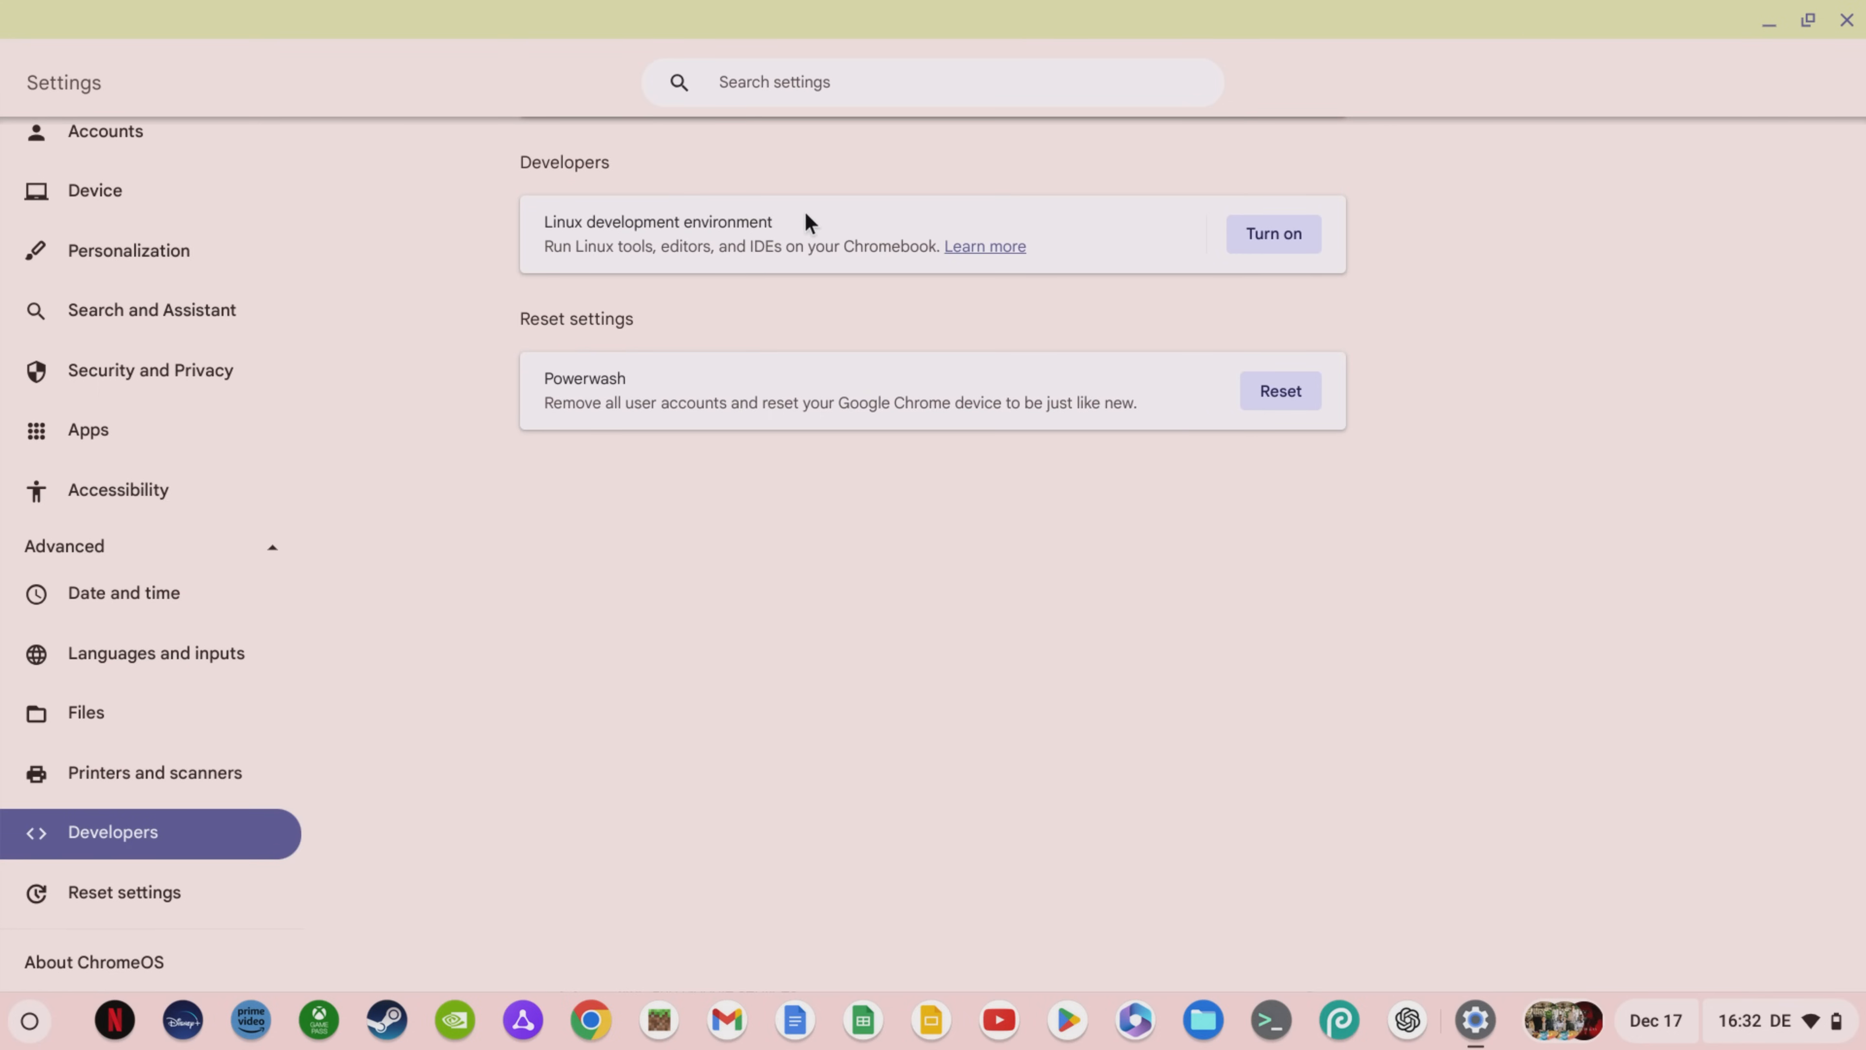
# - Turn on the Linux development environment with a custom disk size and install it
pyautogui.click(1271, 233)
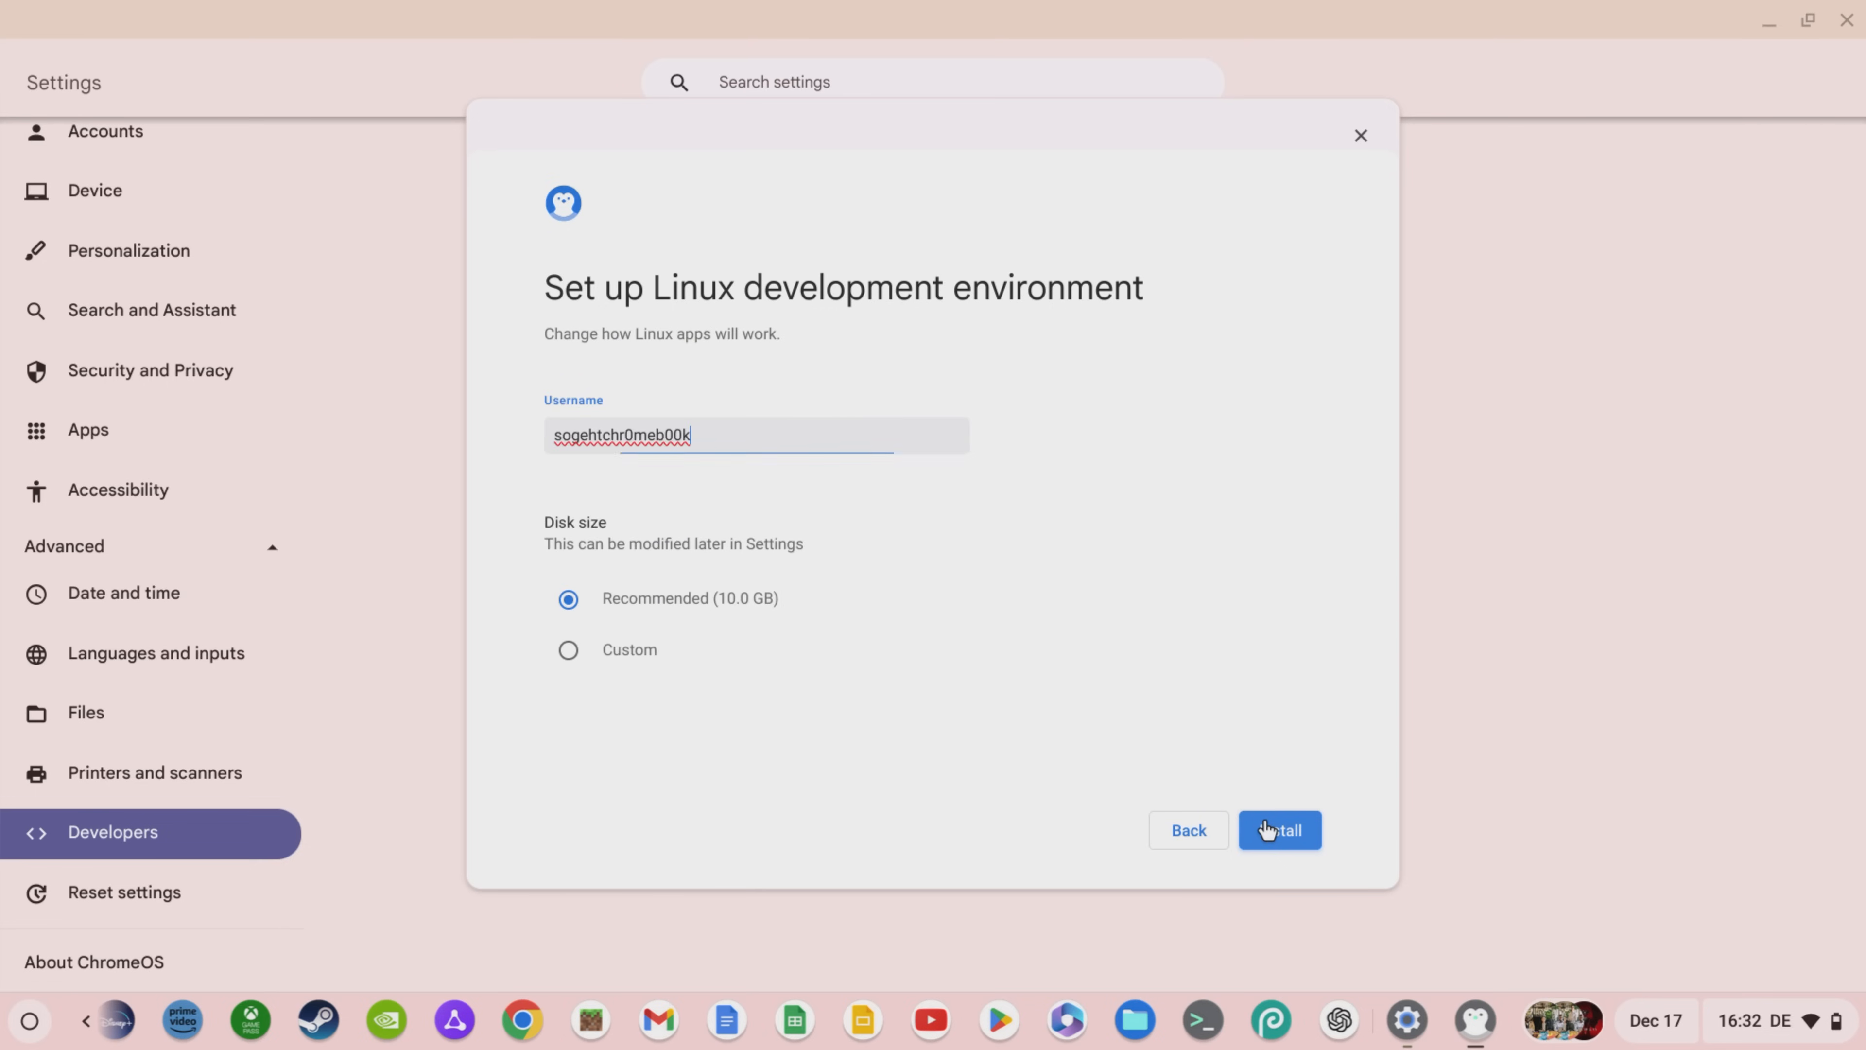
pyautogui.moveTo(581, 656)
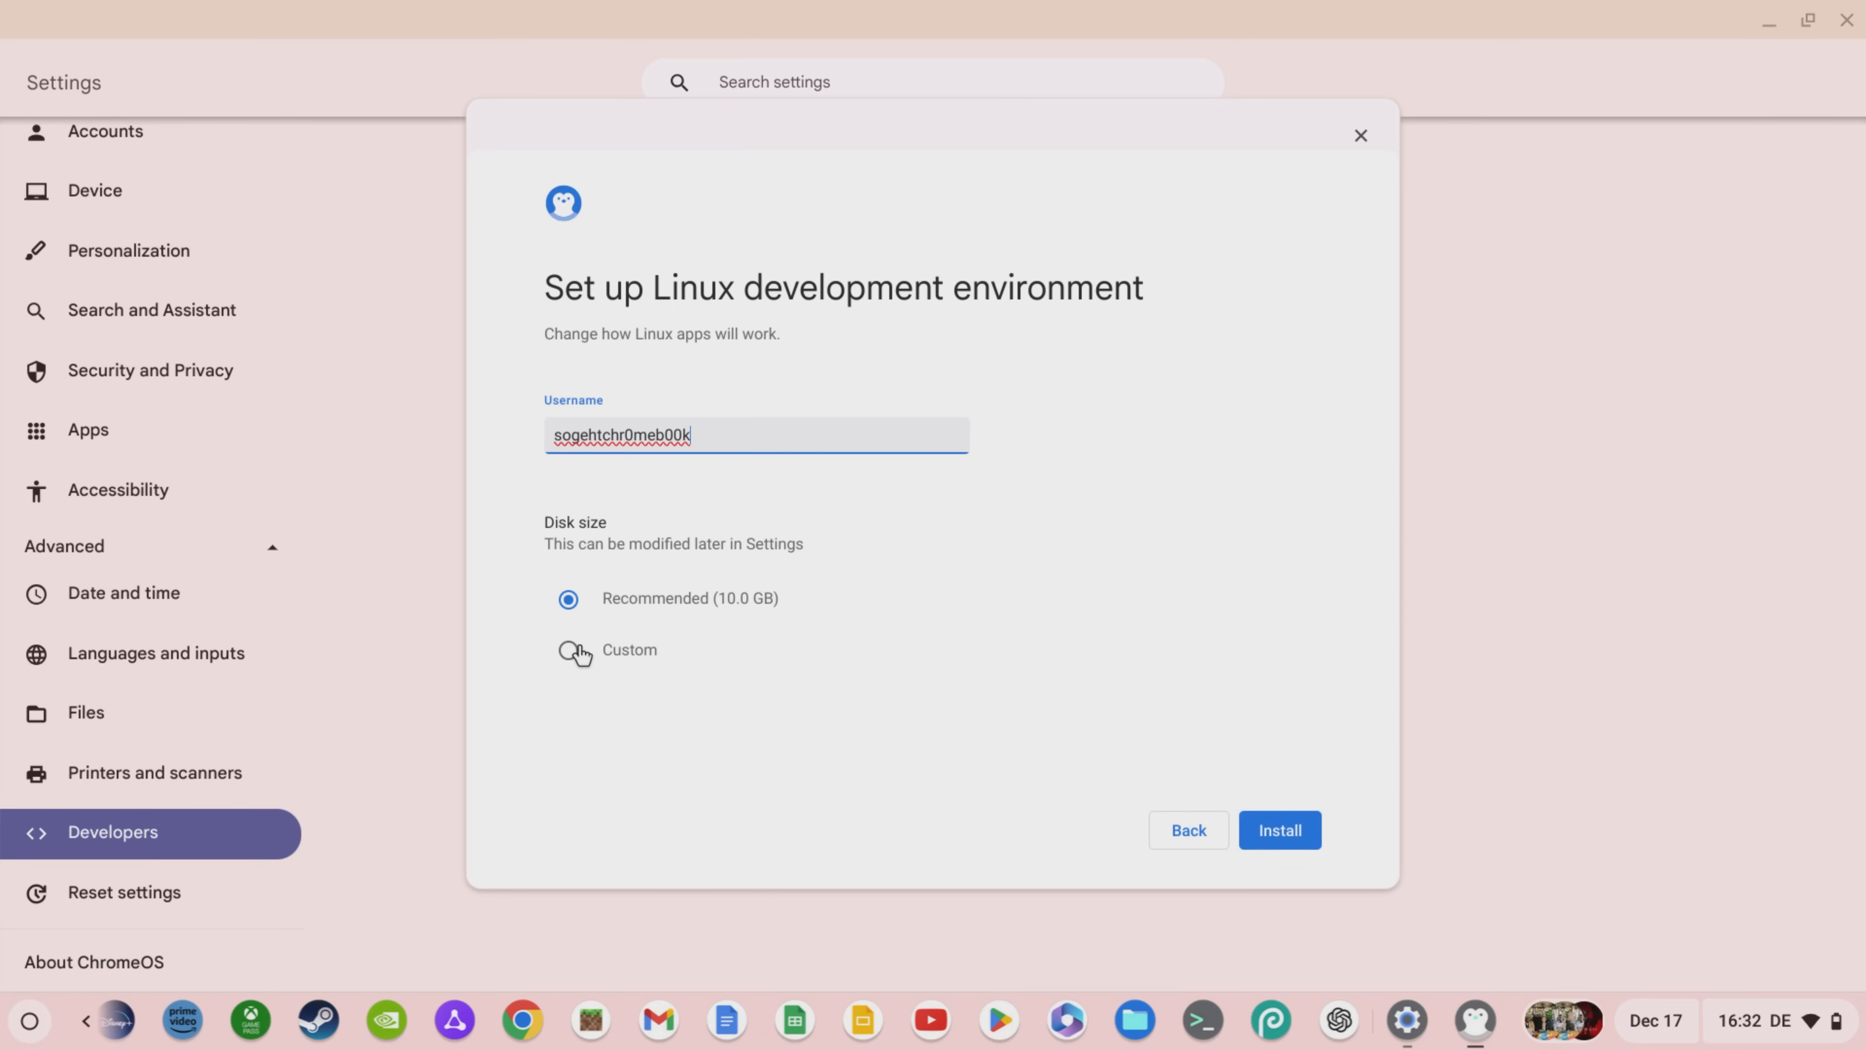
pyautogui.click(567, 650)
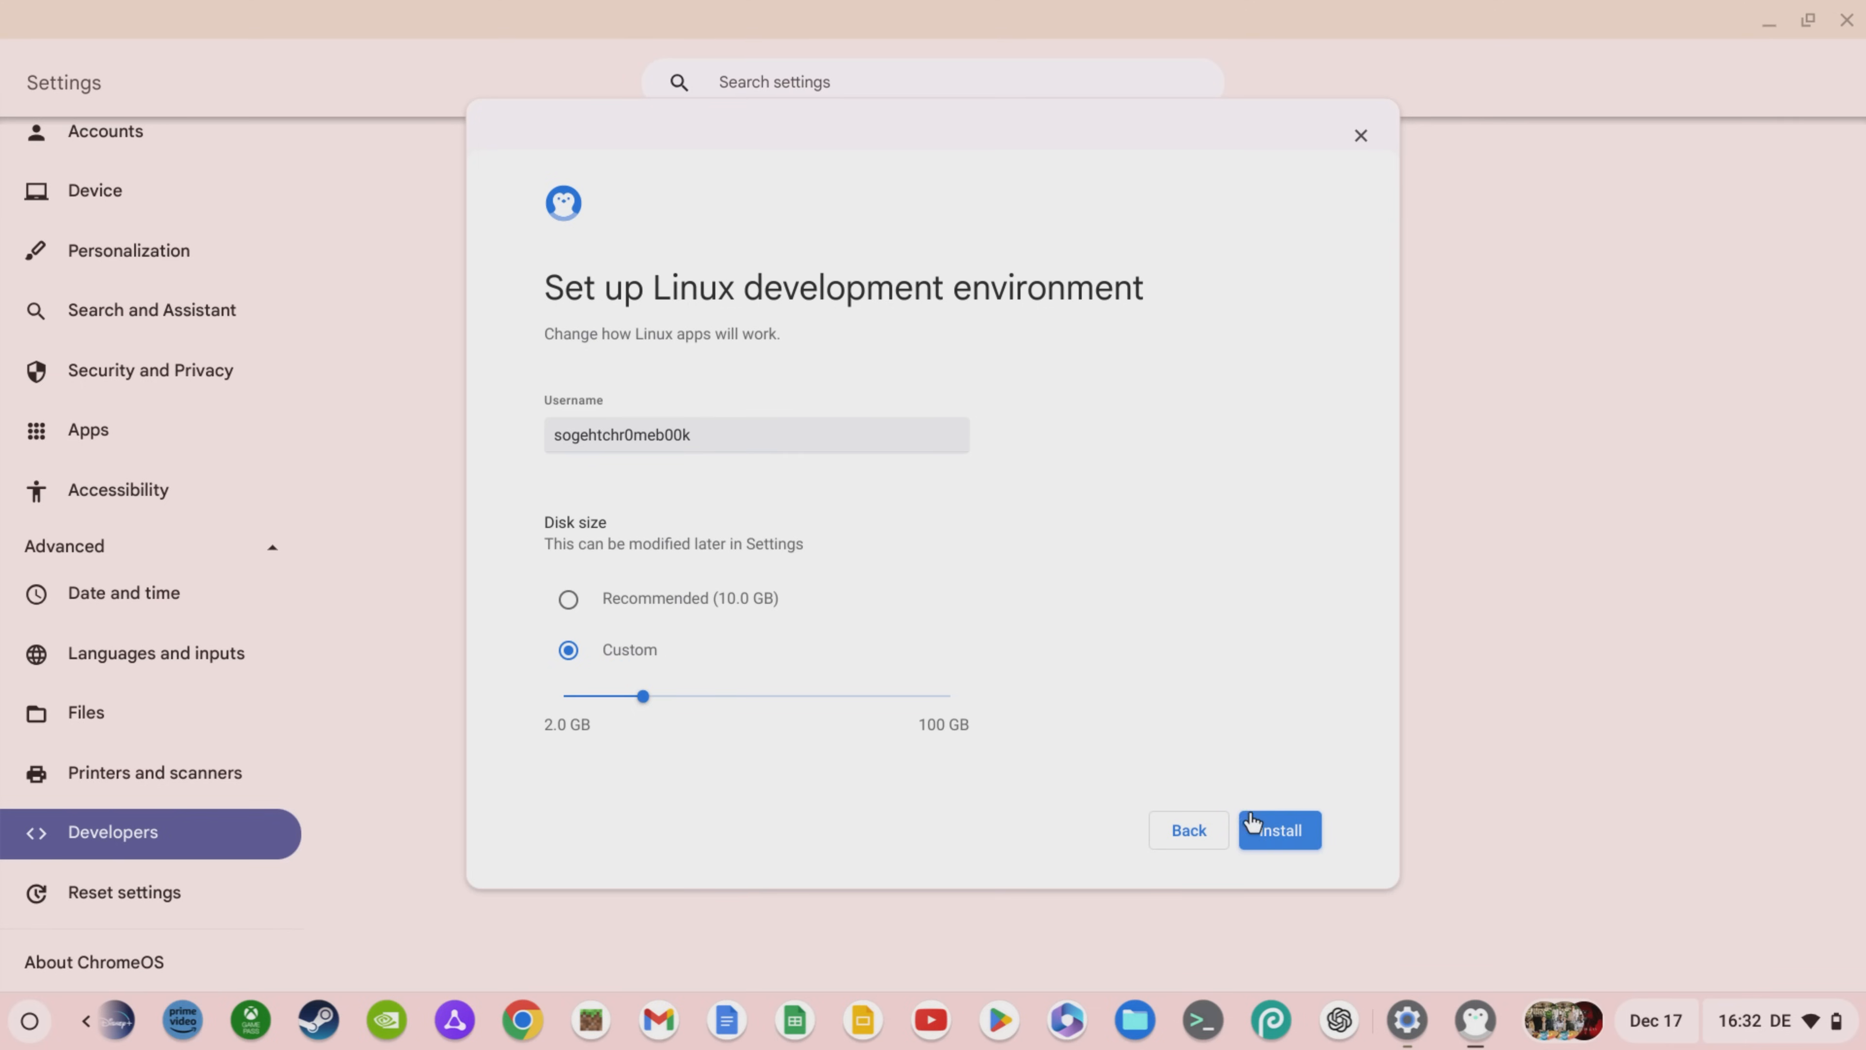
pyautogui.click(1279, 829)
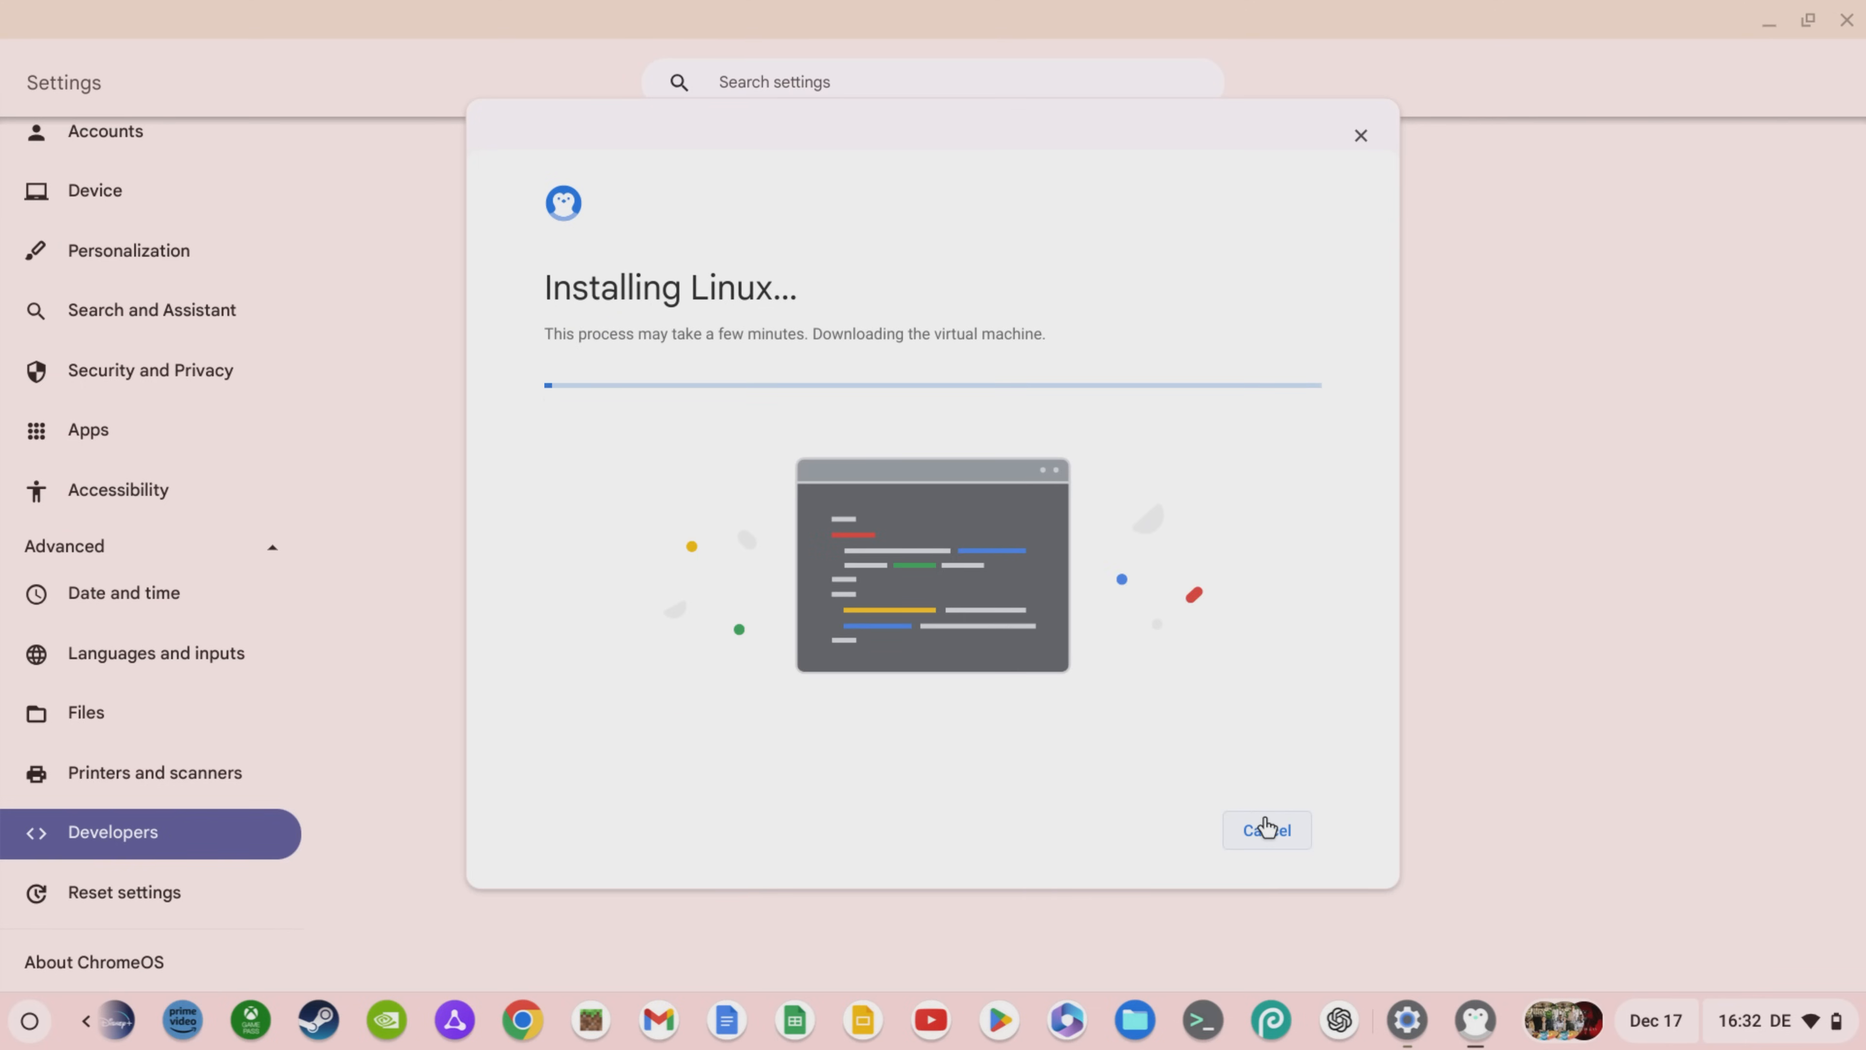